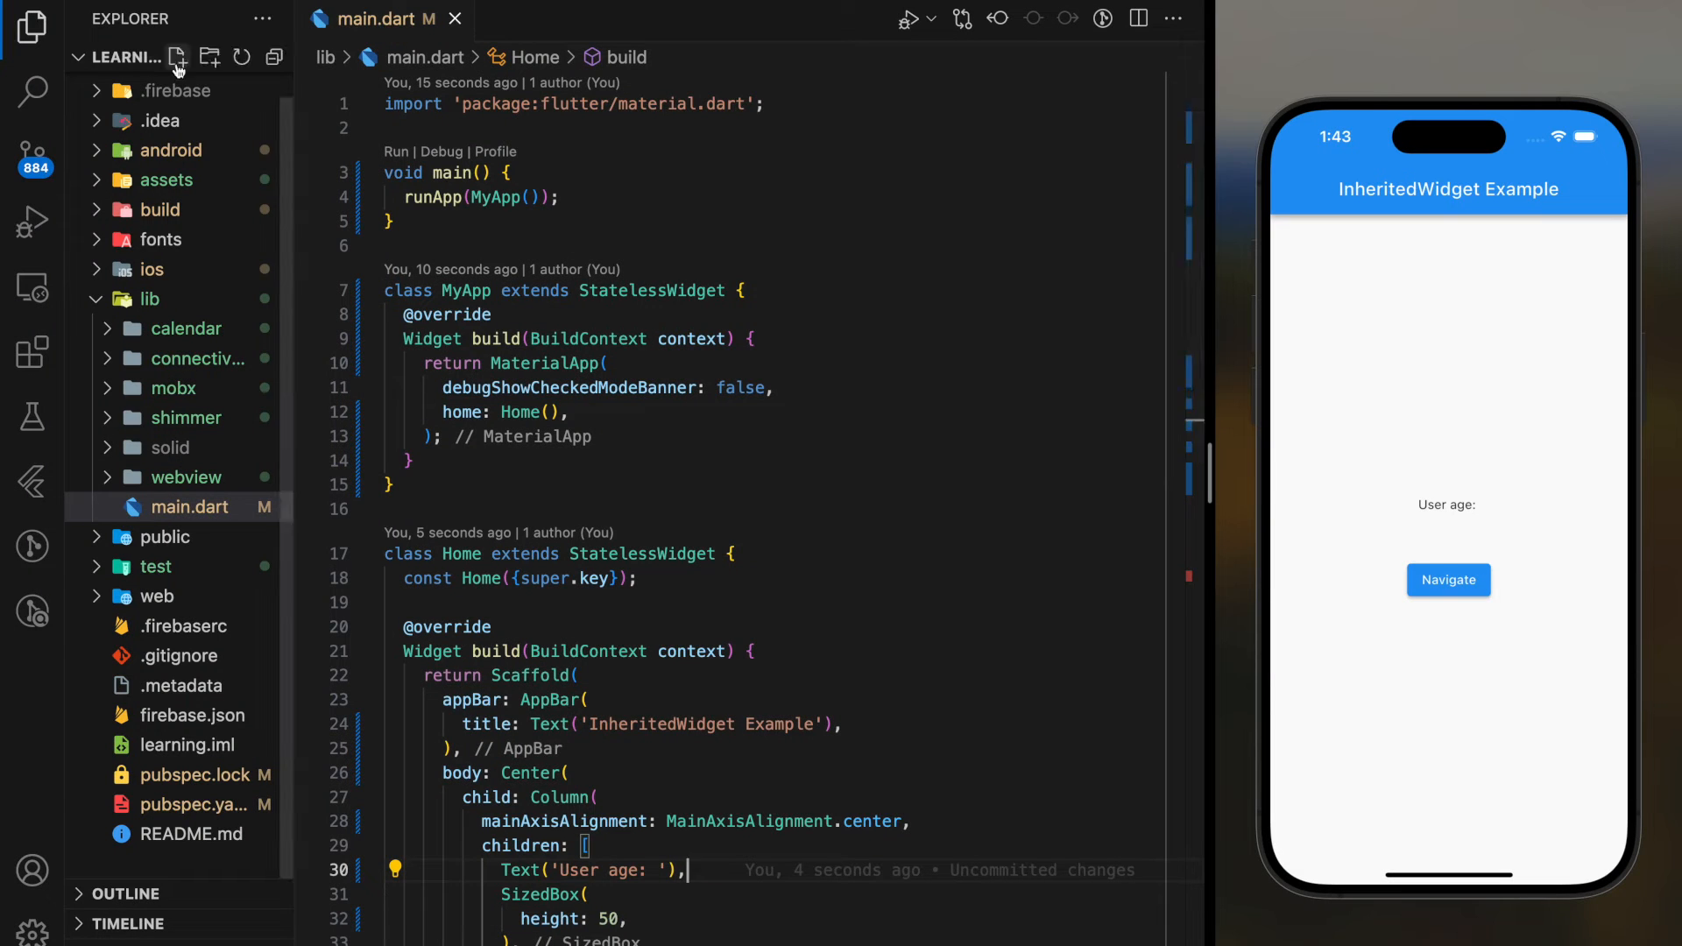
# Create inherited_widget.dart in lib declaring class MyInheritedWidget extends InheritedWidget with the material import.
pyautogui.click(182, 56)
pyautogui.write('class')
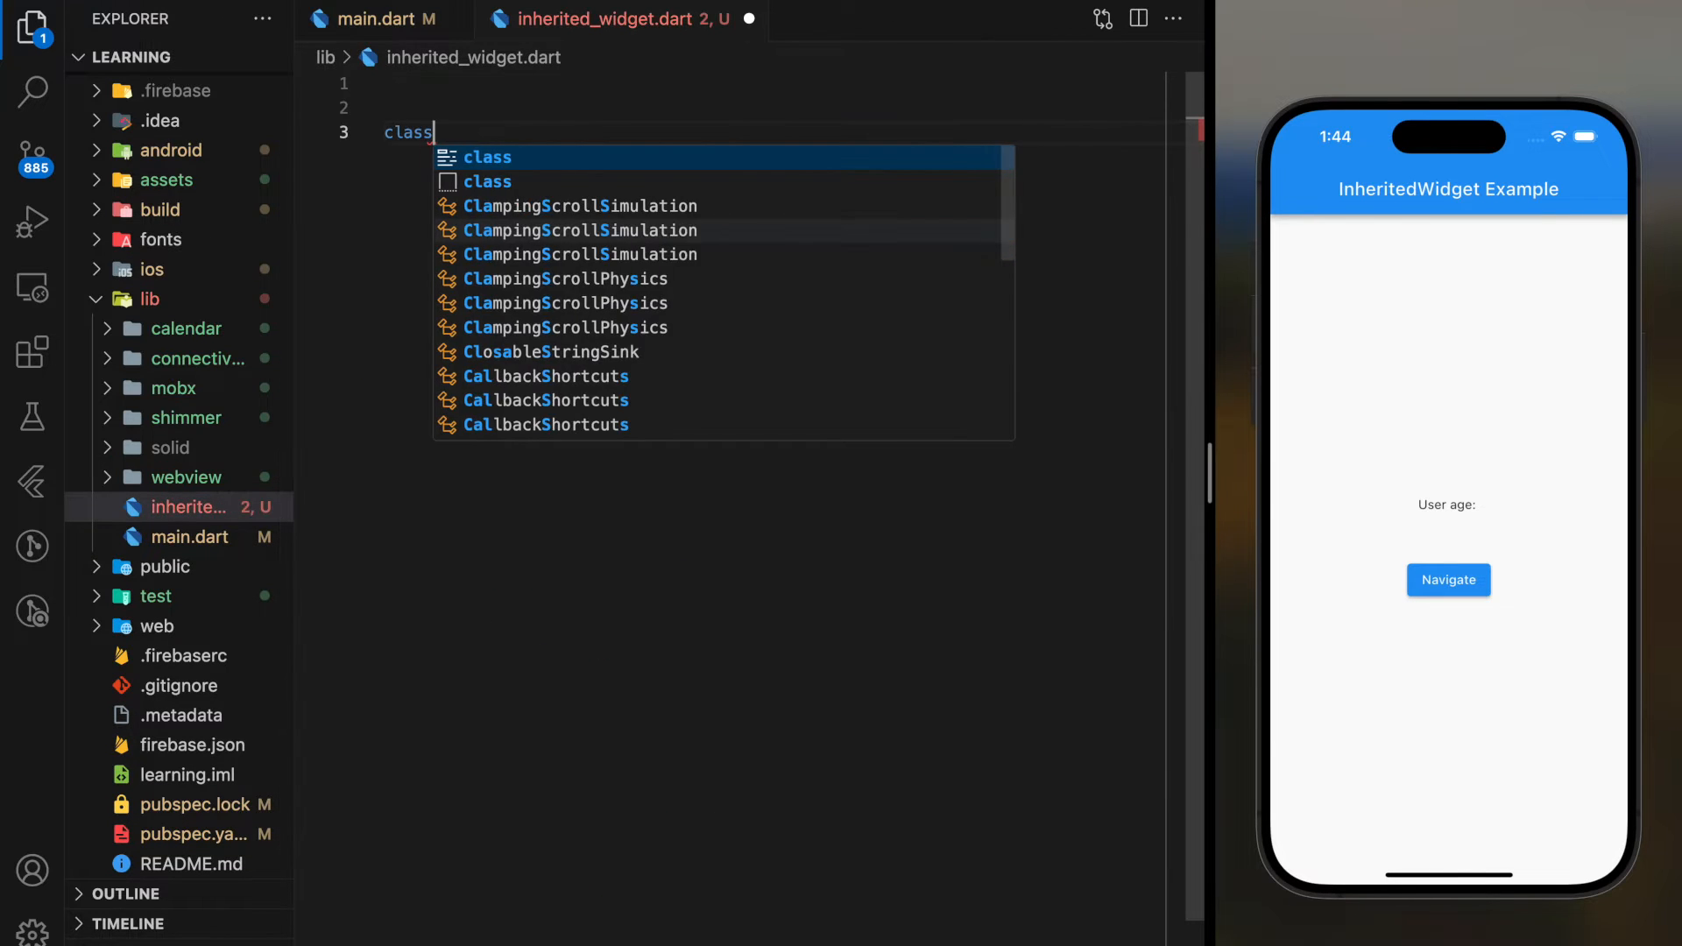
pyautogui.write('MyInher')
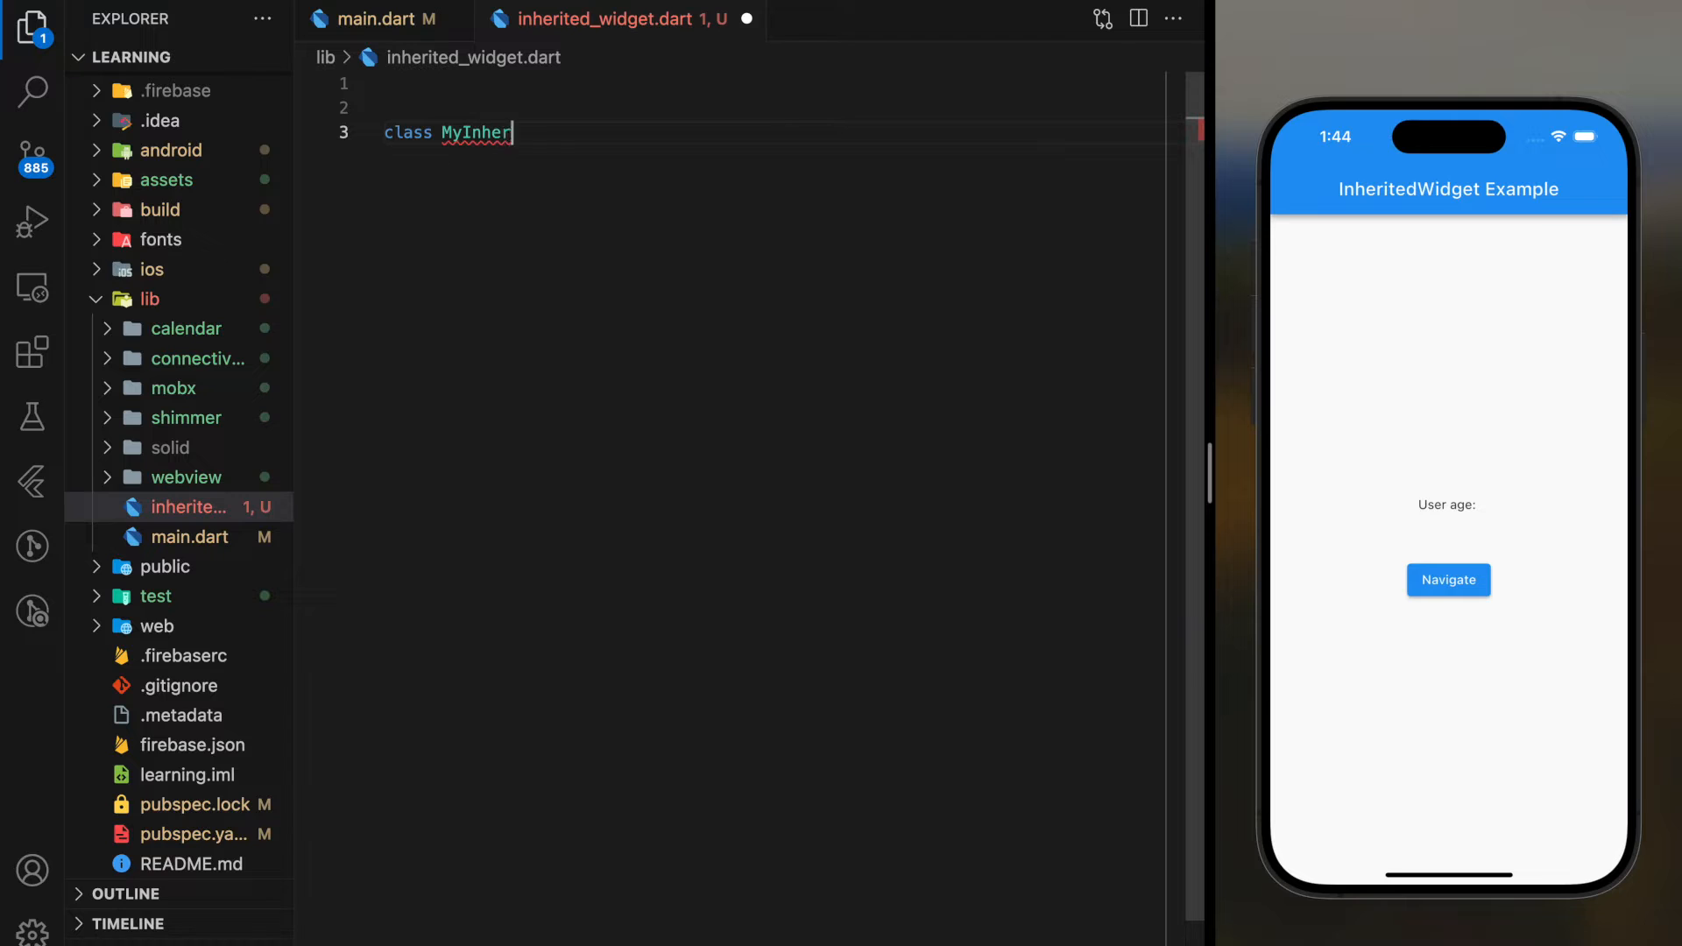
pyautogui.write('itedWidget extends InheritedWidget{')
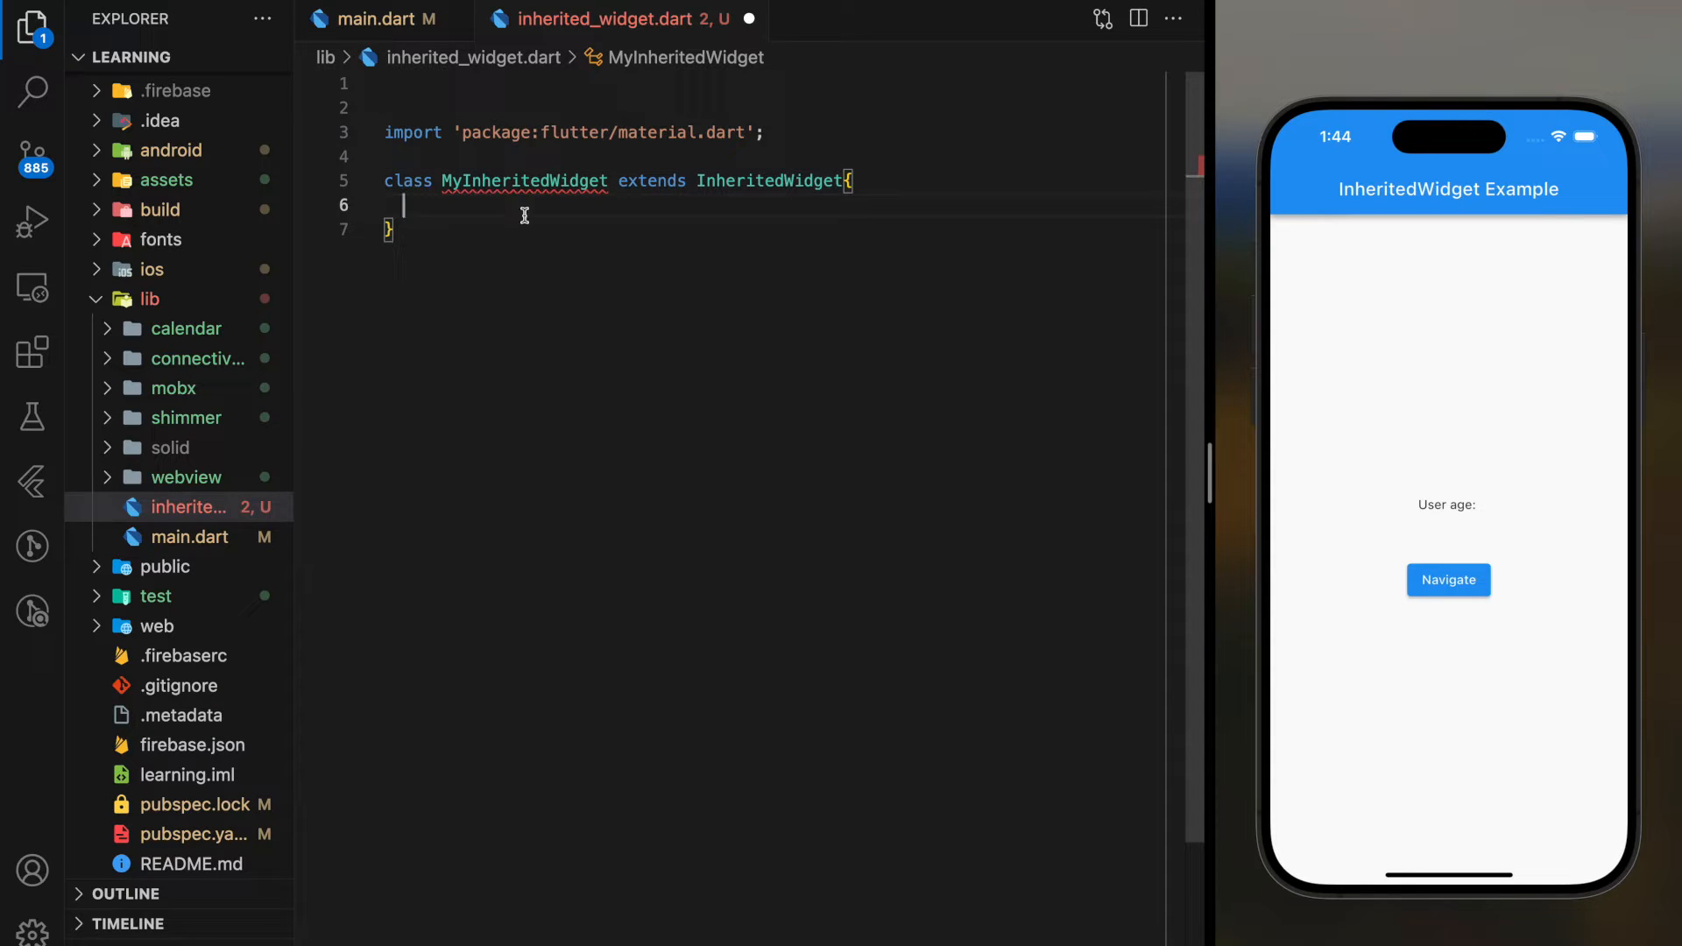
pyautogui.moveTo(486, 200)
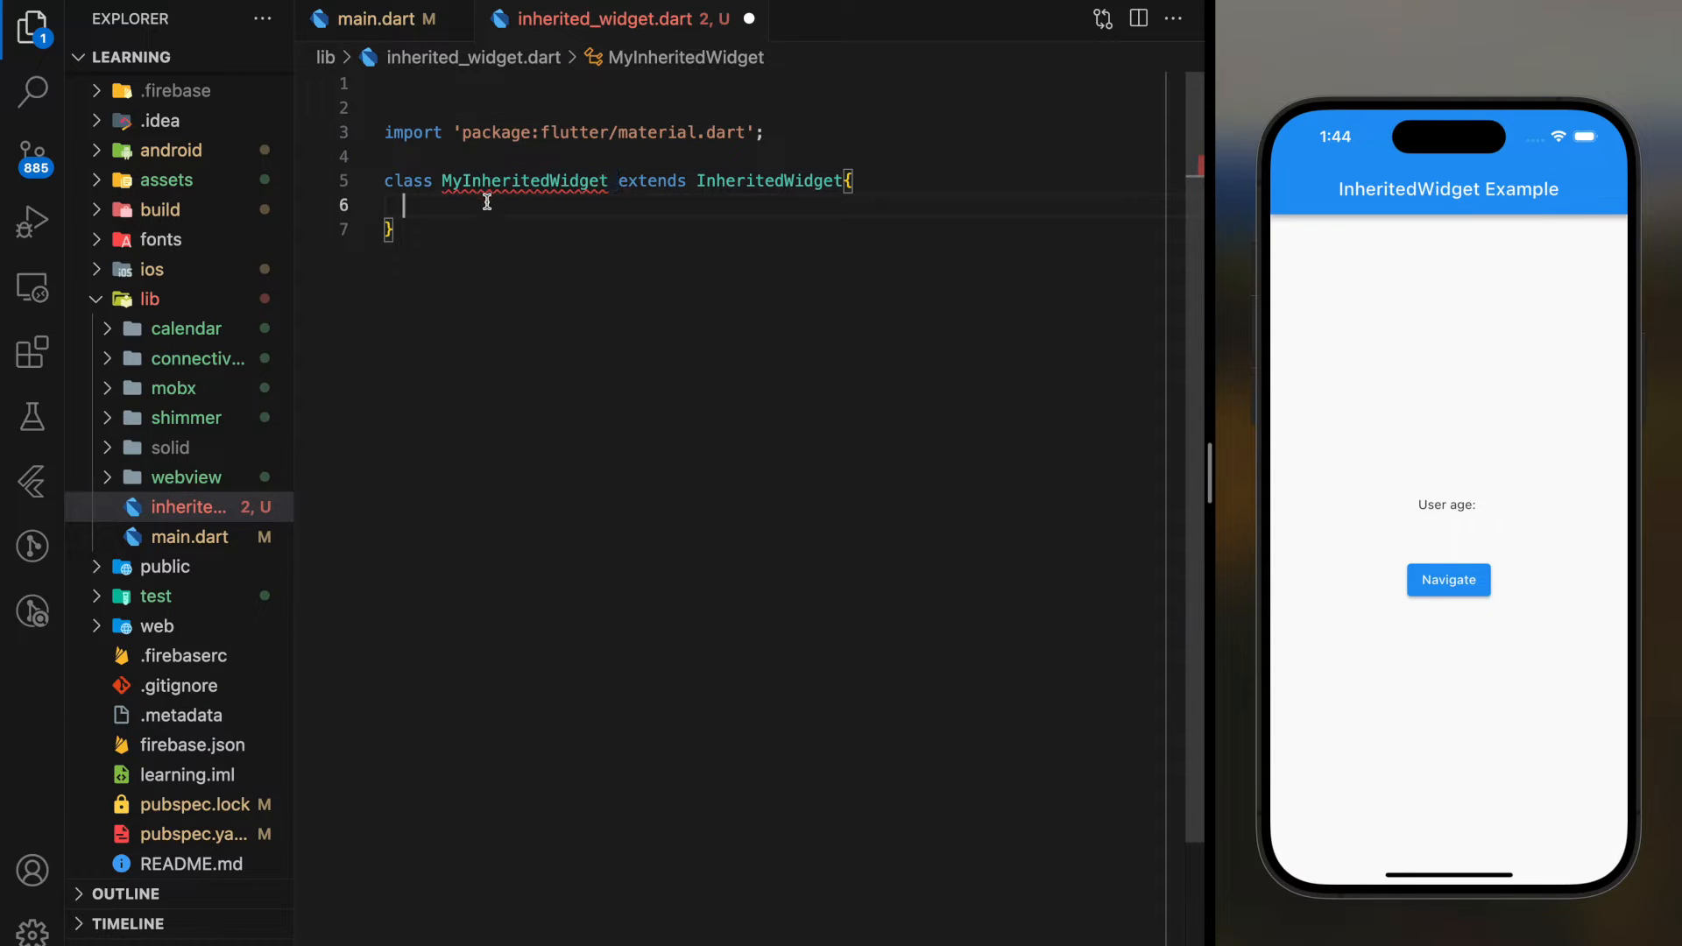
# Declare the field final int age; in MyInheritedWidget.
pyautogui.write('final in')
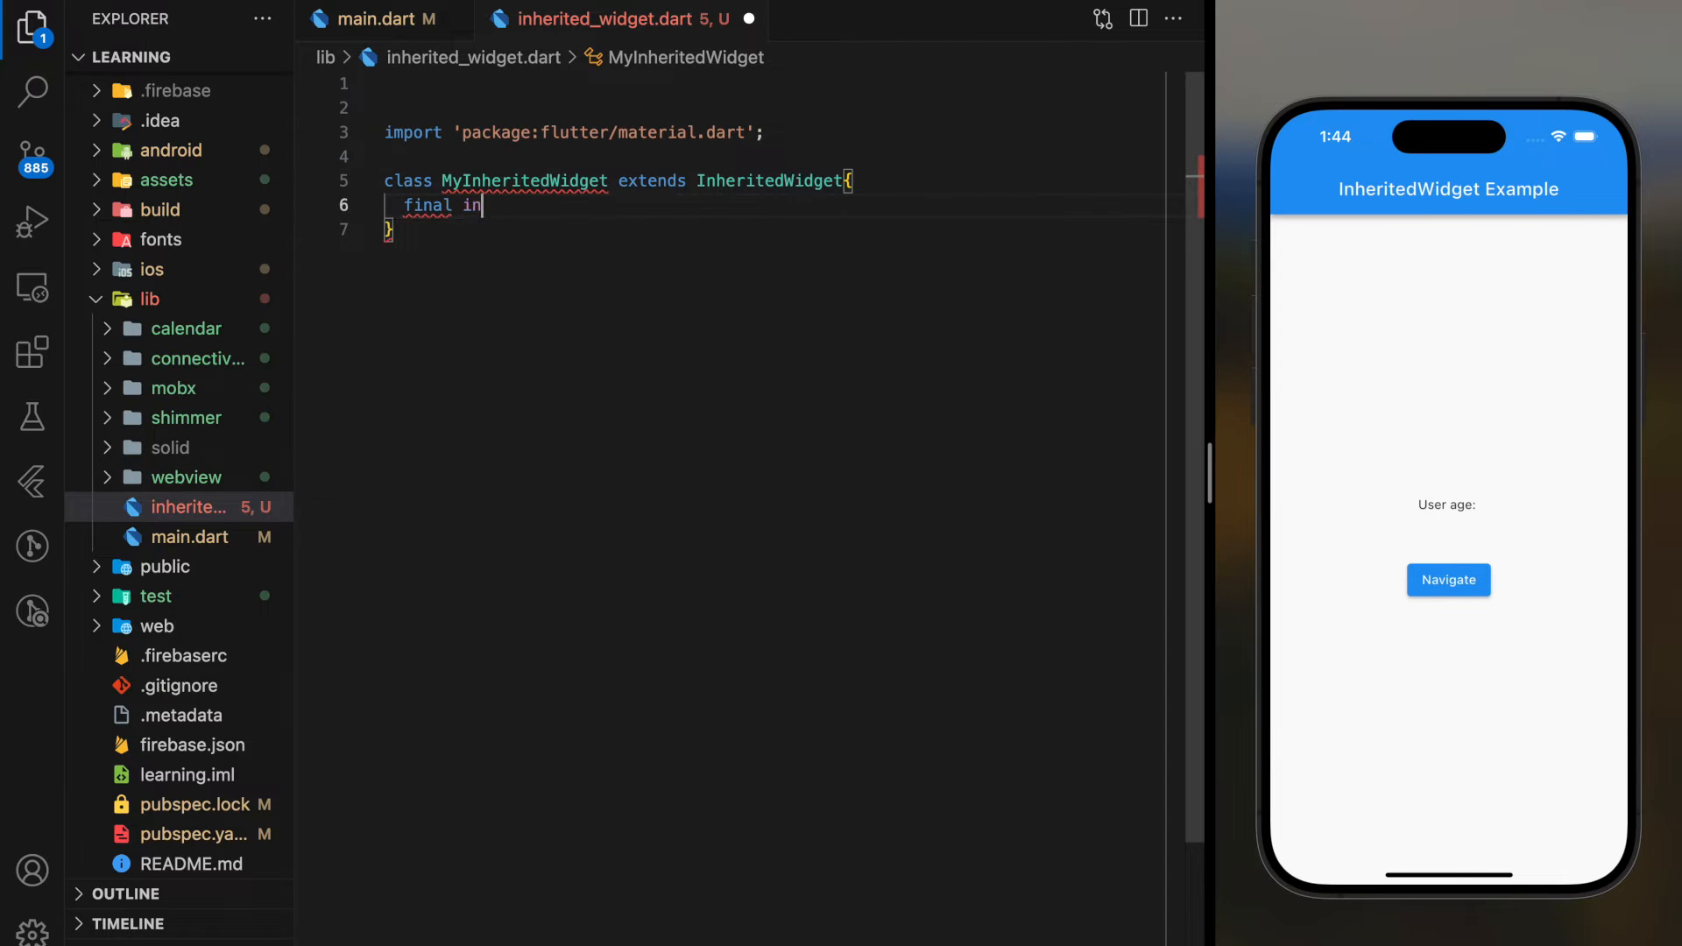
pyautogui.write('t age;')
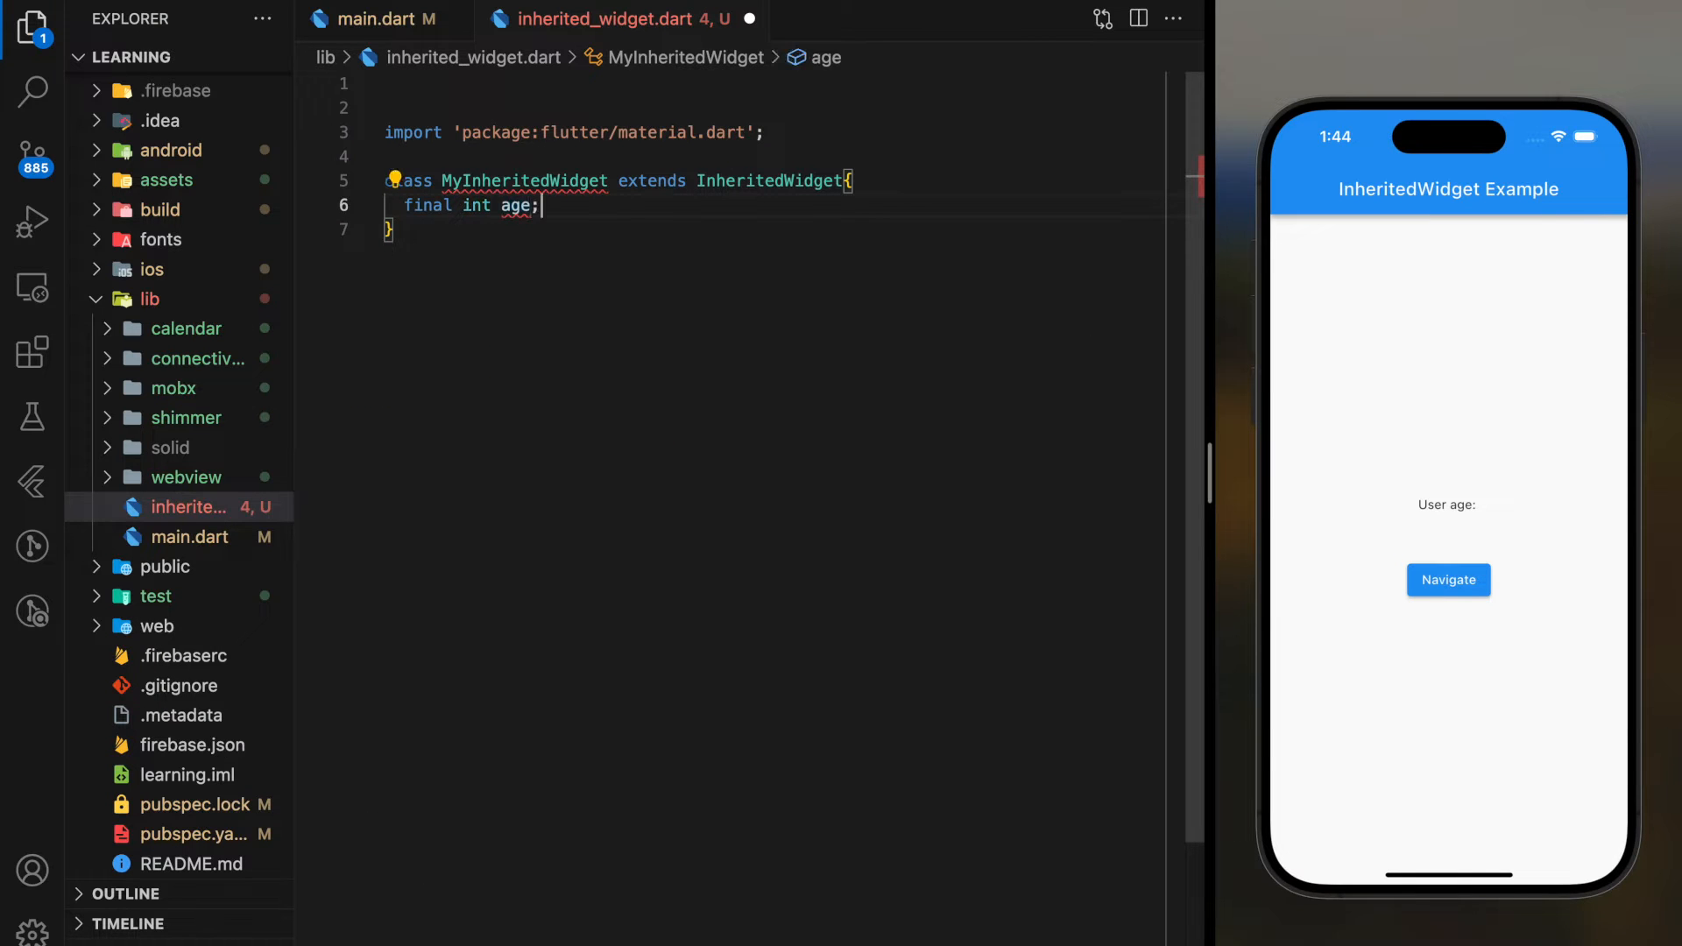
# Write the constructor MyInheritedWidget({required this.age, required Widget child}) : super(child: child).
pyautogui.write('MyInheritedWidget')
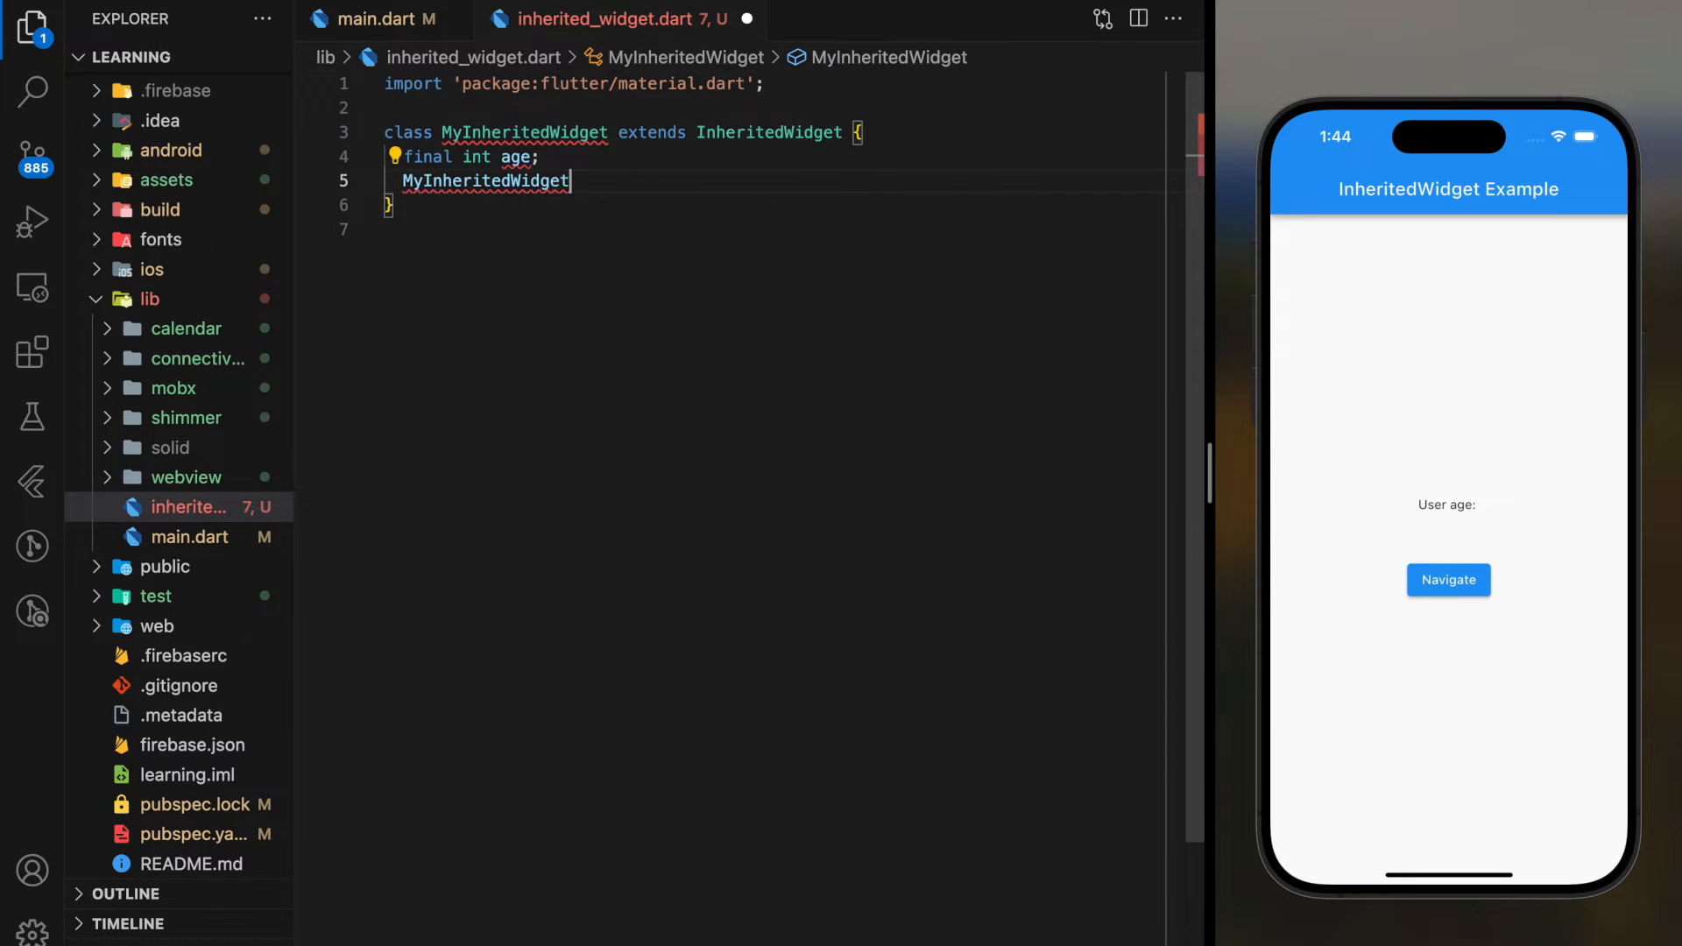
pyautogui.write('()')
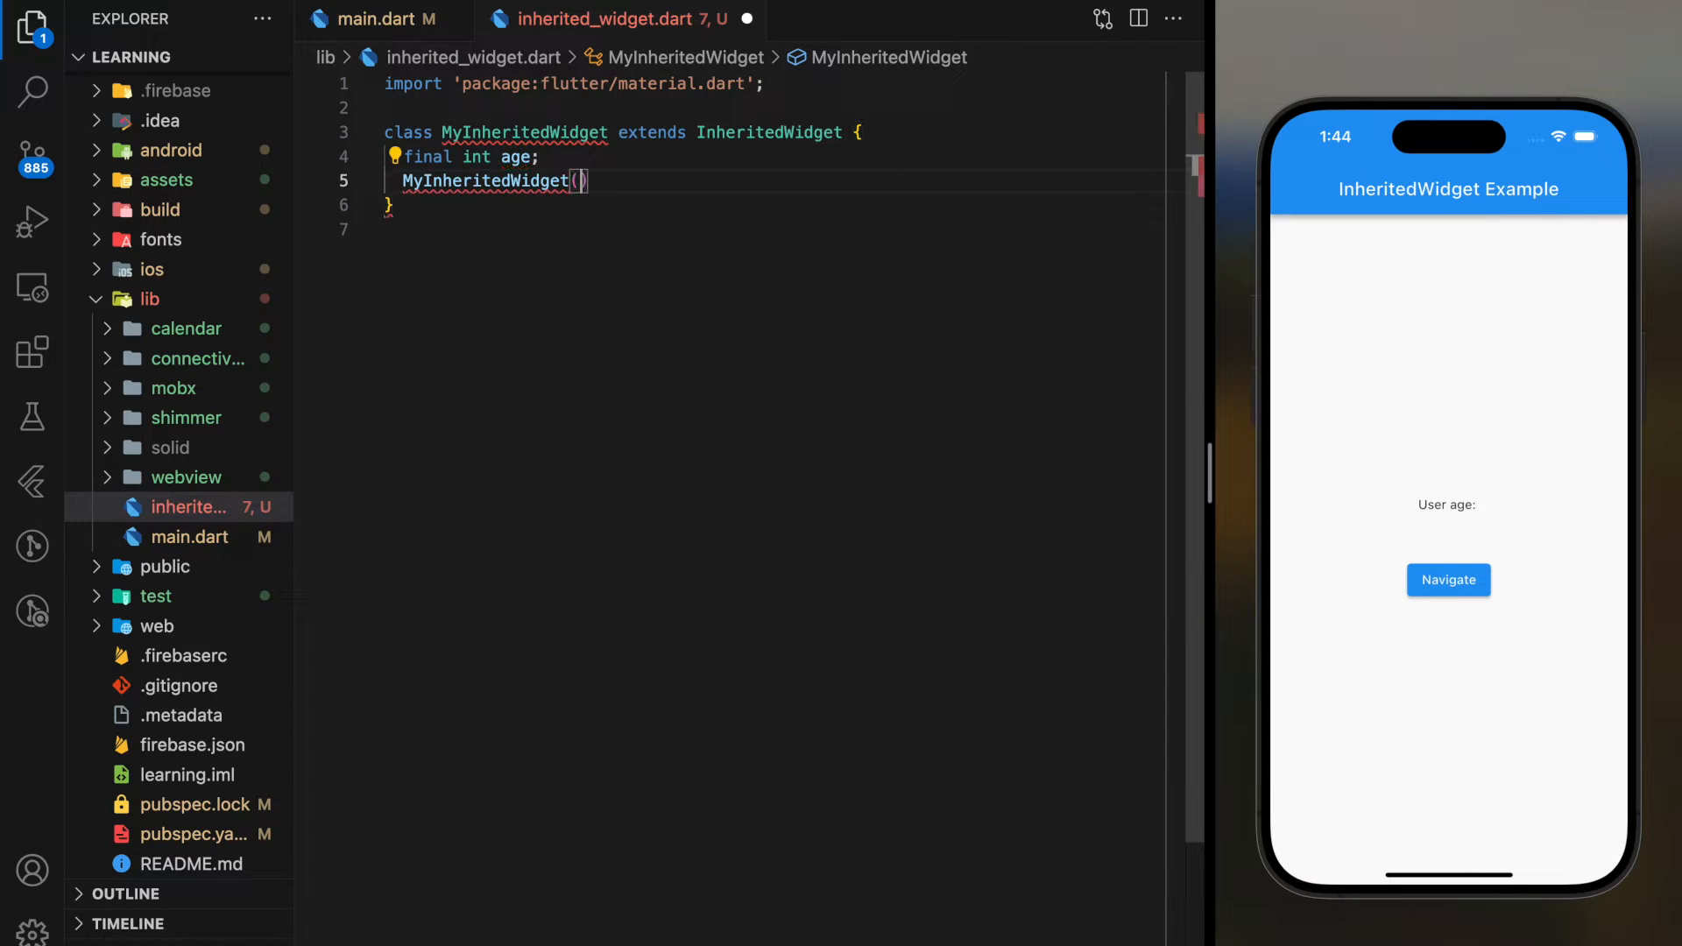
pyautogui.write('{required this.age')
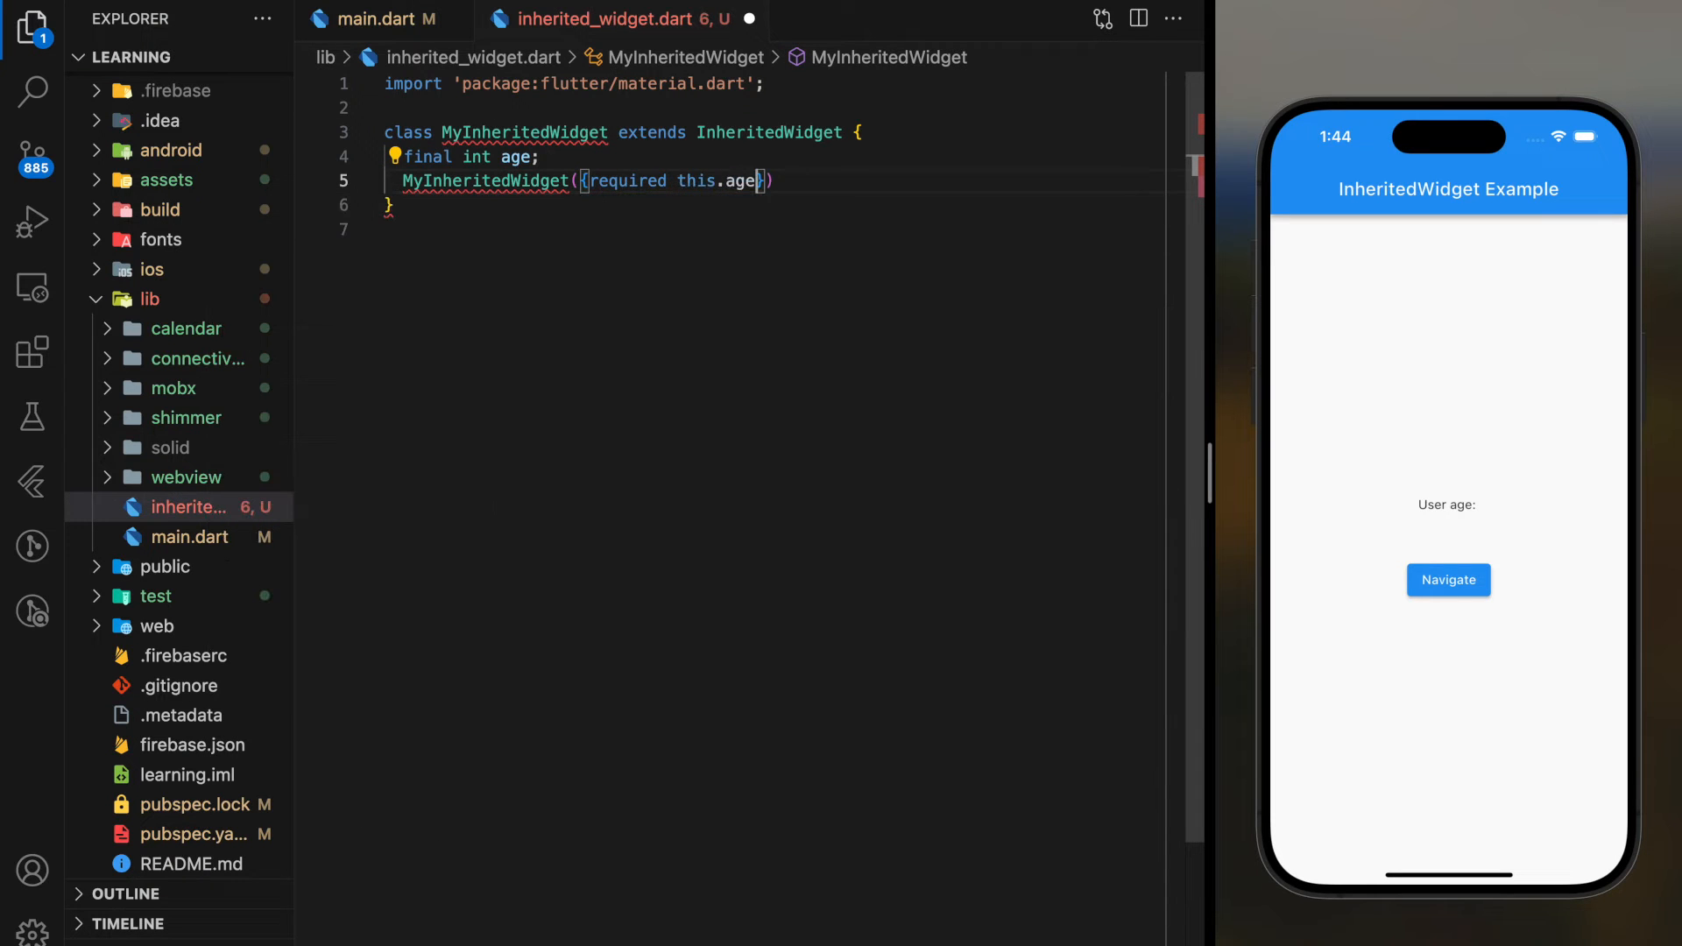
pyautogui.write(',required')
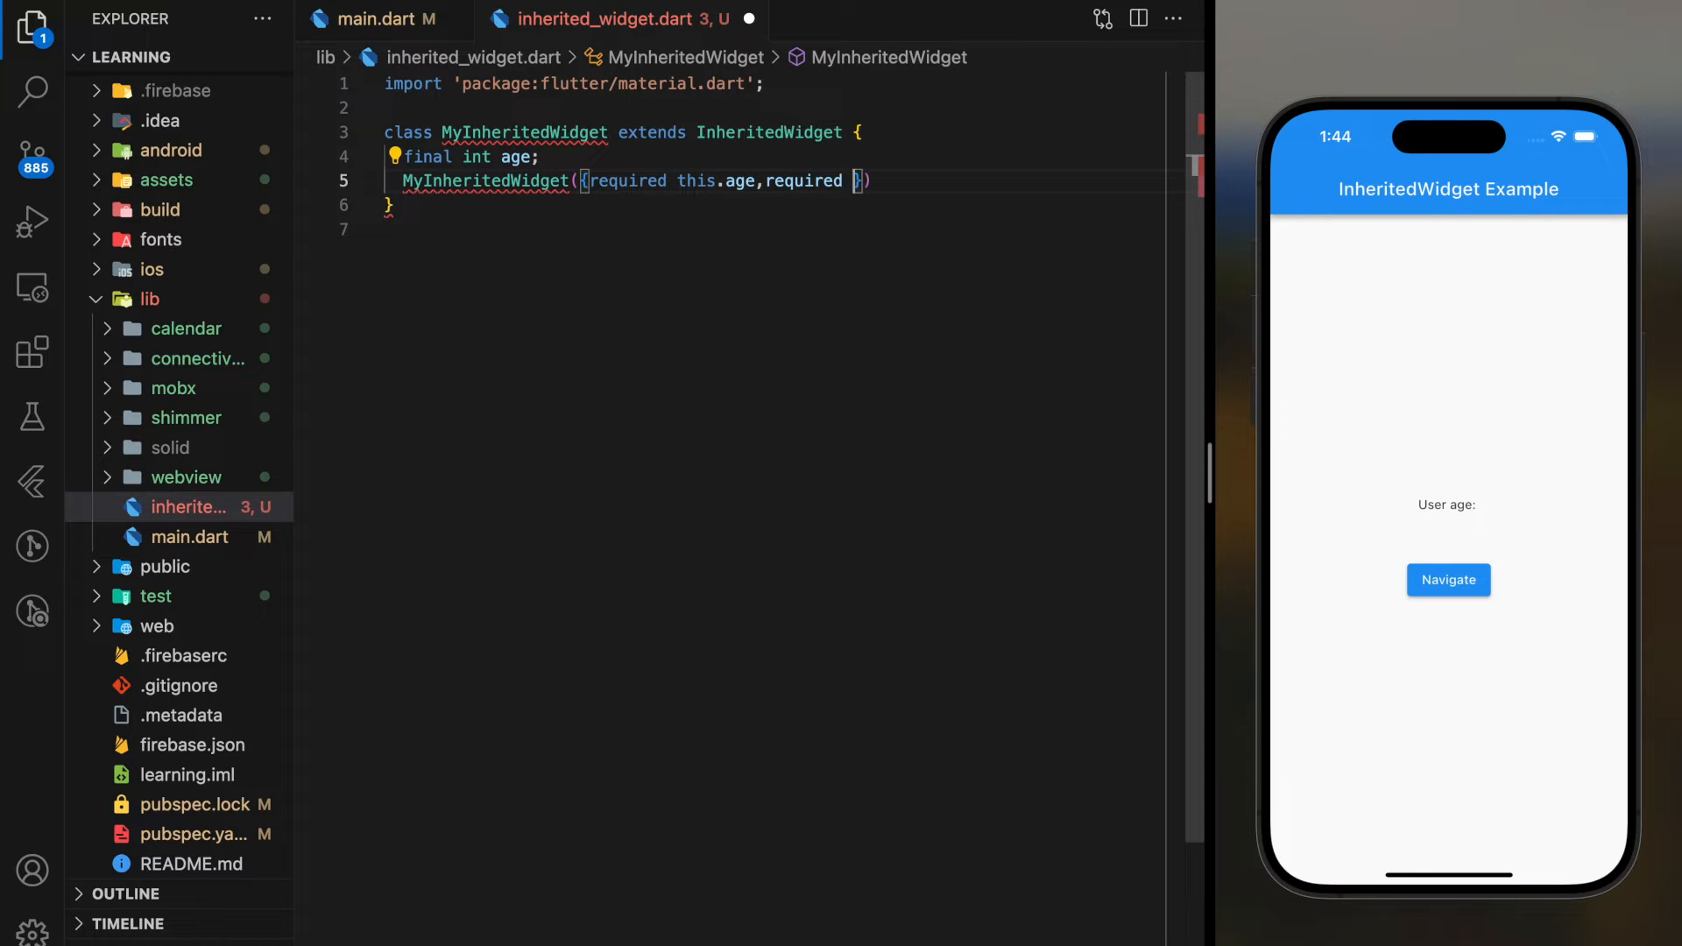
pyautogui.write('Widget child')
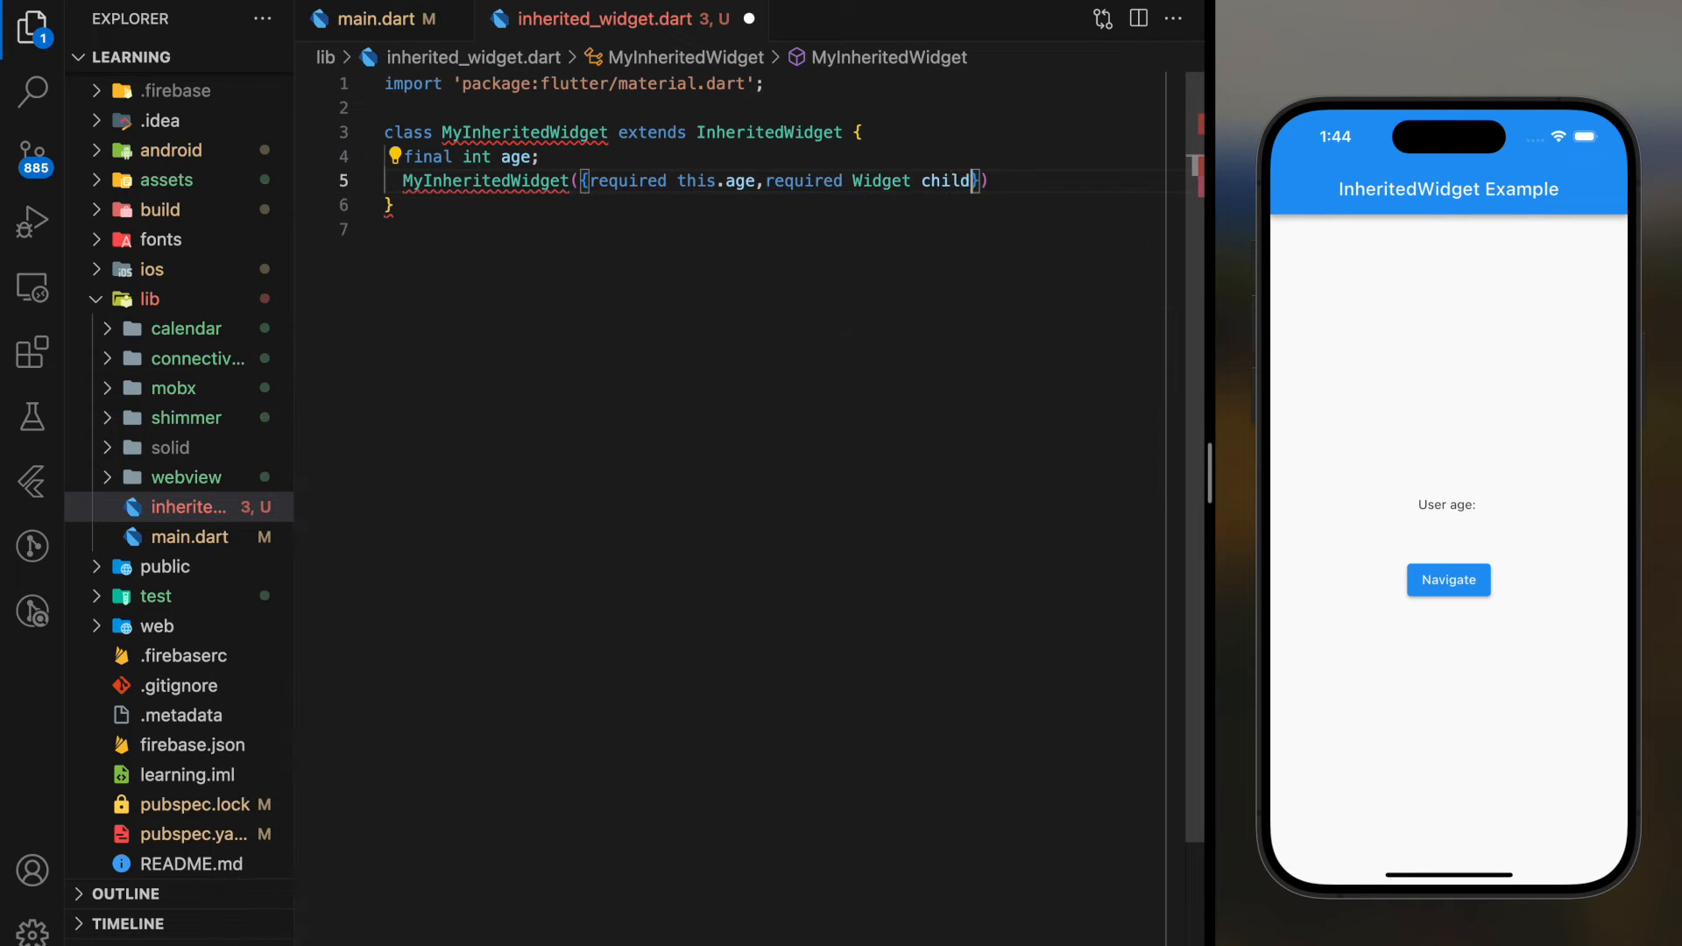
pyautogui.write('):super')
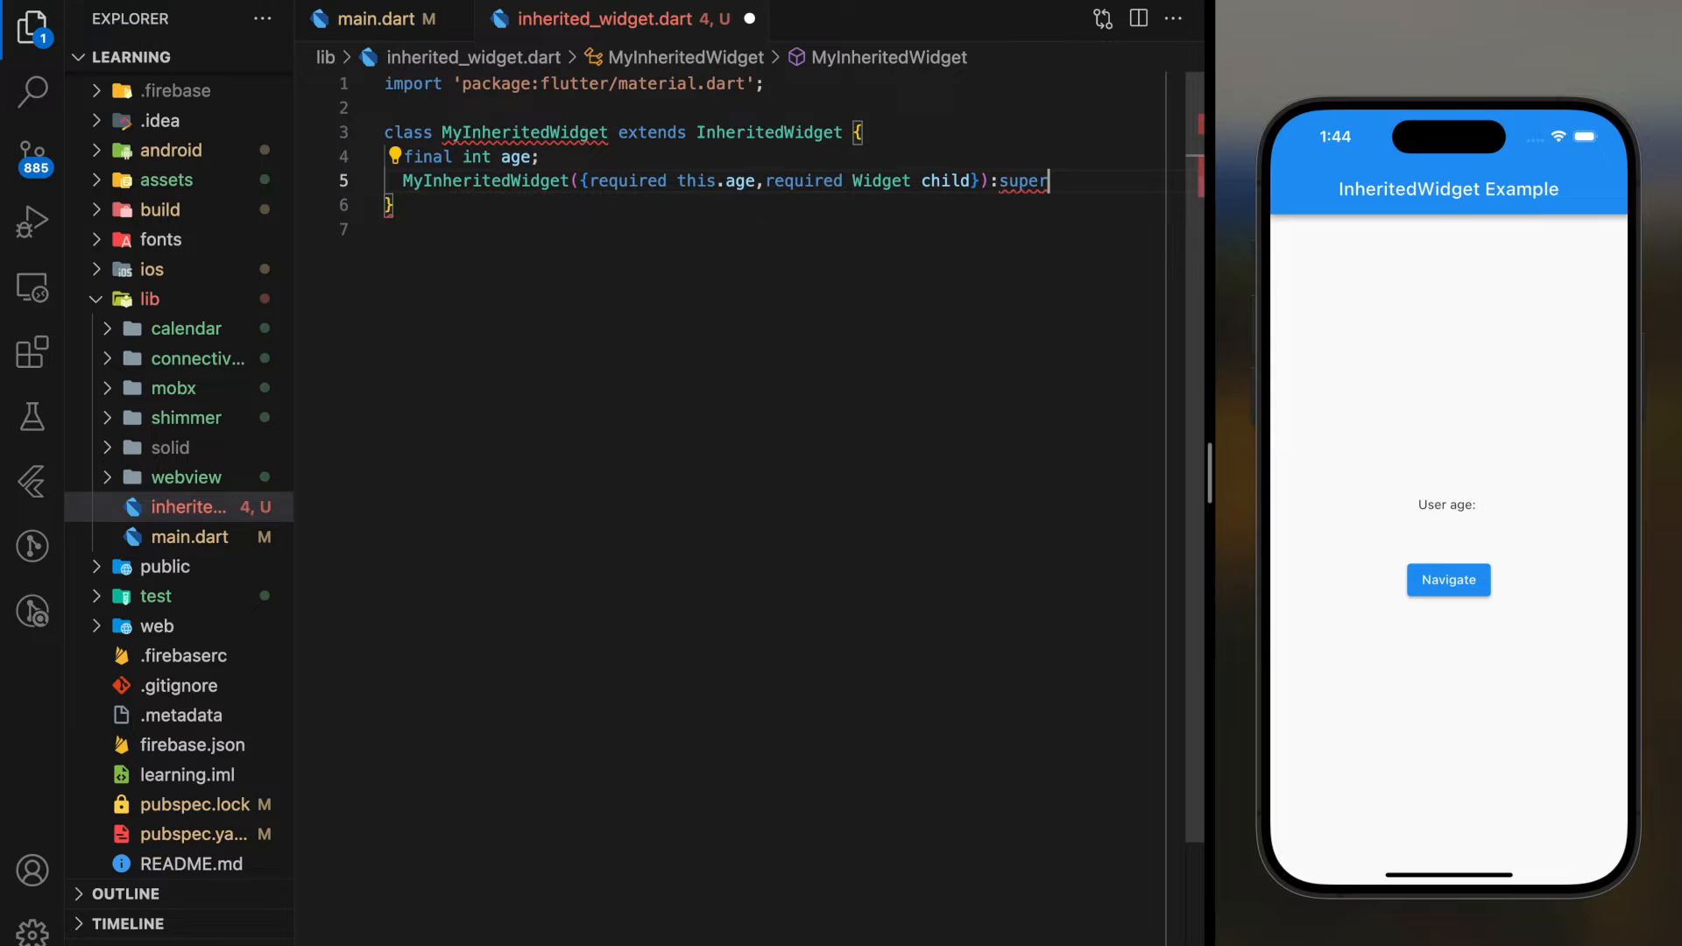
pyautogui.write('(child: child);')
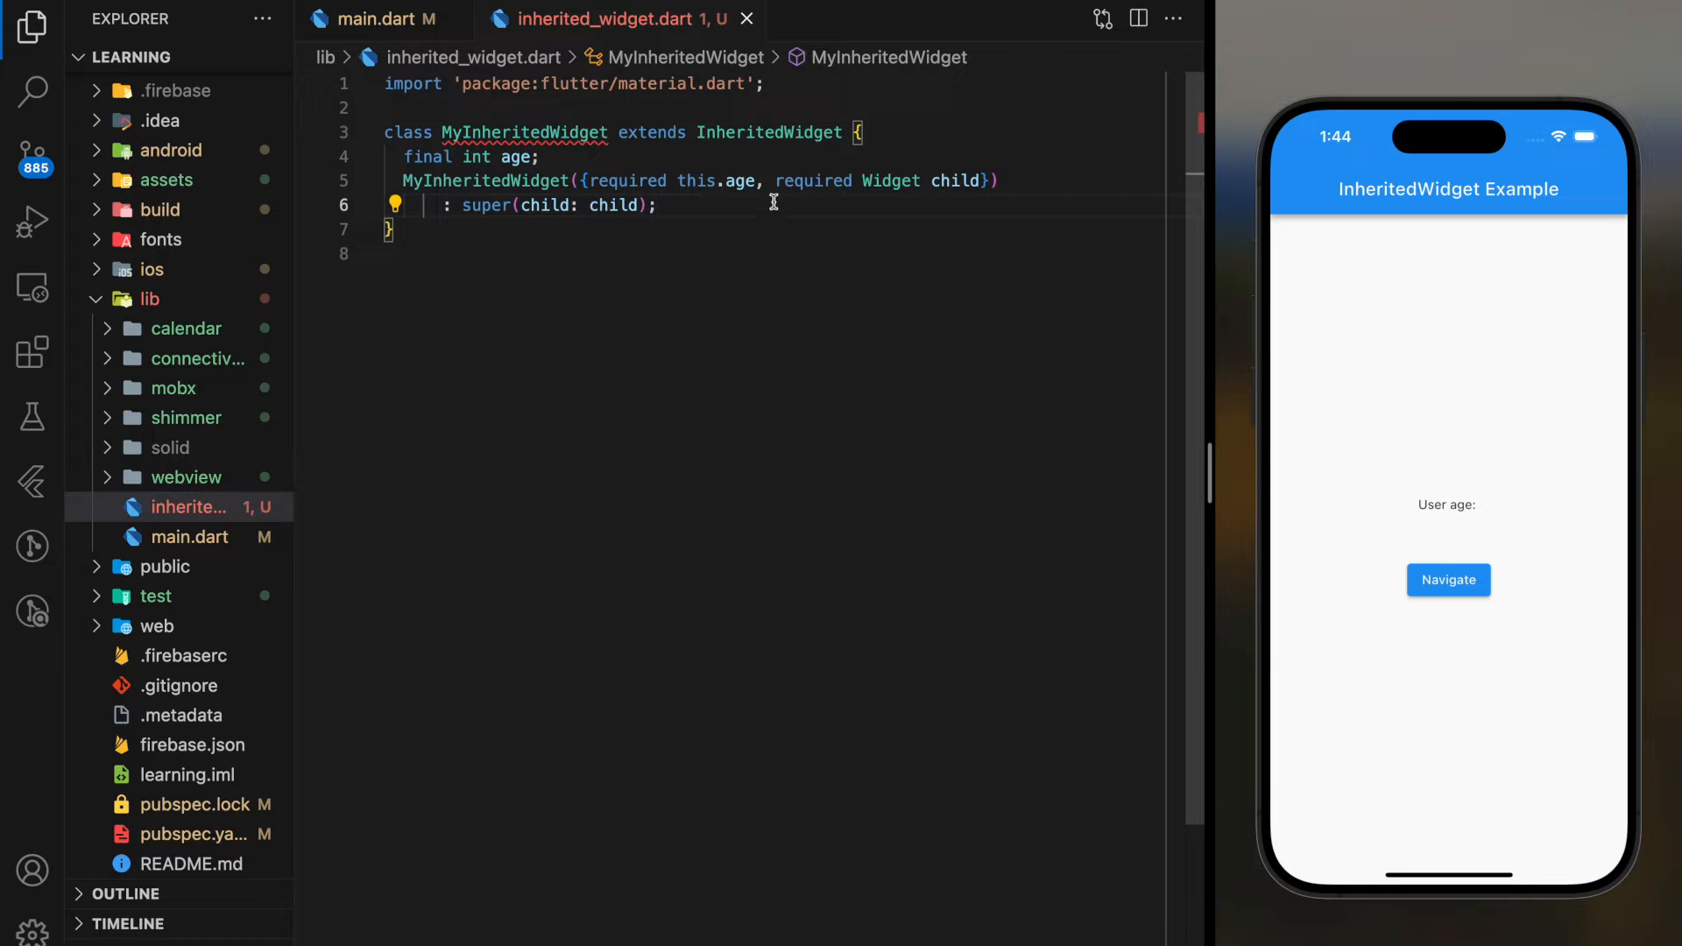
# Override updateShouldNotify with a 'to control when the widget should be updated' comment and return true.
pyautogui.press('enter')
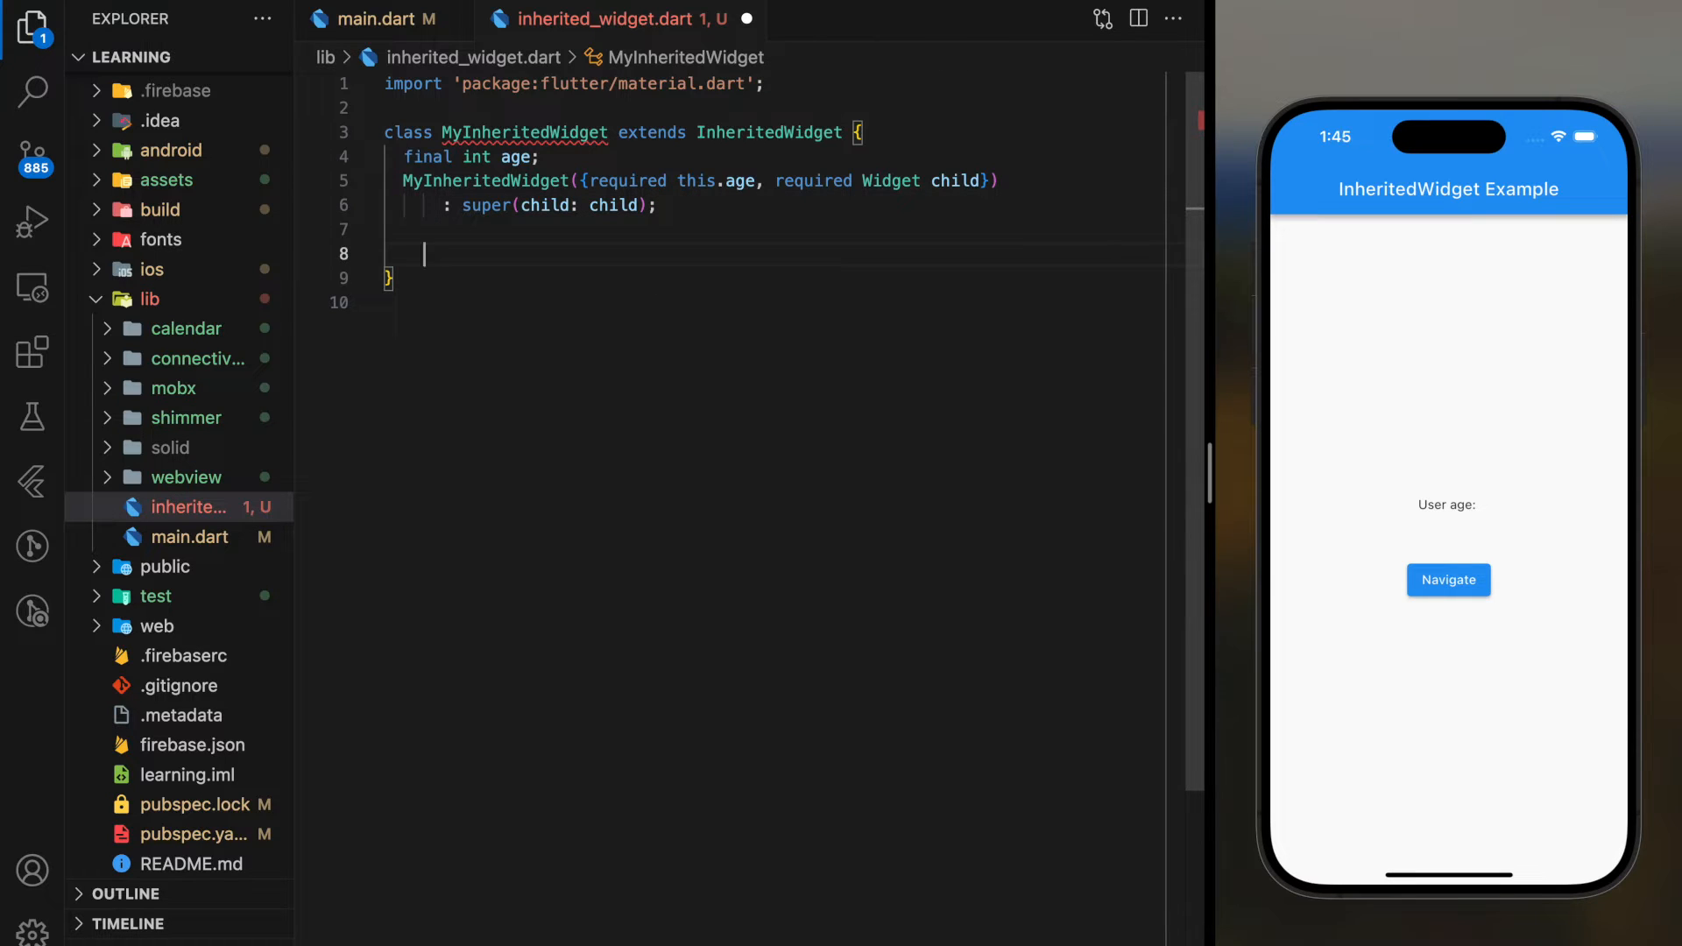
pyautogui.write('updateShouldNotify(covariant InheritedWidget oldWidget) {')
pyautogui.write('//implement this method')
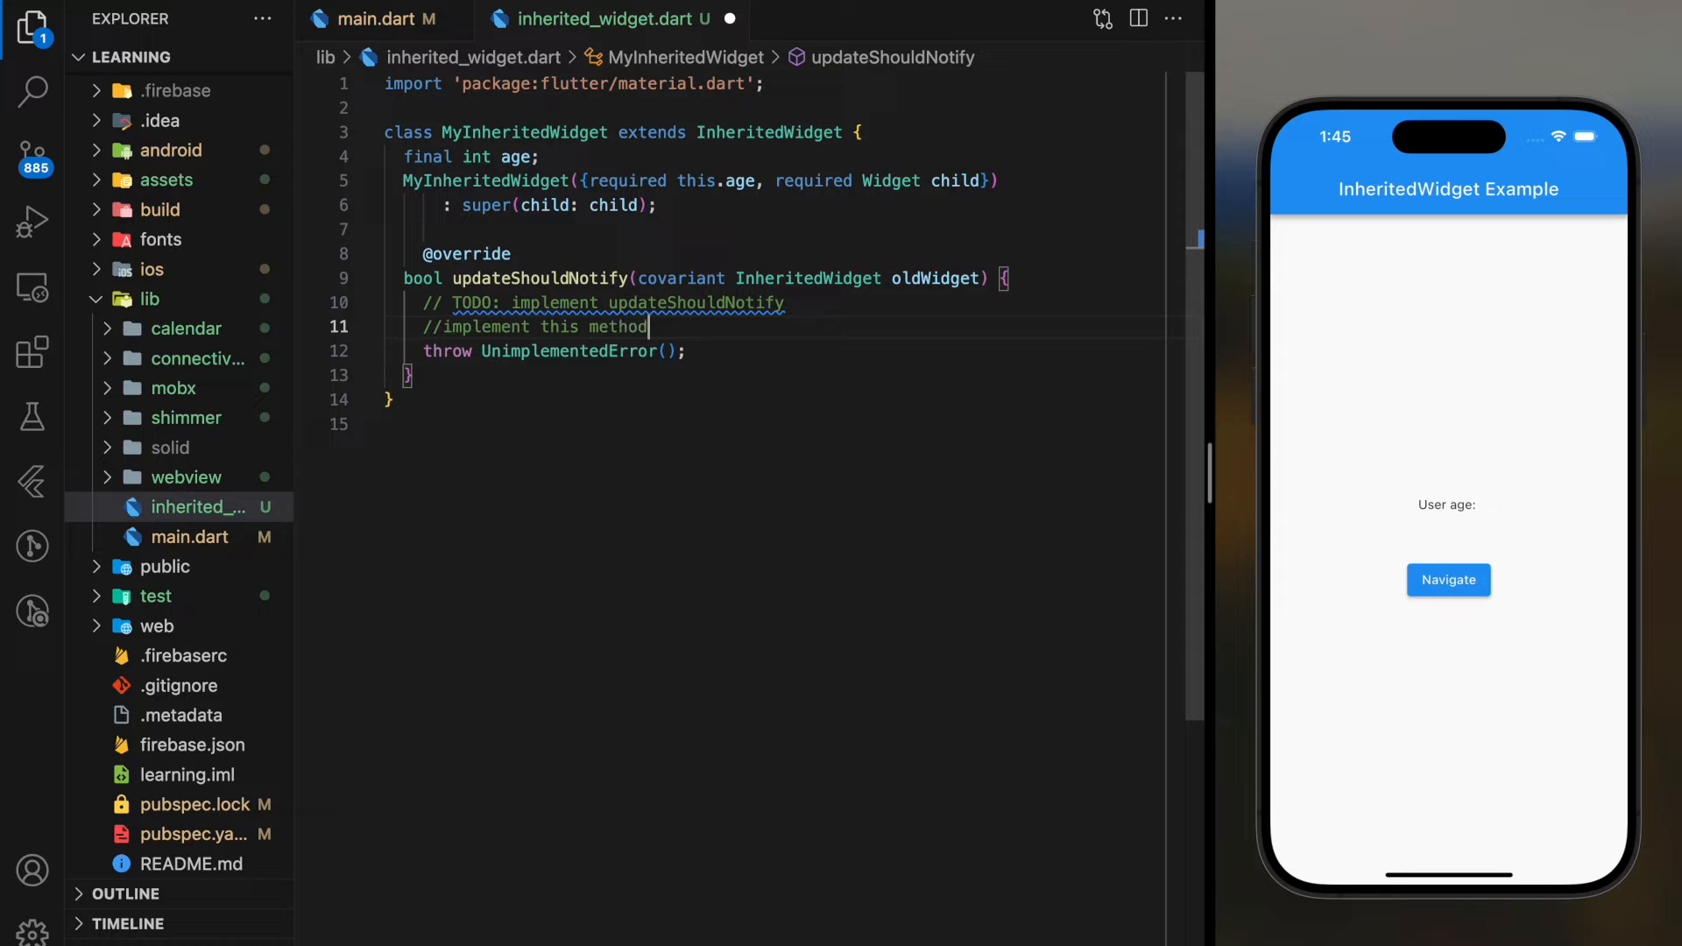
pyautogui.write('to control wh')
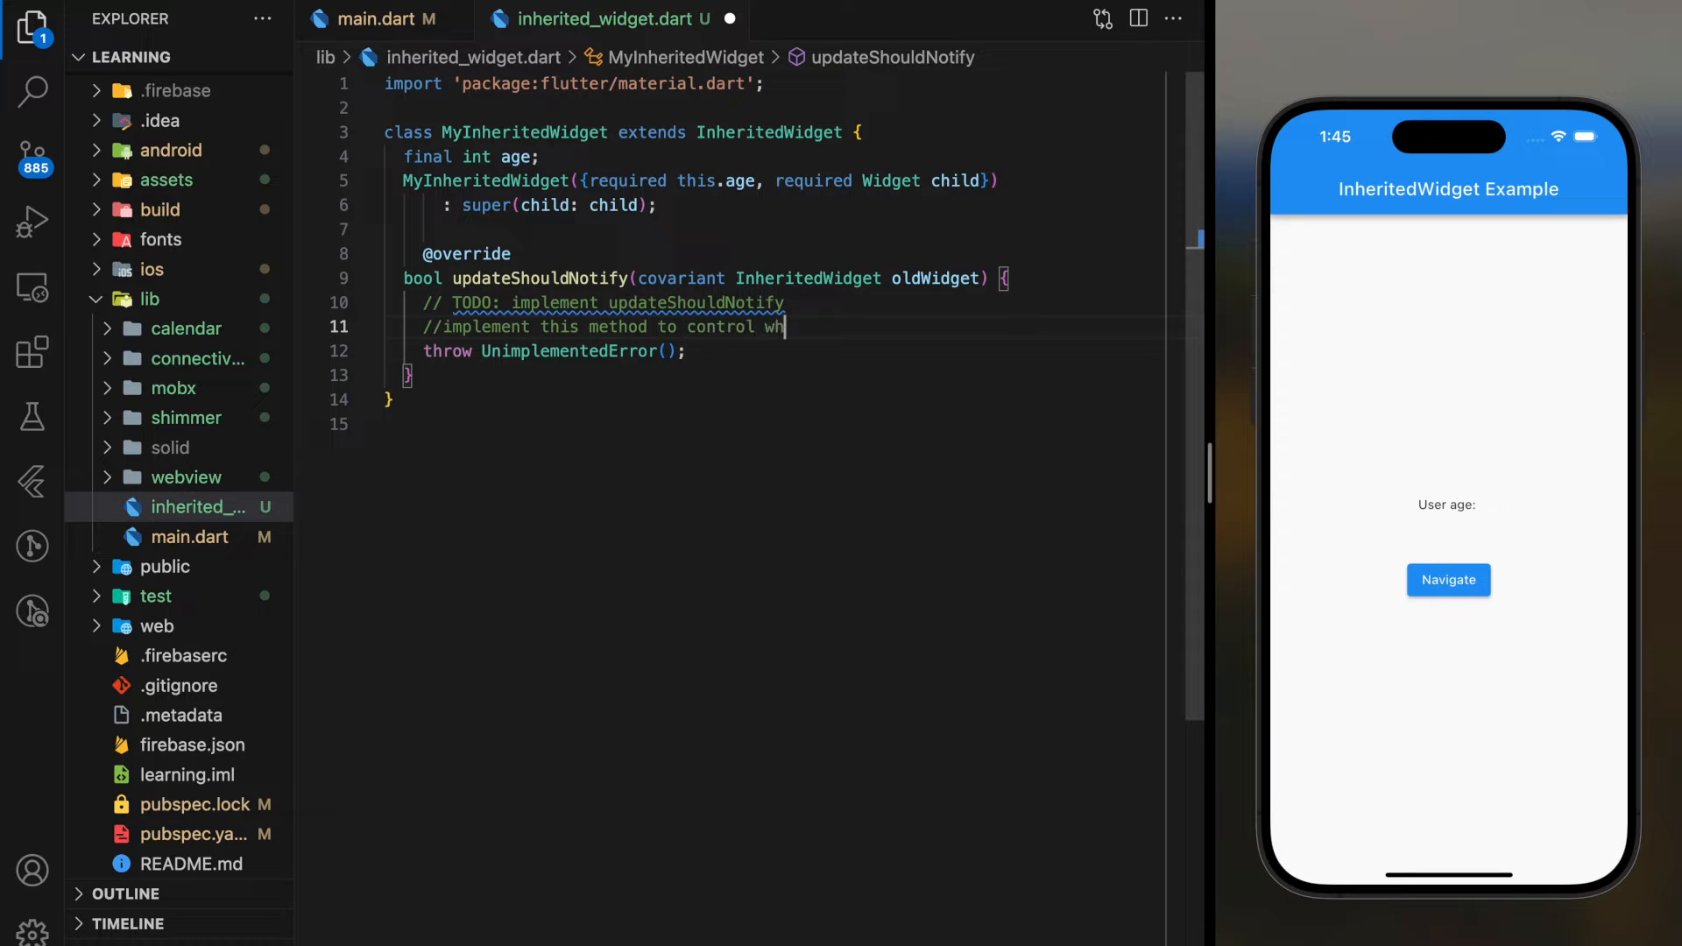
pyautogui.write('en the widget hs')
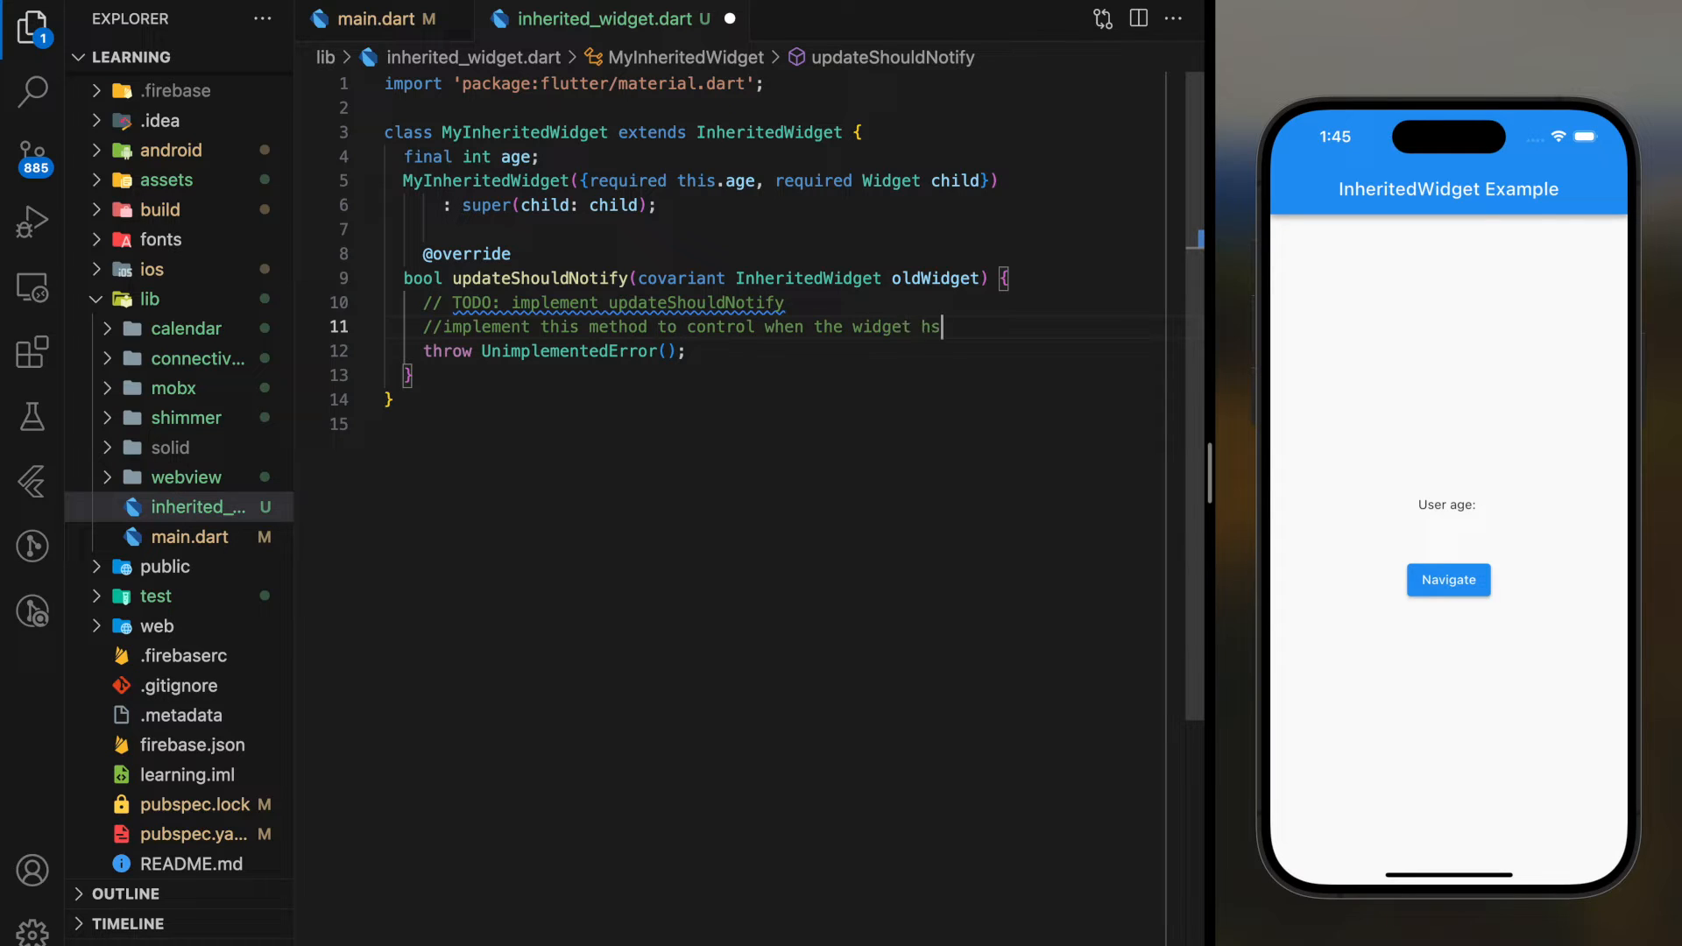
pyautogui.press('BackSpace')
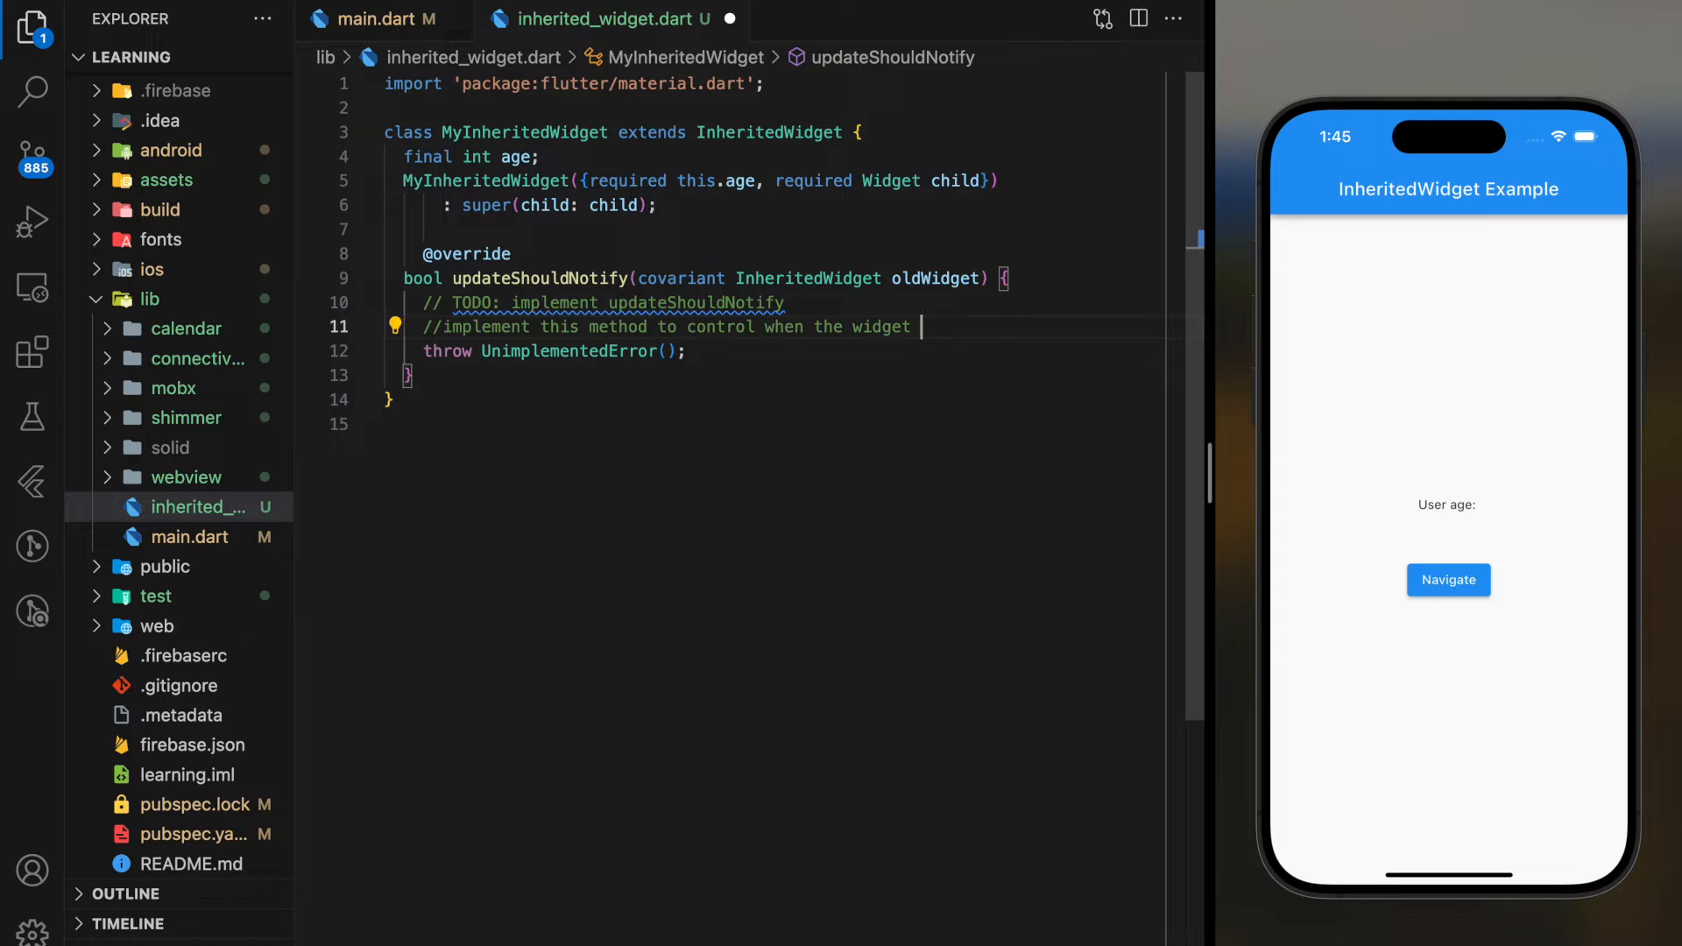
pyautogui.write('should be updated')
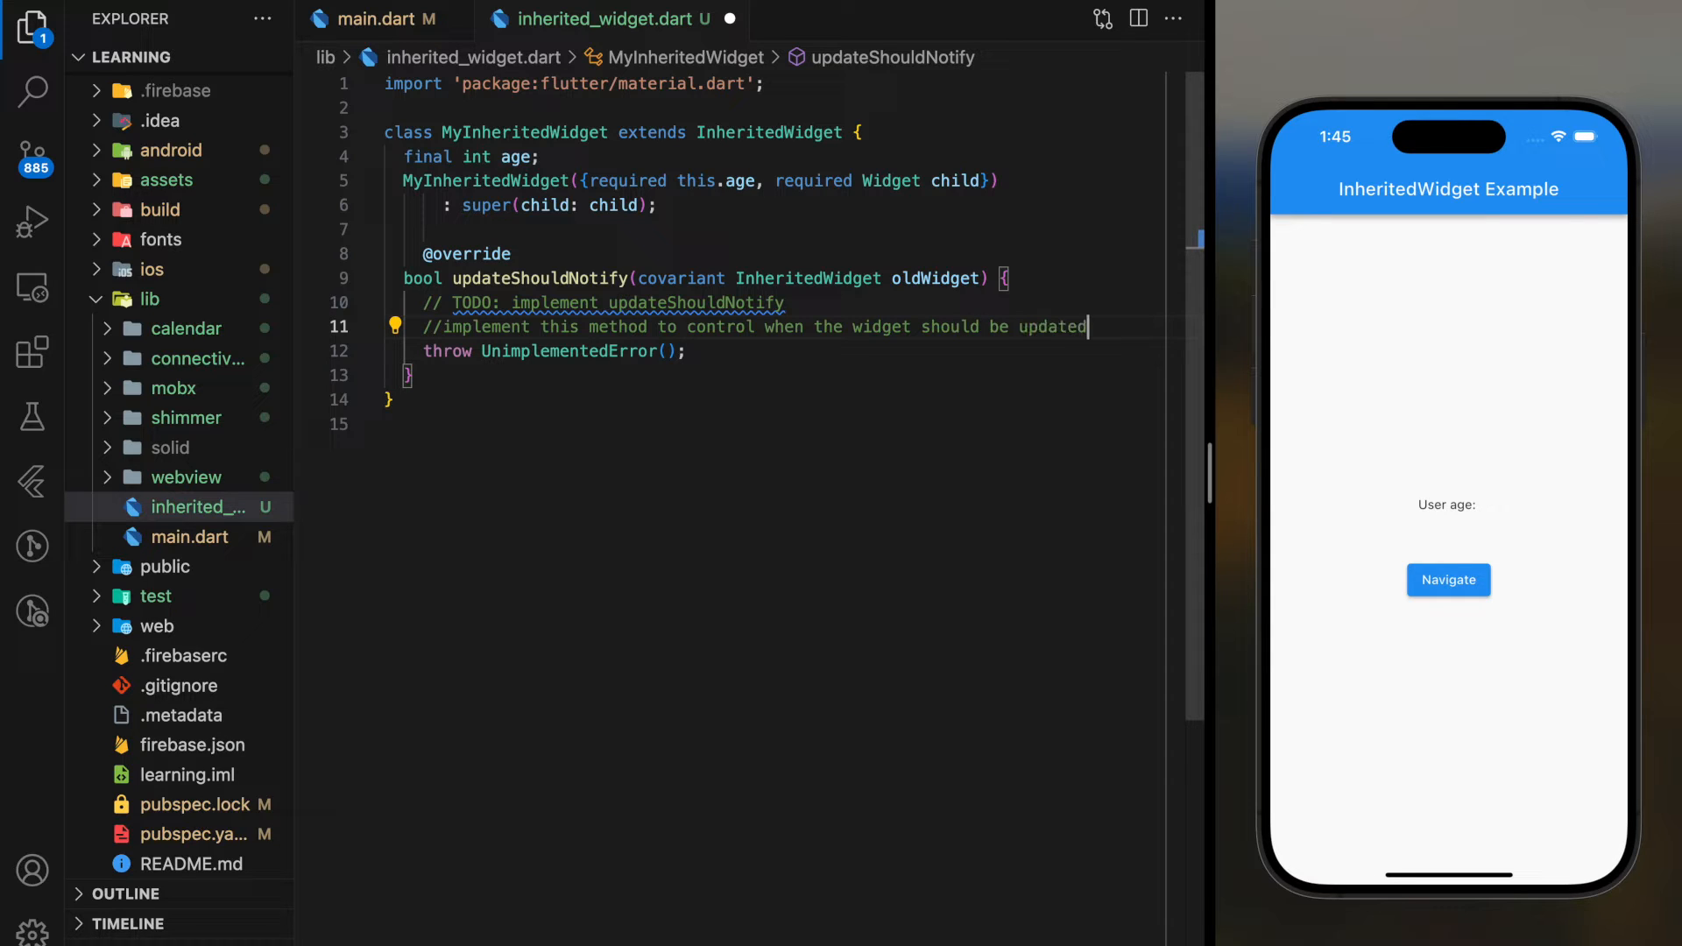
pyautogui.write('.')
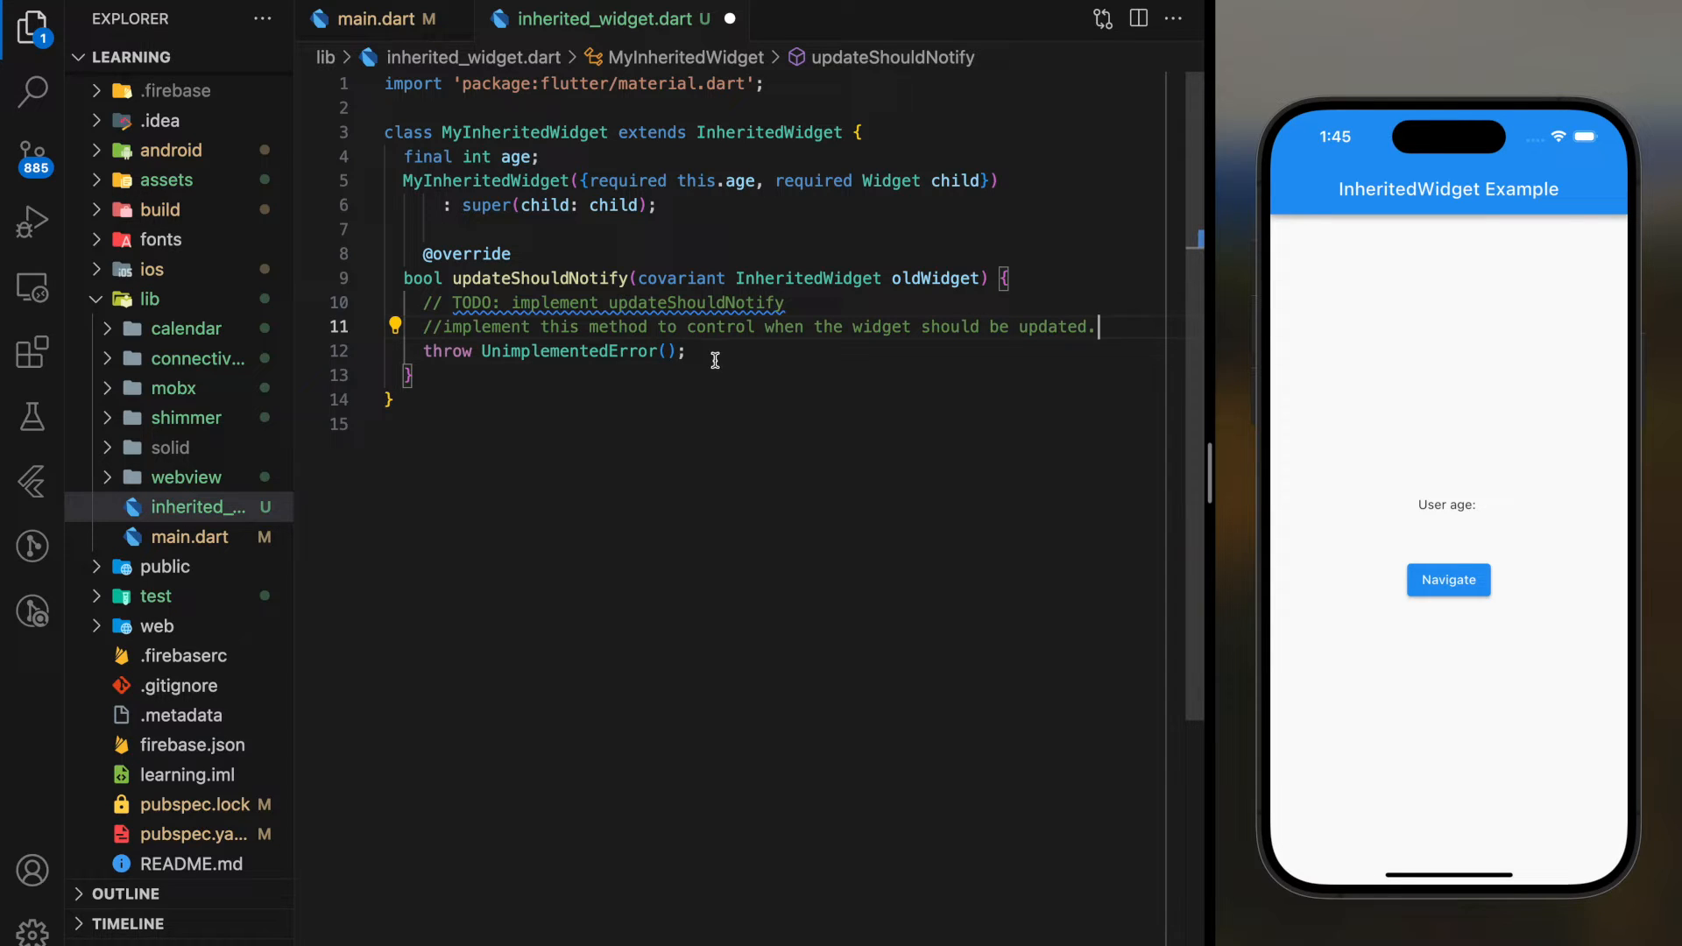
pyautogui.write('return')
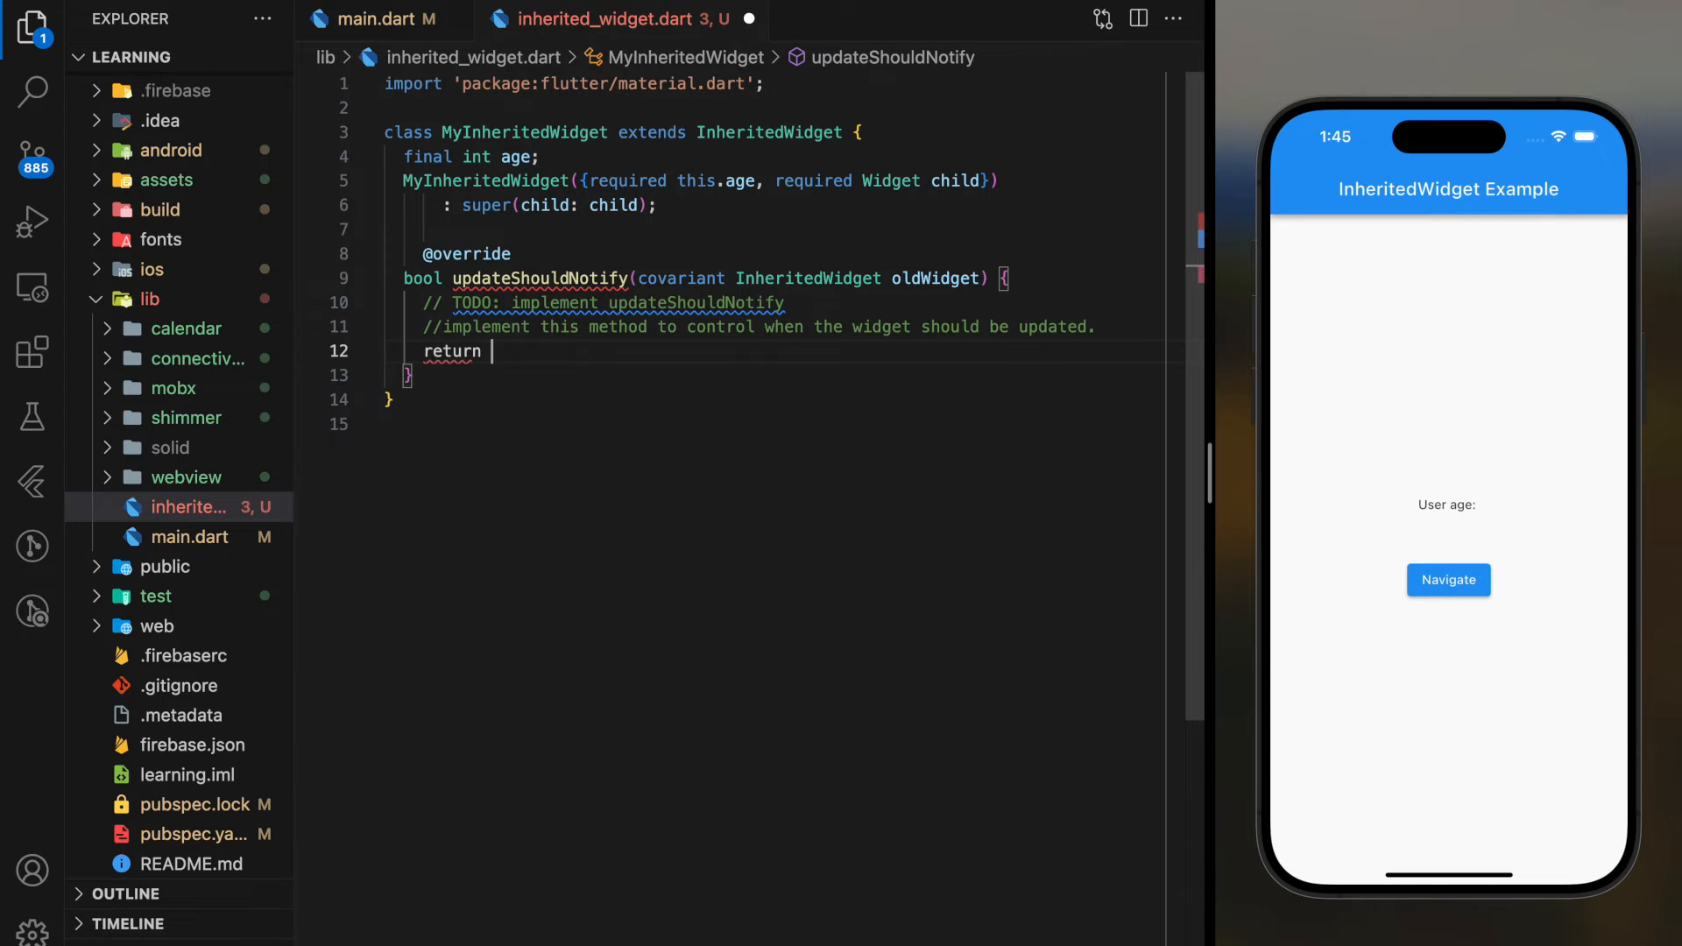
pyautogui.write('true;')
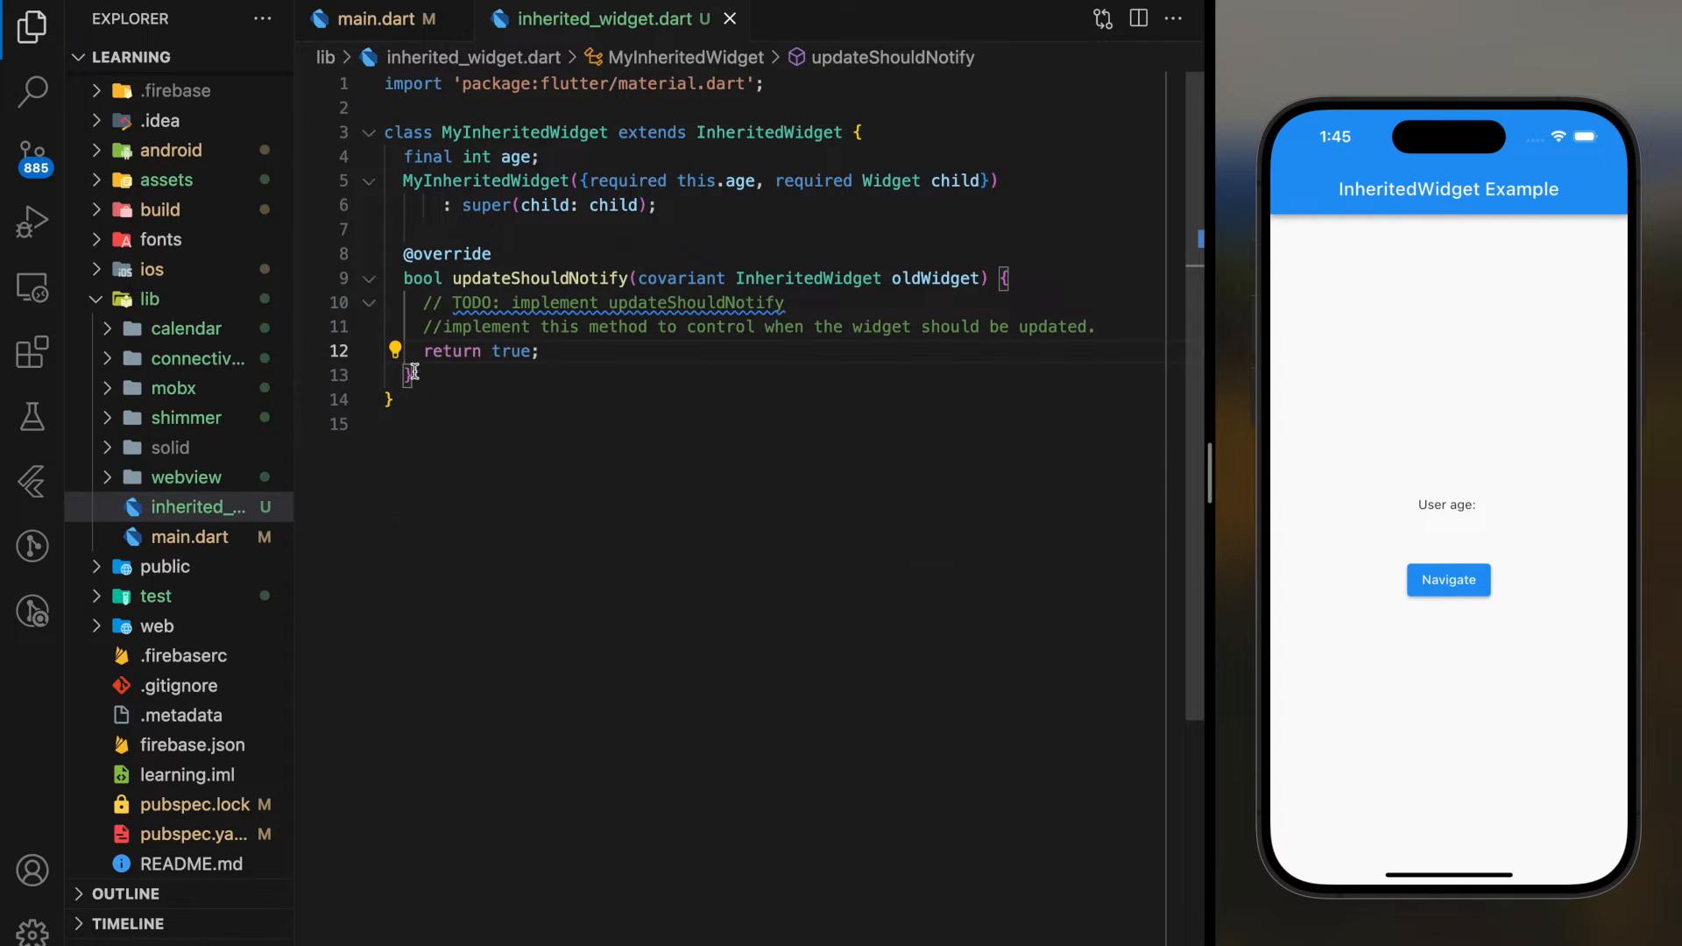
# Add static of(BuildContext context) returning context.dependOnInheritedWidgetOfExactType<MyInheritedWidget>()!
pyautogui.write('statis')
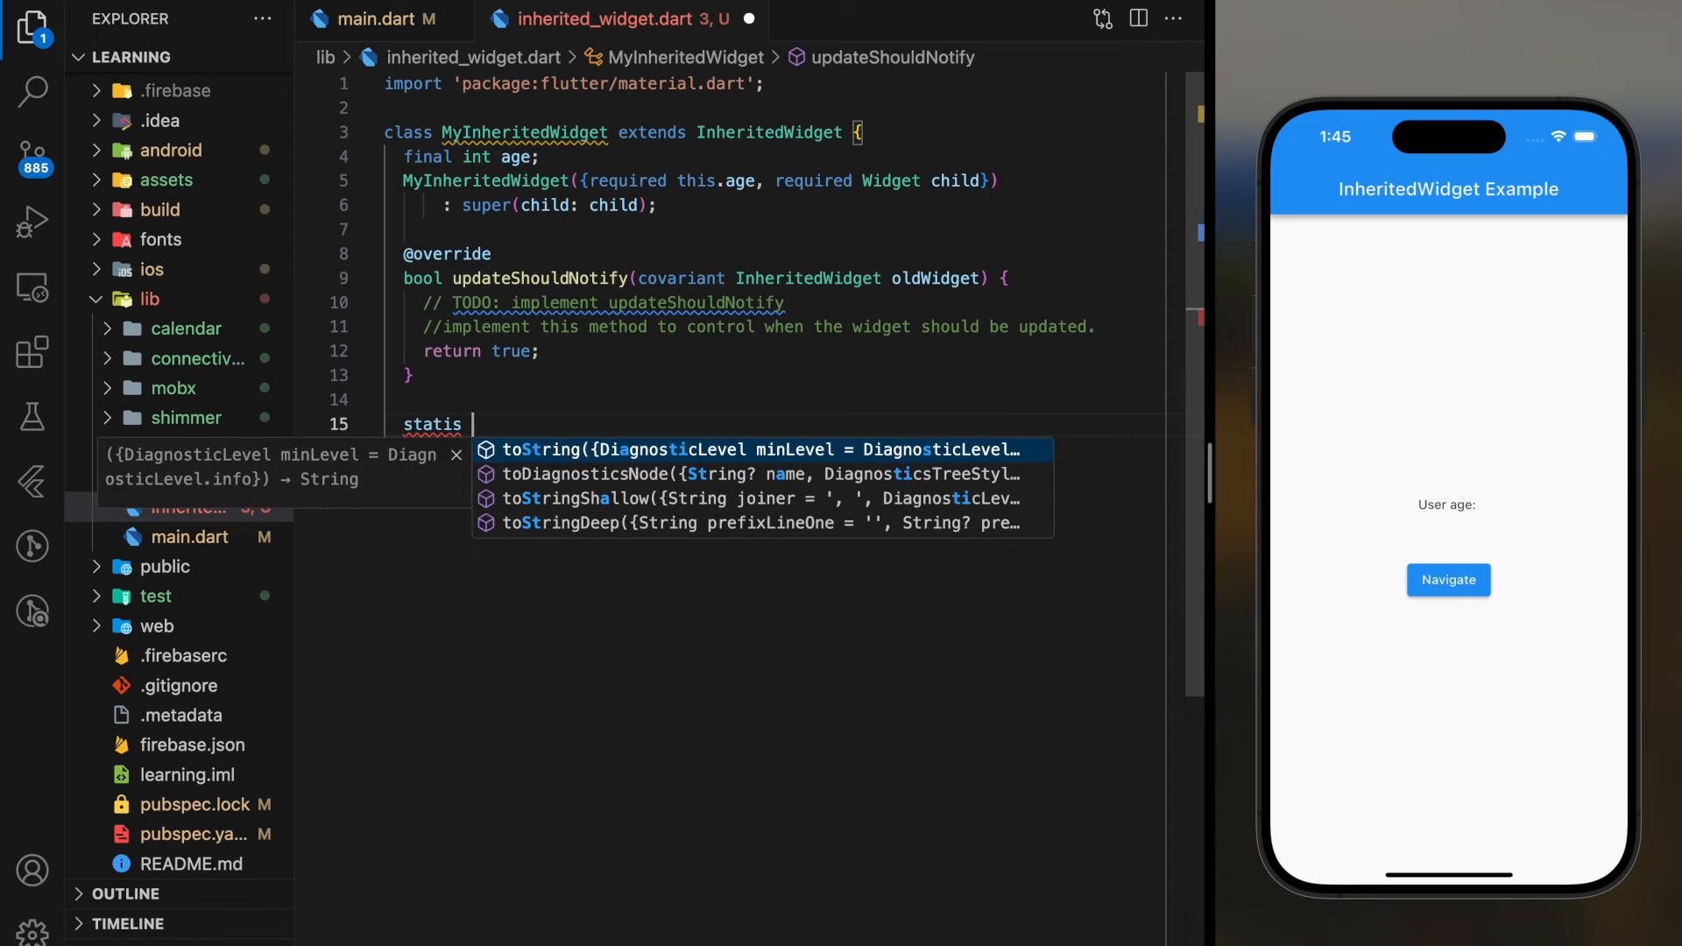
pyautogui.write('MyInheritedWidget')
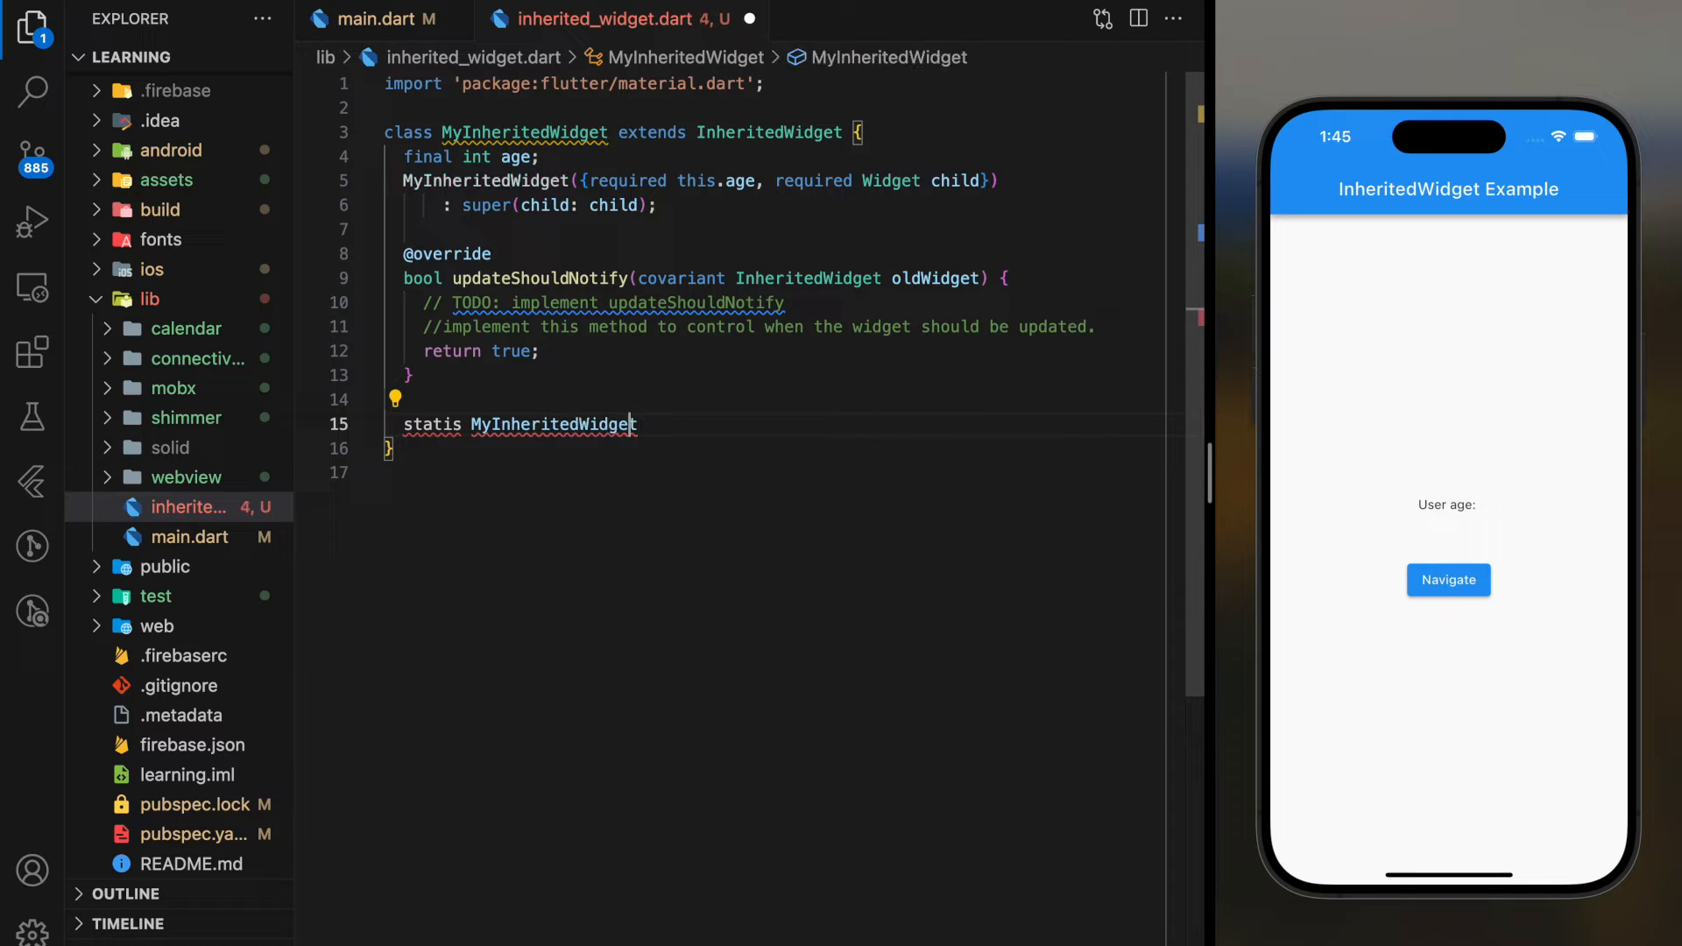
pyautogui.click(451, 424)
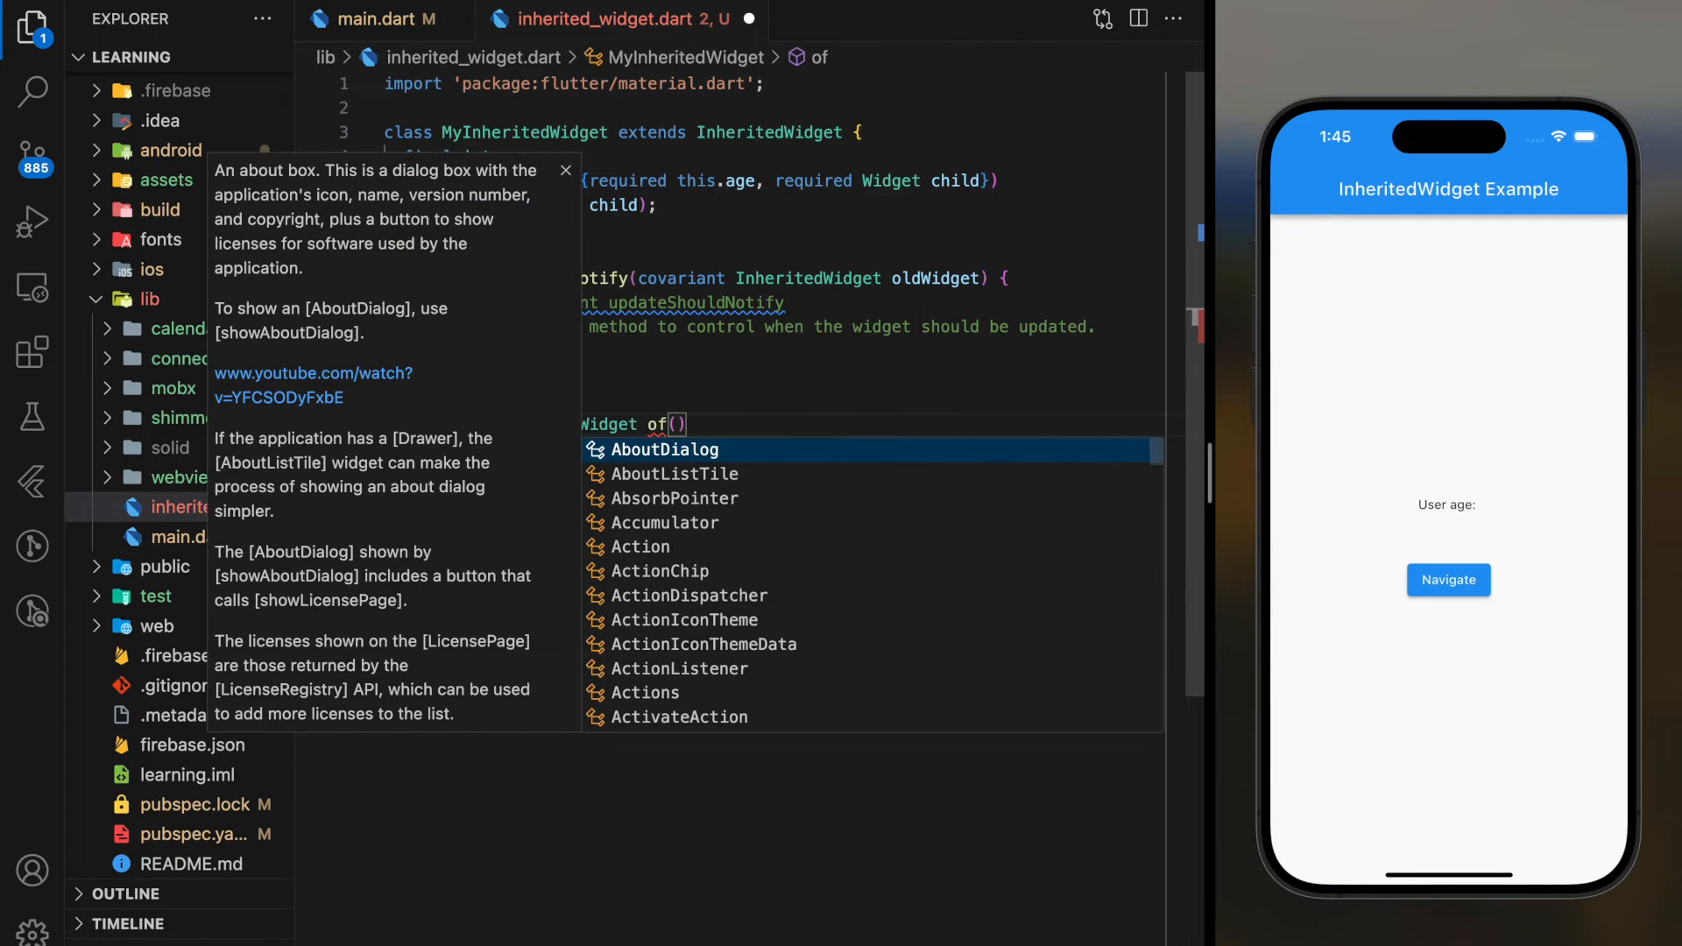
pyautogui.write('BuildContext context')
pyautogui.write('return context.dependOnInheritedWidgetOfExactType<>();')
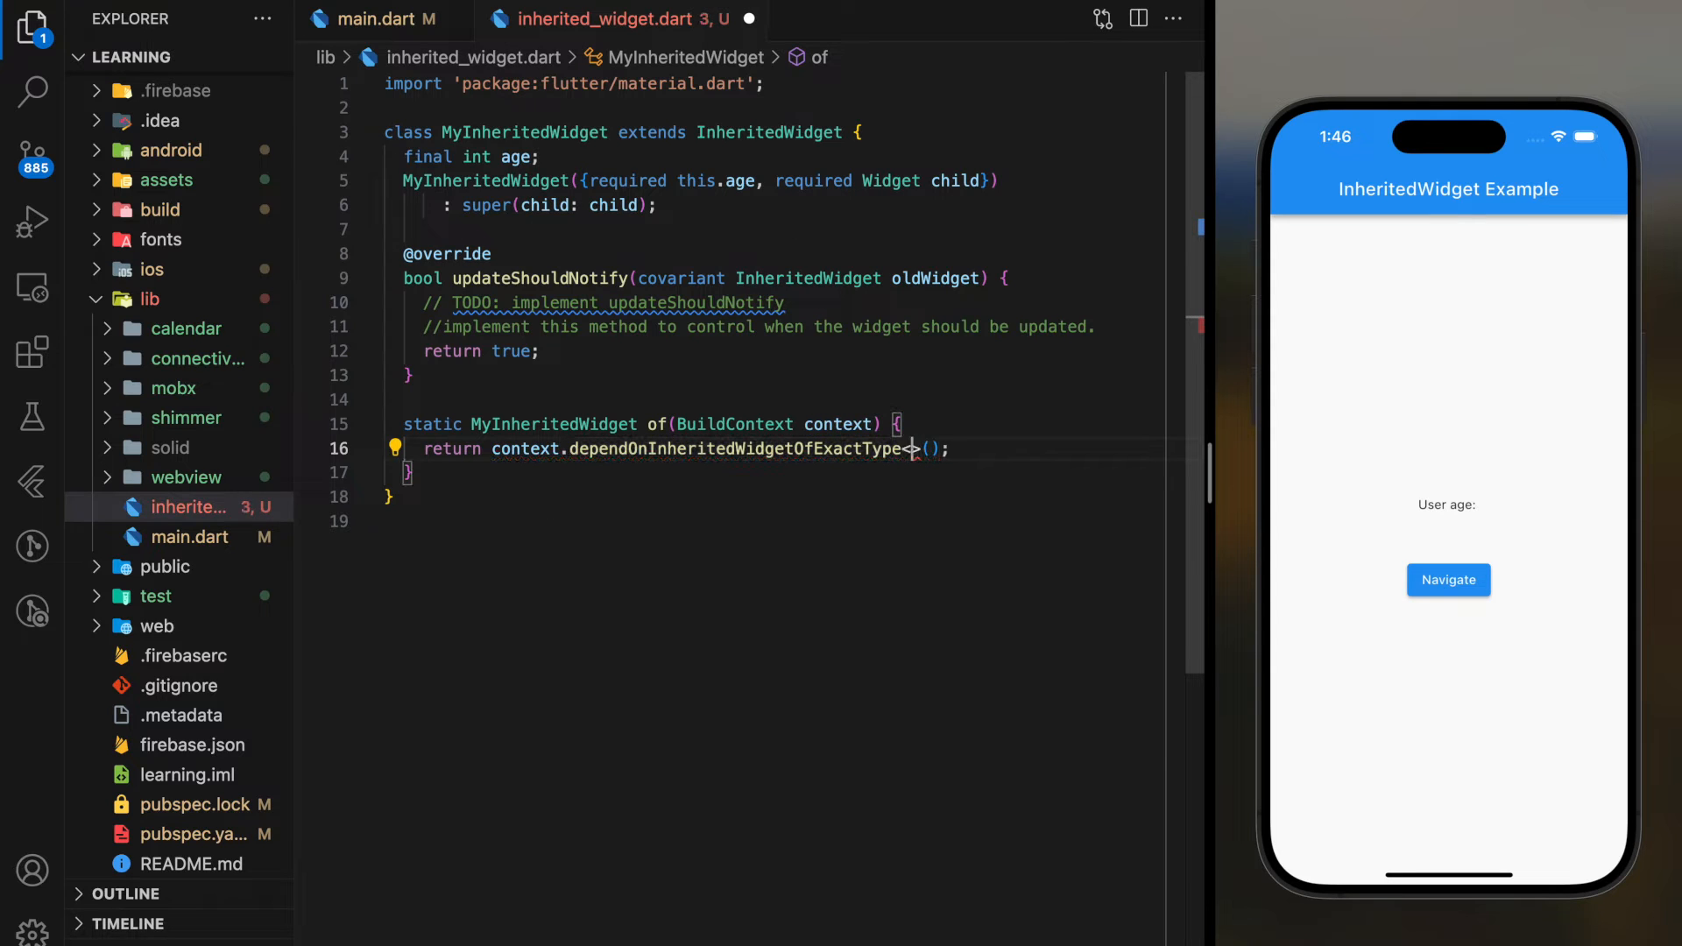
pyautogui.write('<MyInheritedWidget>')
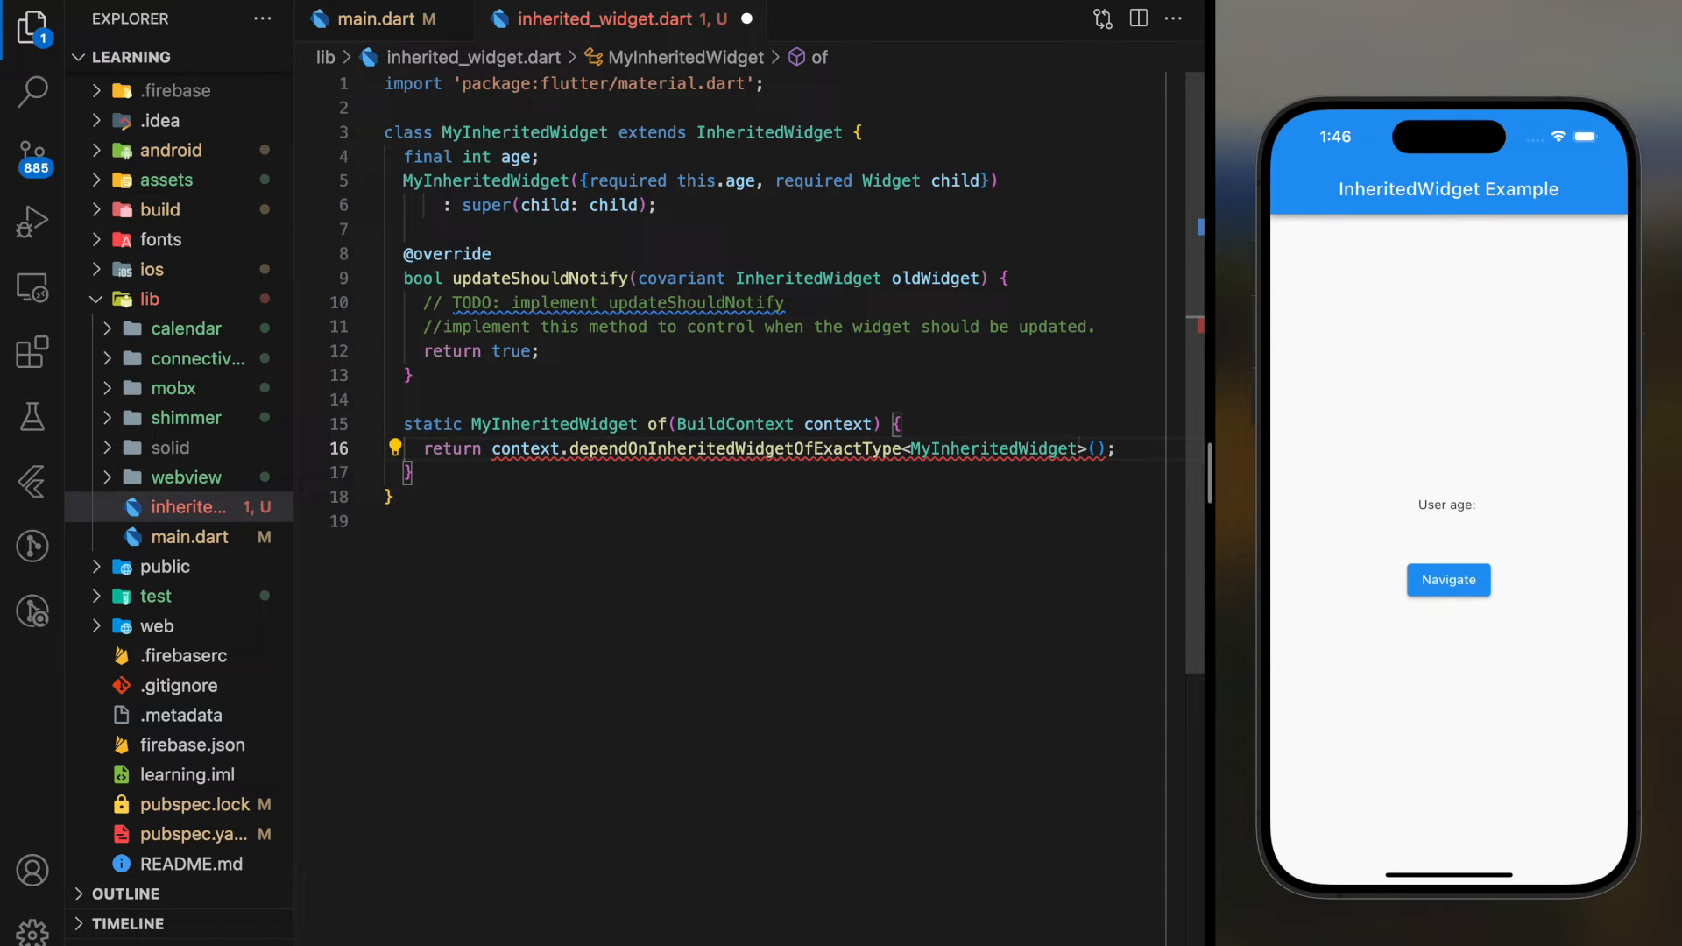
pyautogui.write('!')
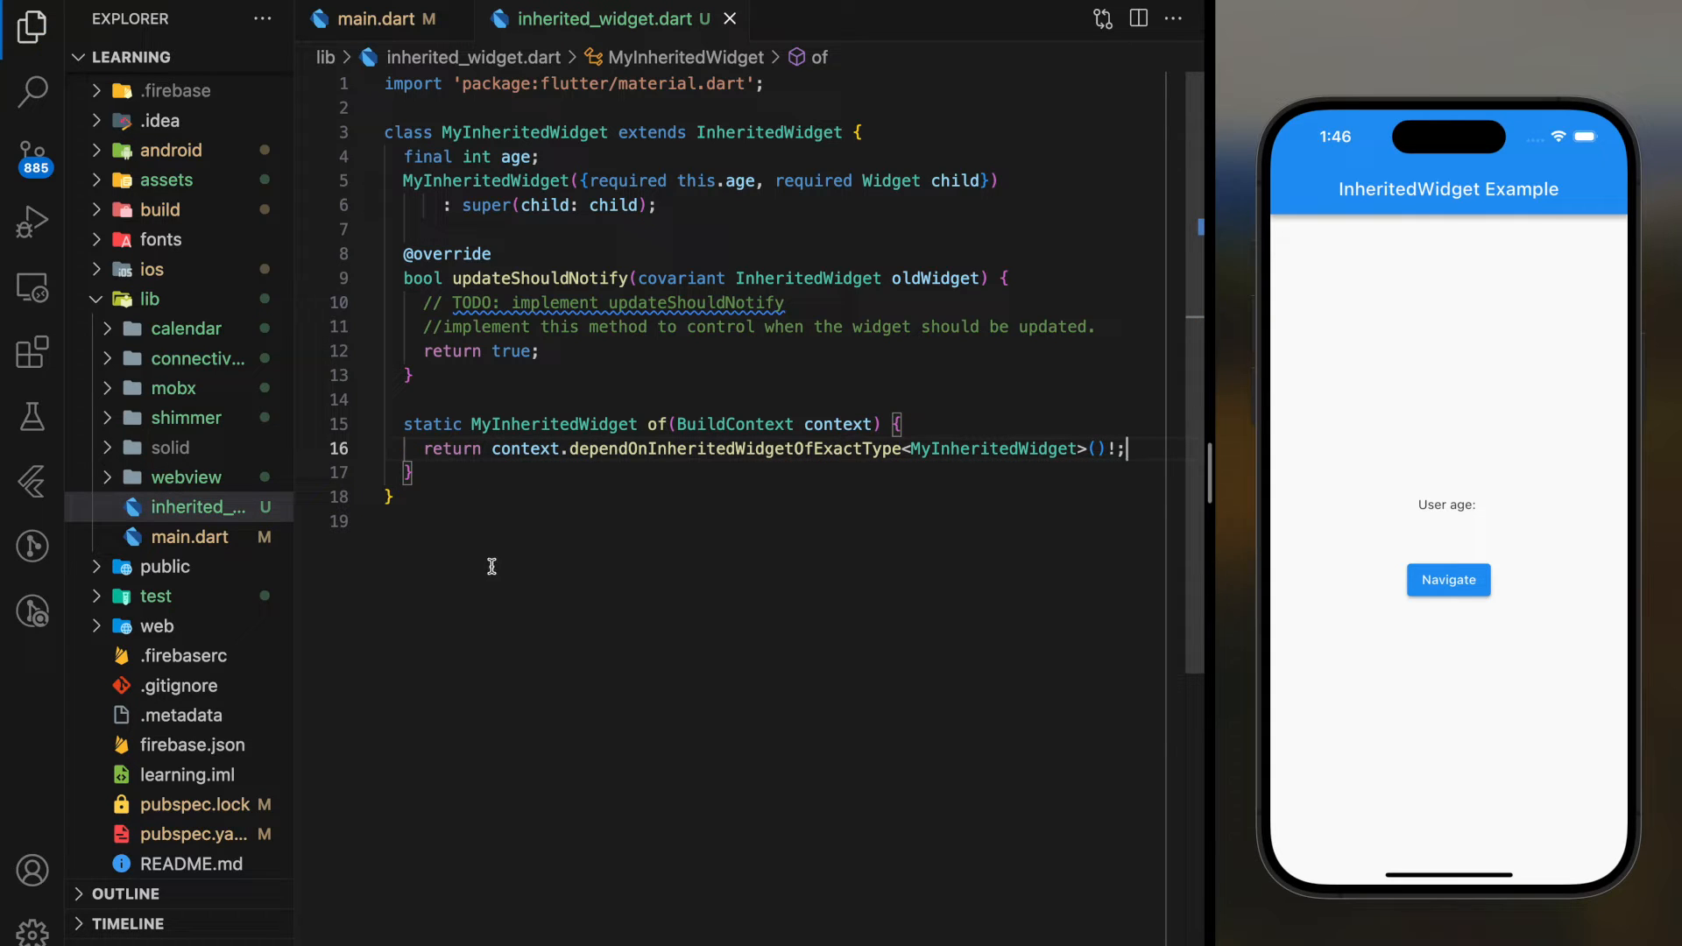
pyautogui.moveTo(471, 554)
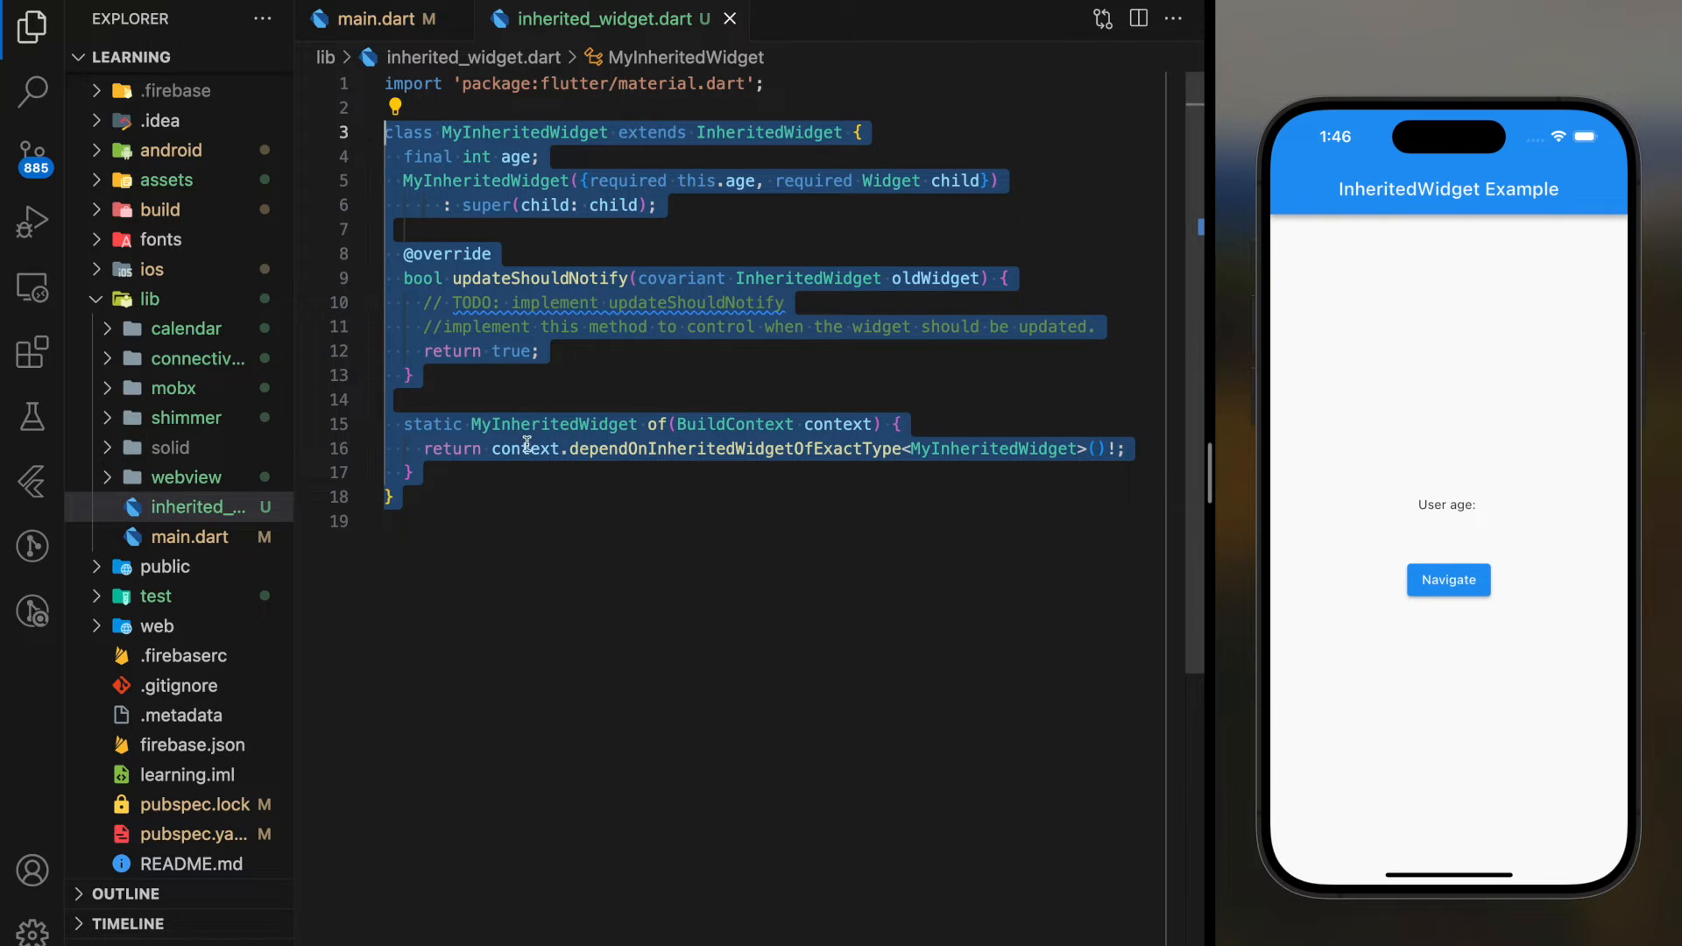
# Clear the selection and switch to main.dart.
pyautogui.click(403, 156)
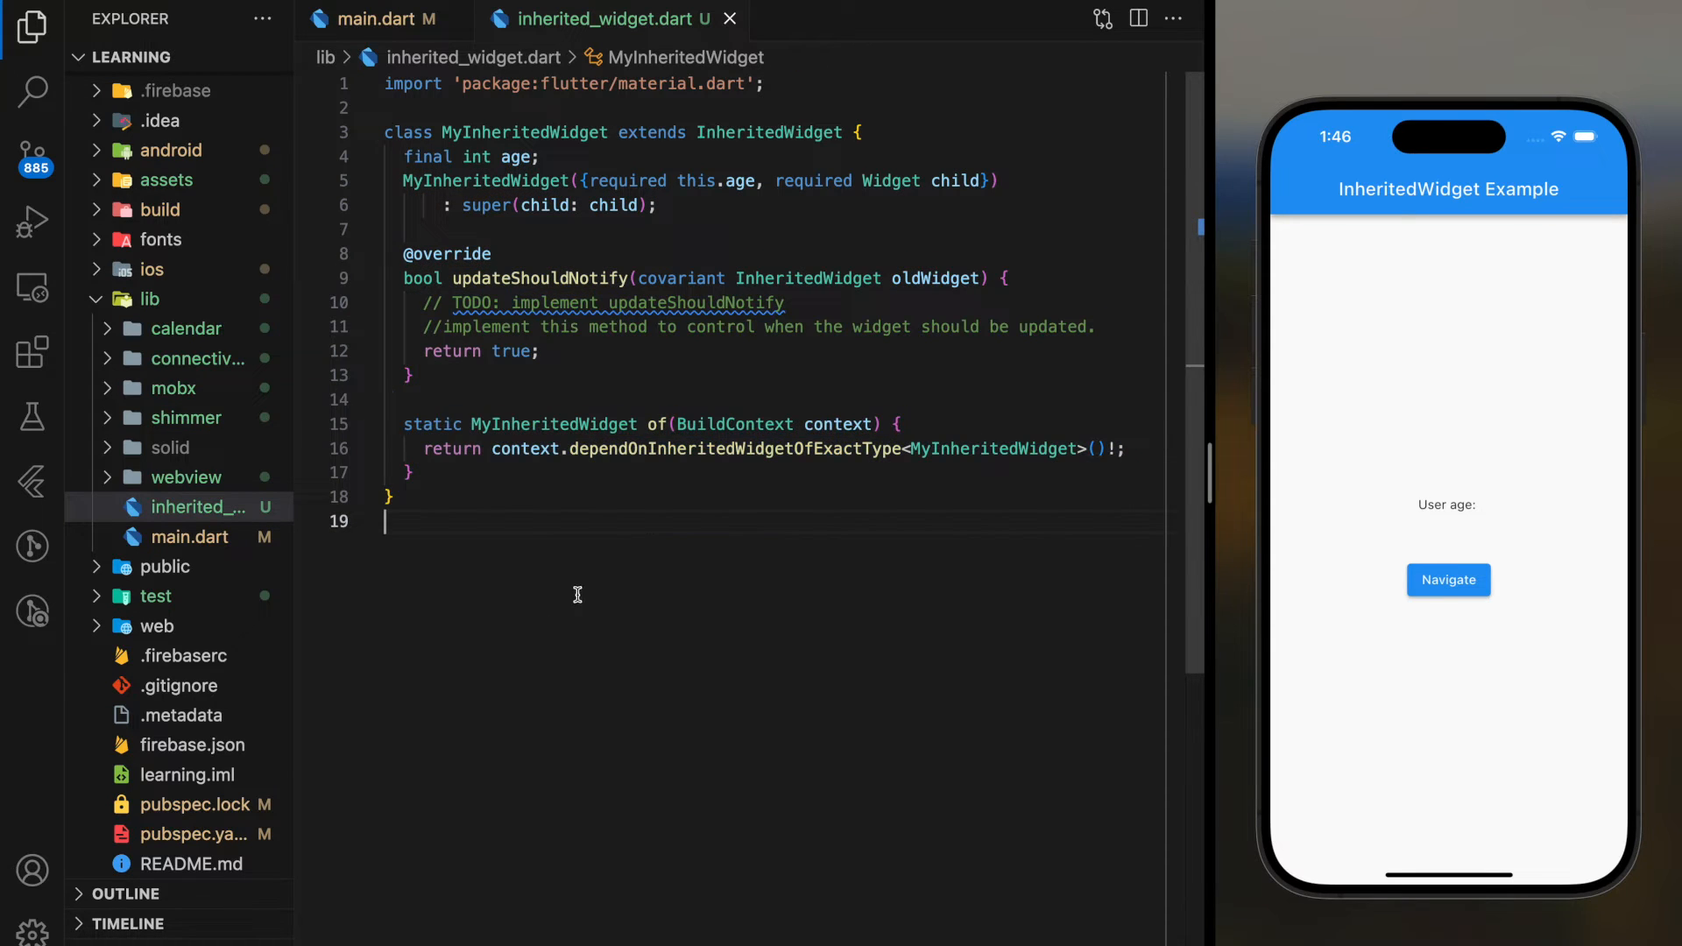
pyautogui.click(375, 18)
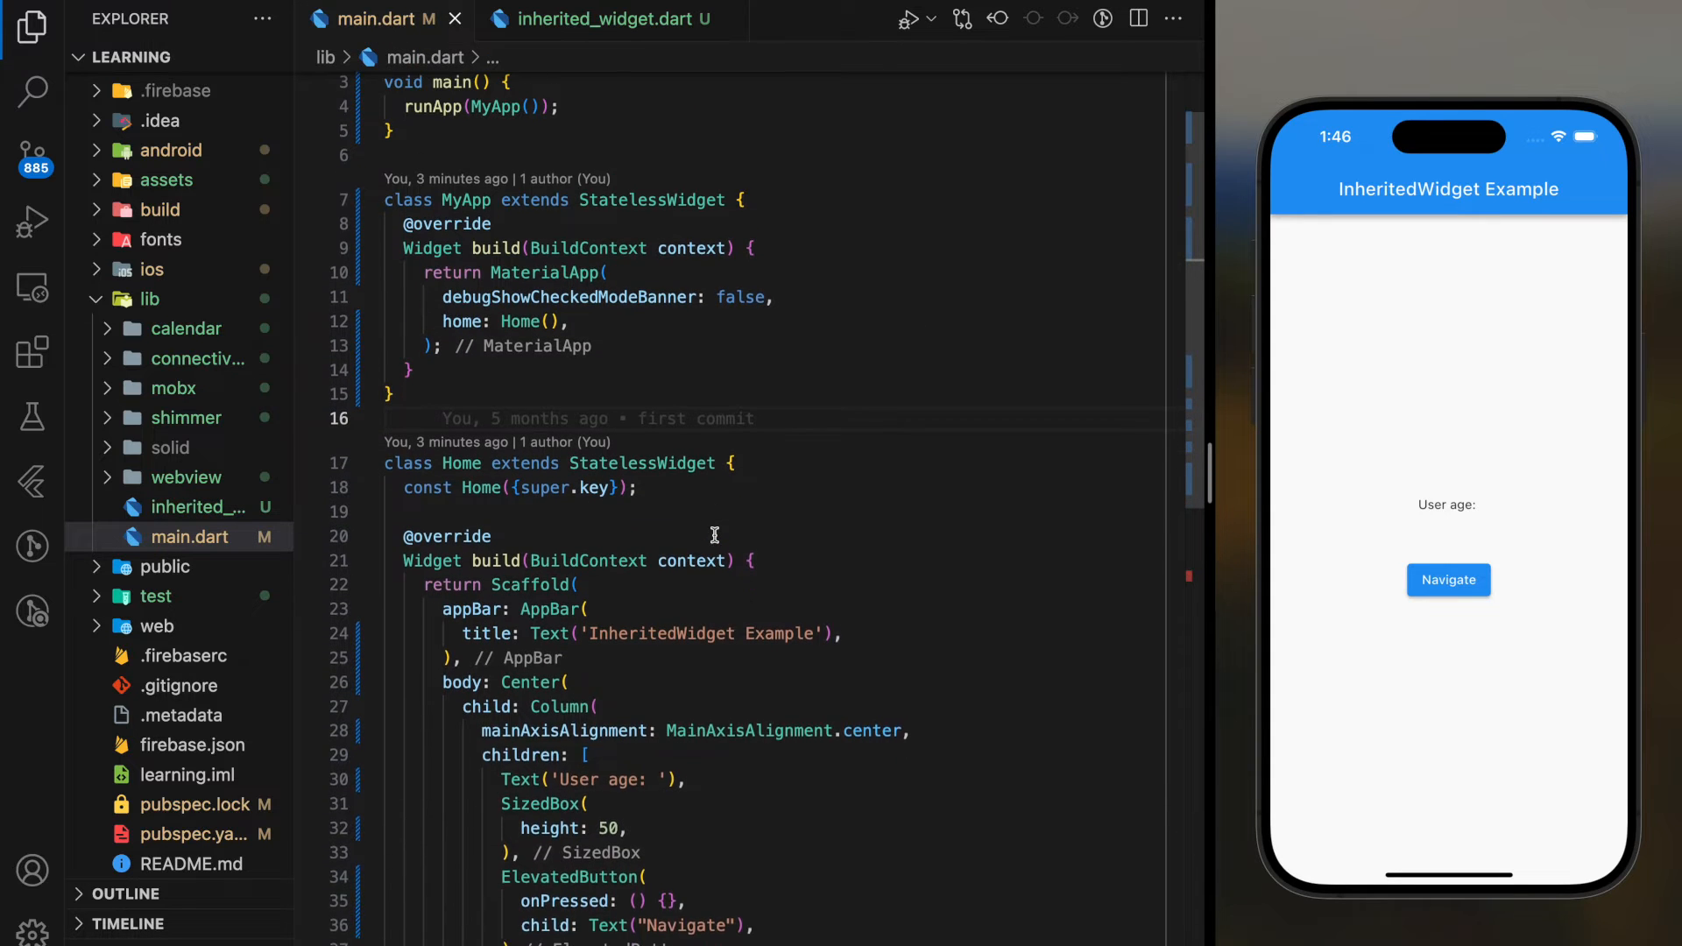
# Scroll to the top of main.dart and place the cursor on MaterialApp in MyApp's build.
pyautogui.scroll(3)
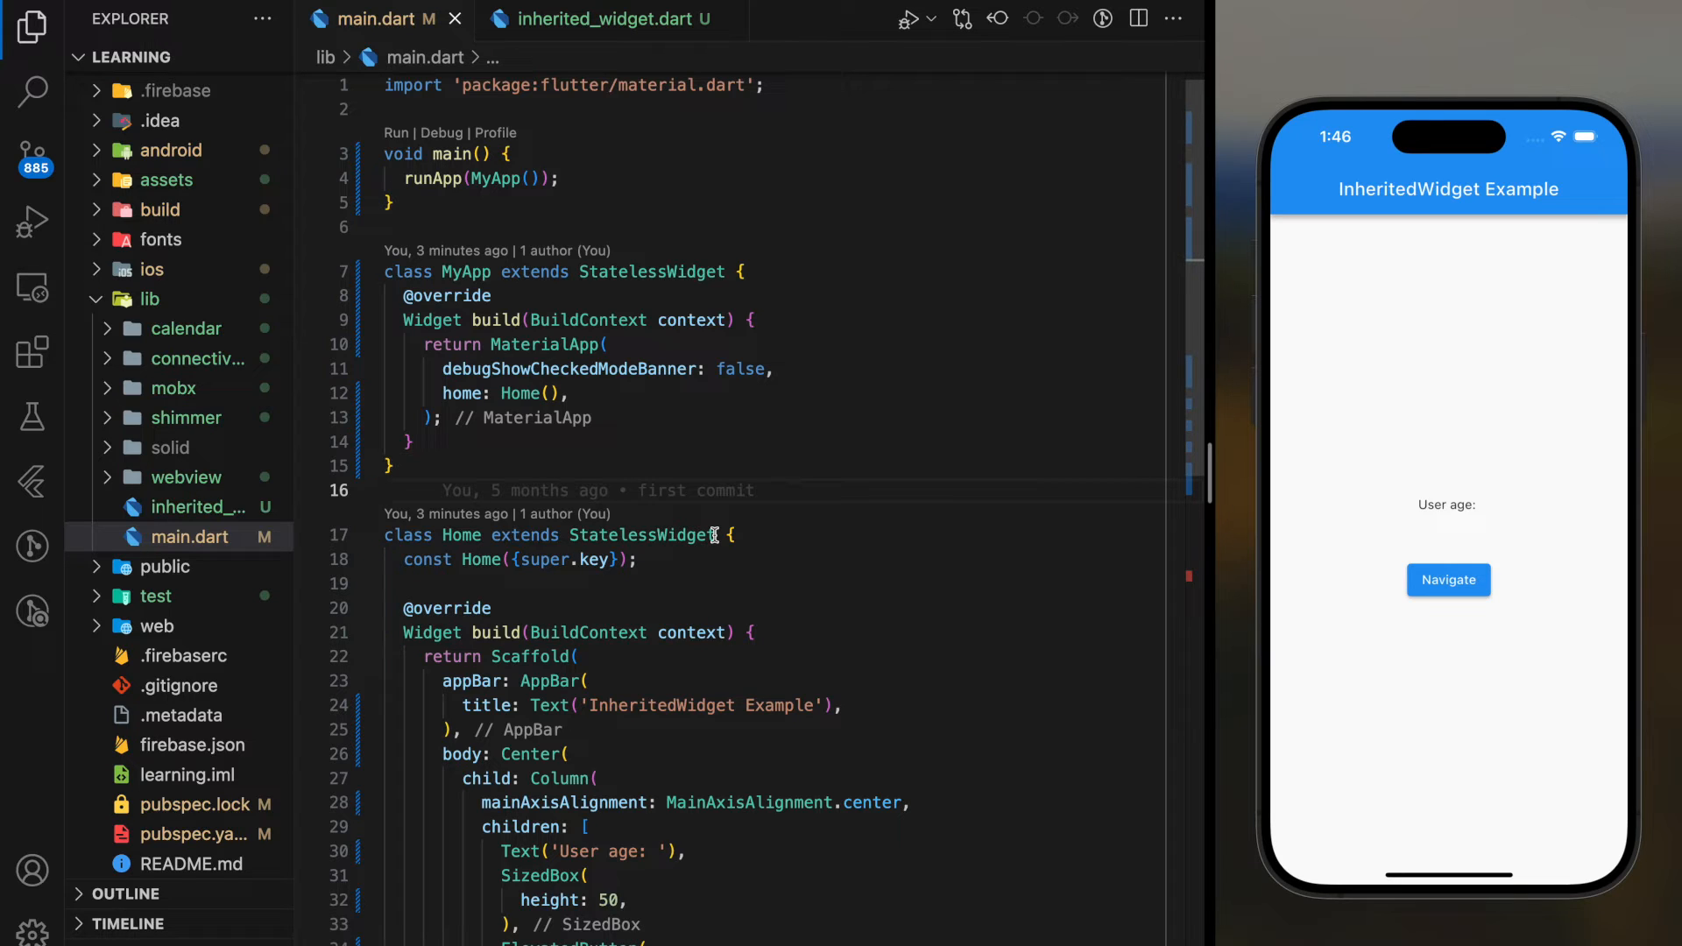
pyautogui.moveTo(722, 464)
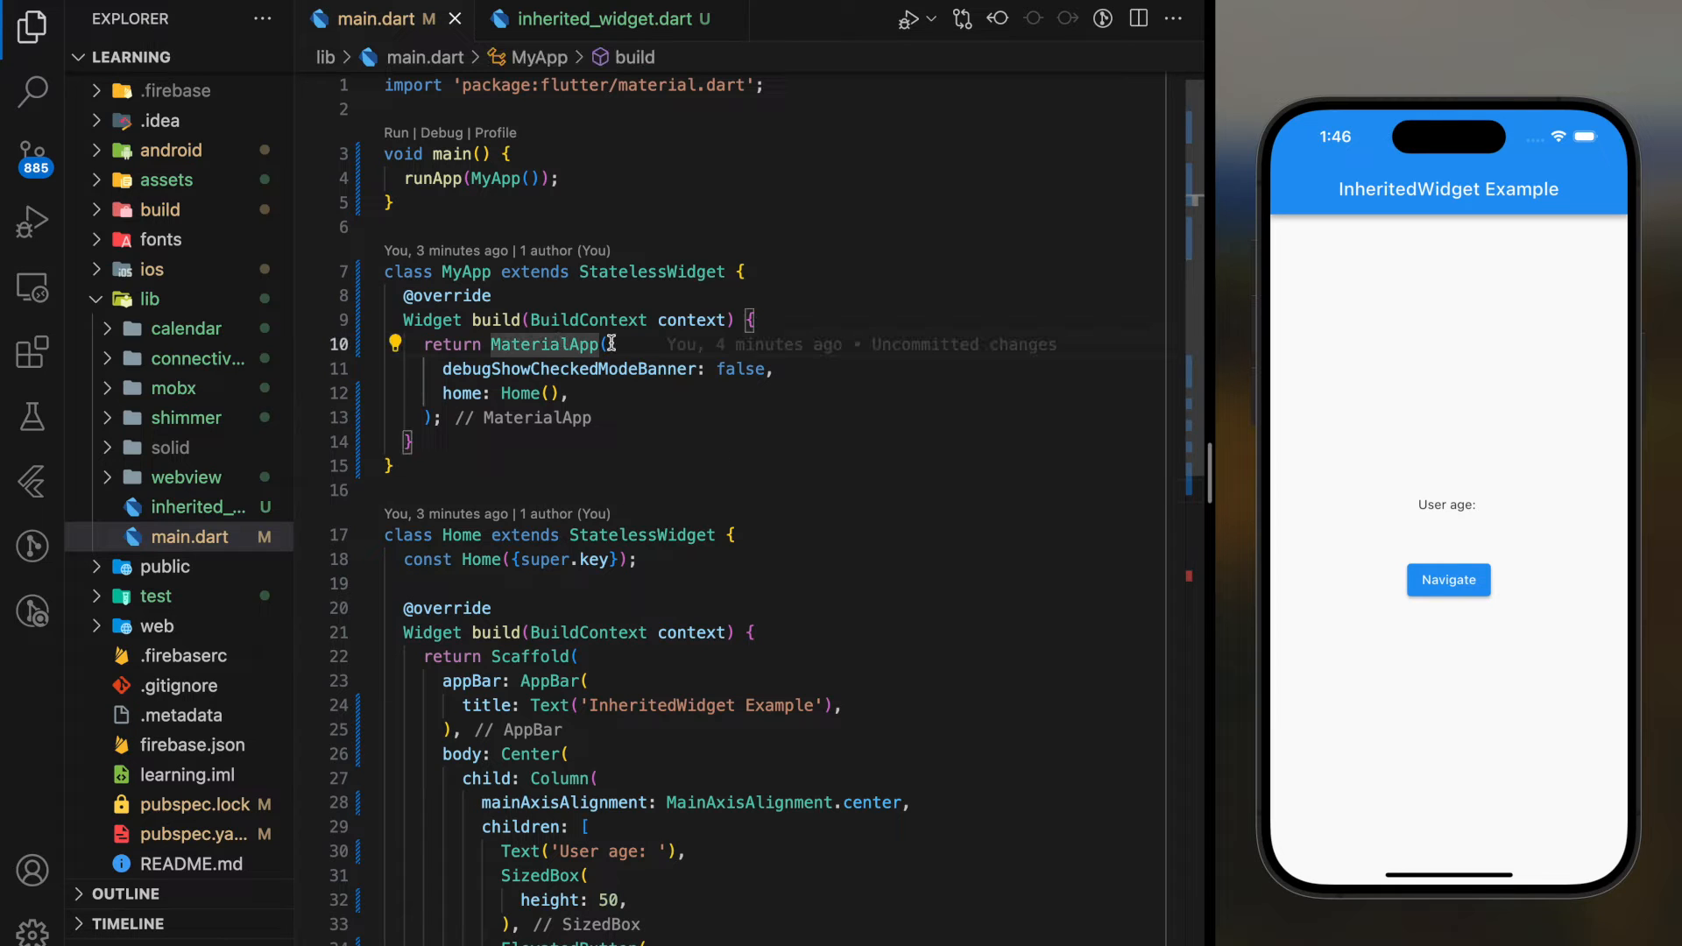
pyautogui.click(394, 344)
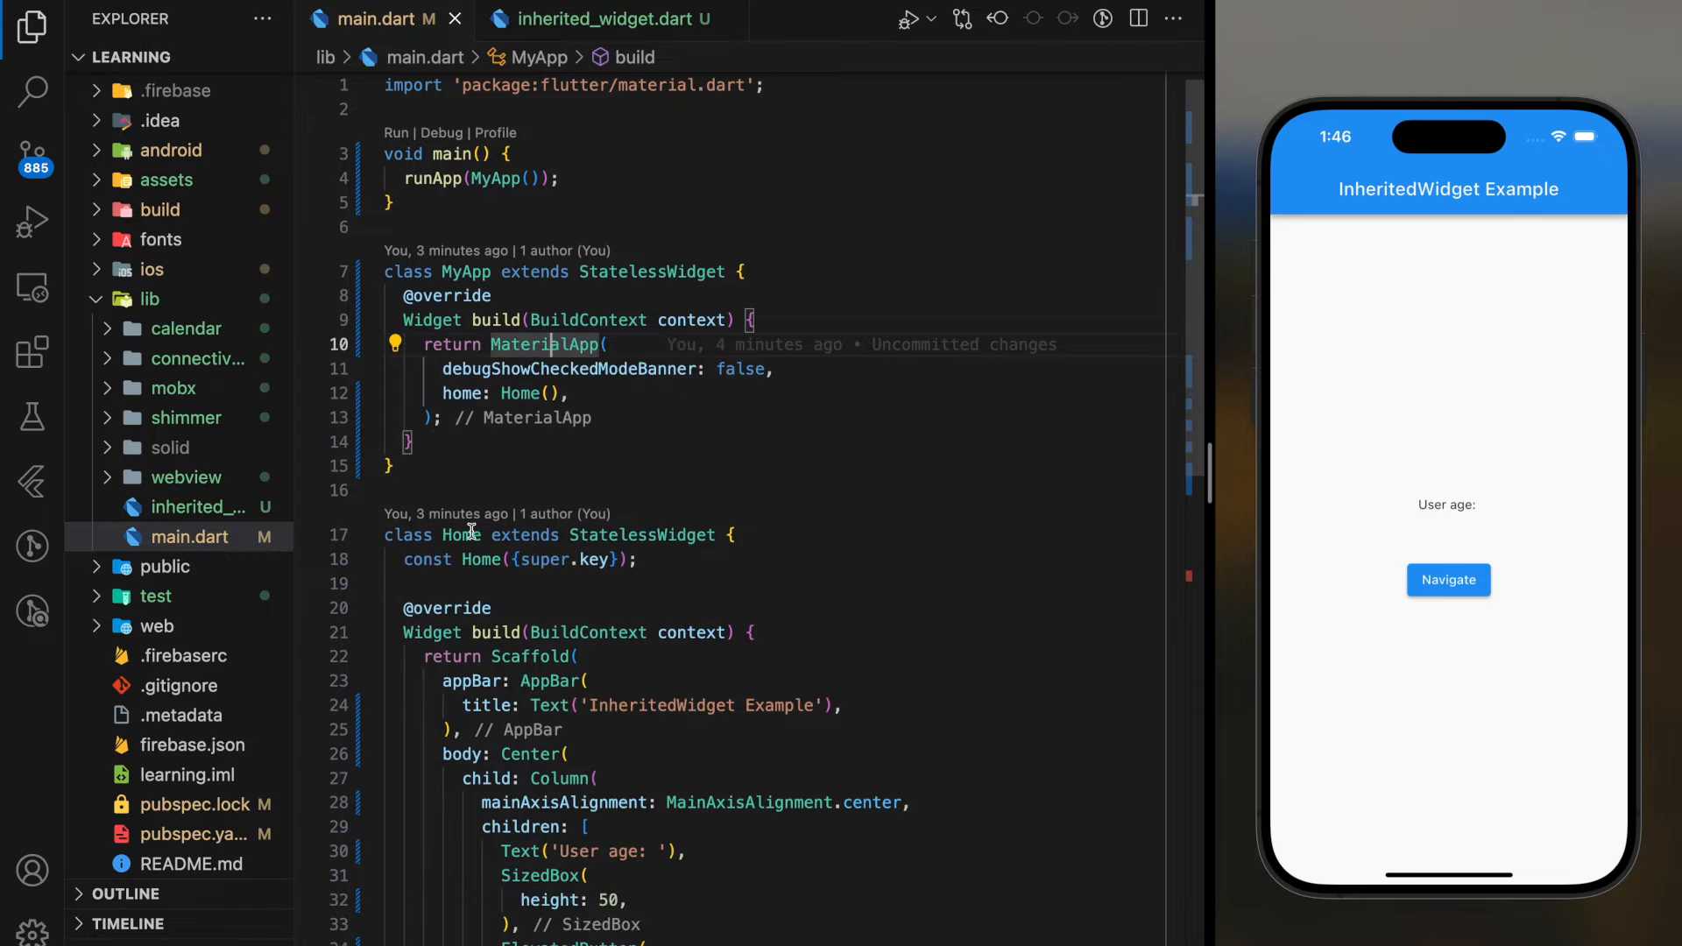
# Wrap MaterialApp in MyInheritedWidget with age: 30, auto-importing inherited_widget.dart.
pyautogui.write('MyInhe')
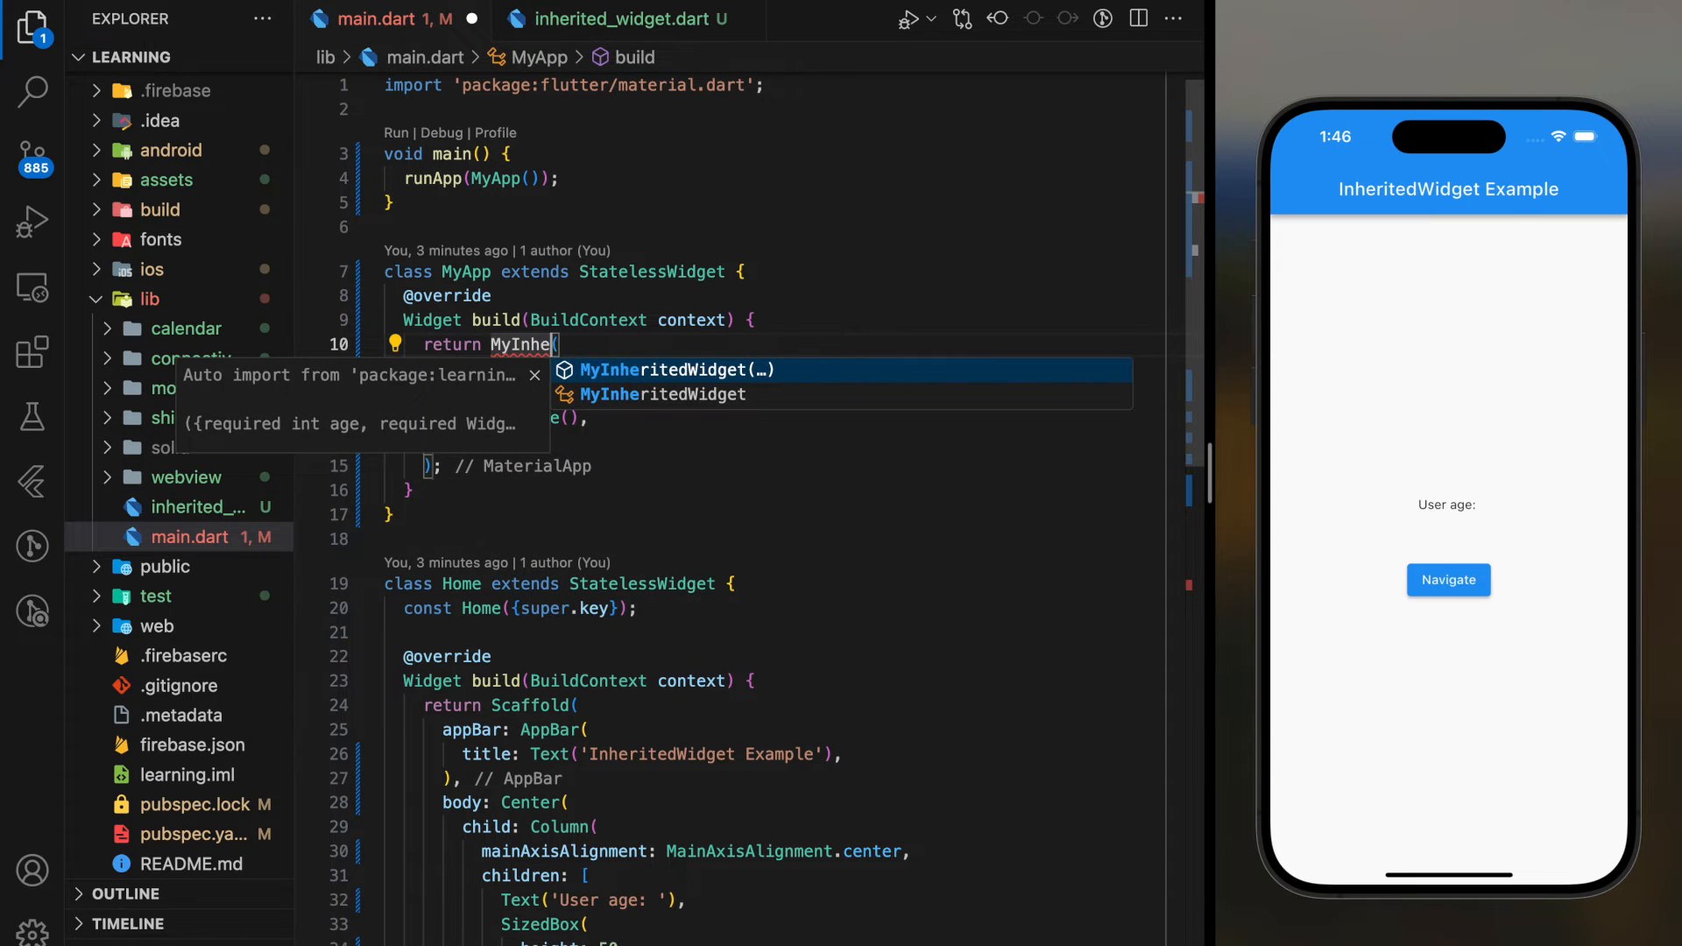
pyautogui.click(680, 370)
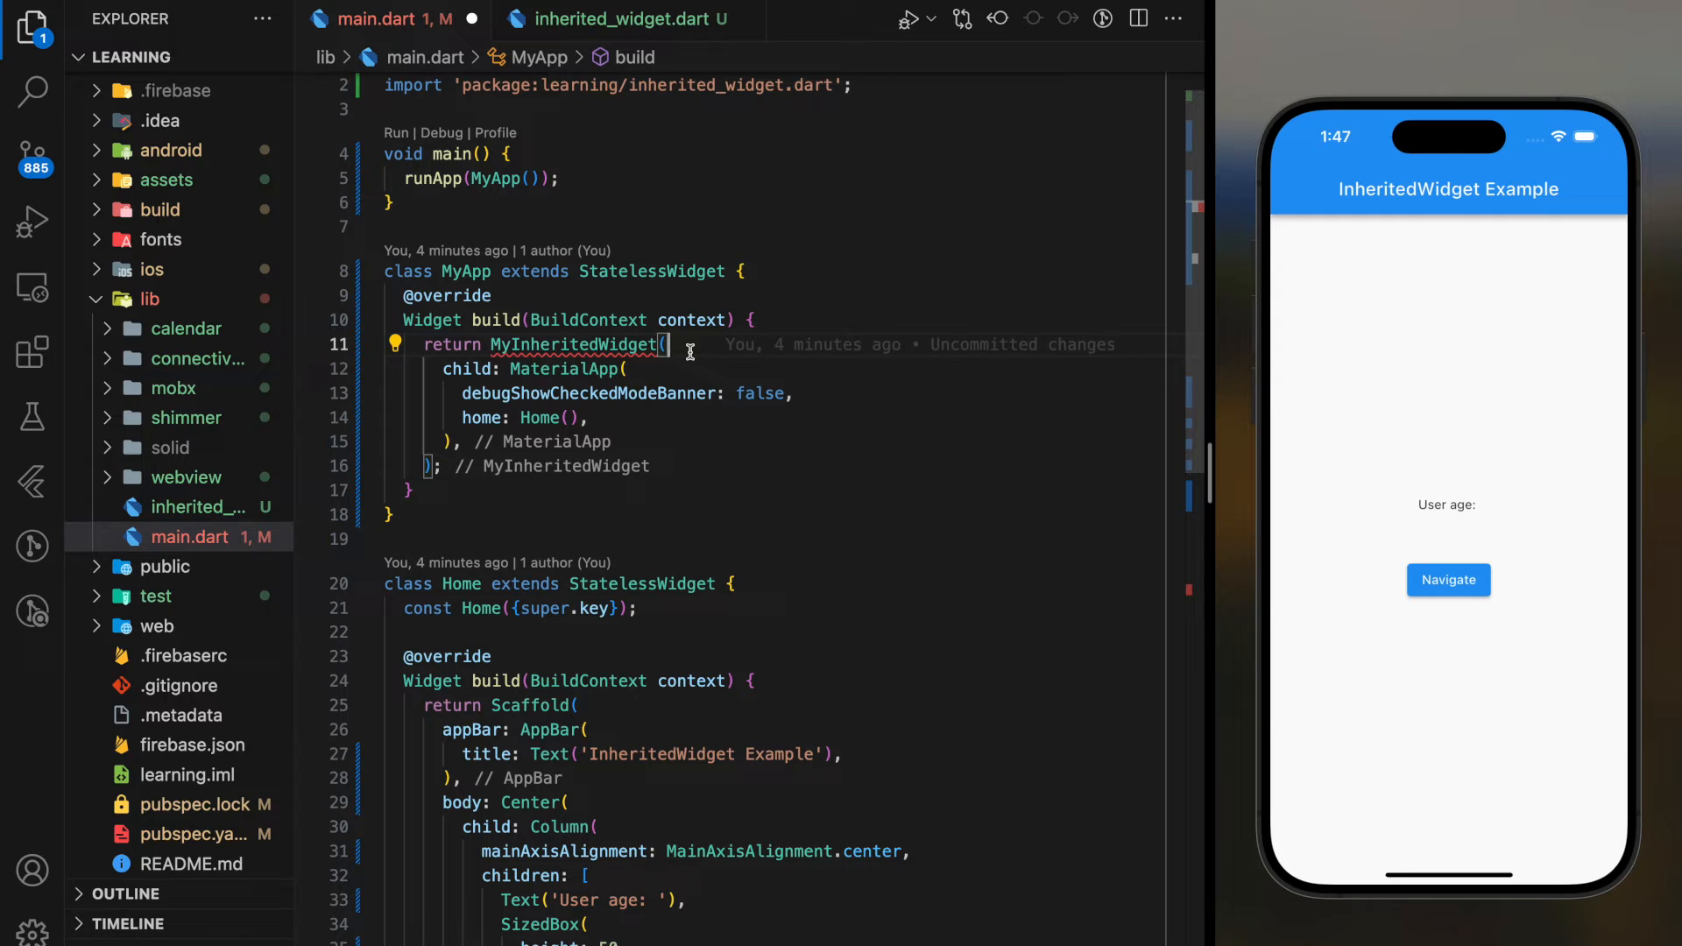
pyautogui.moveTo(580, 346)
pyautogui.write('age: ,')
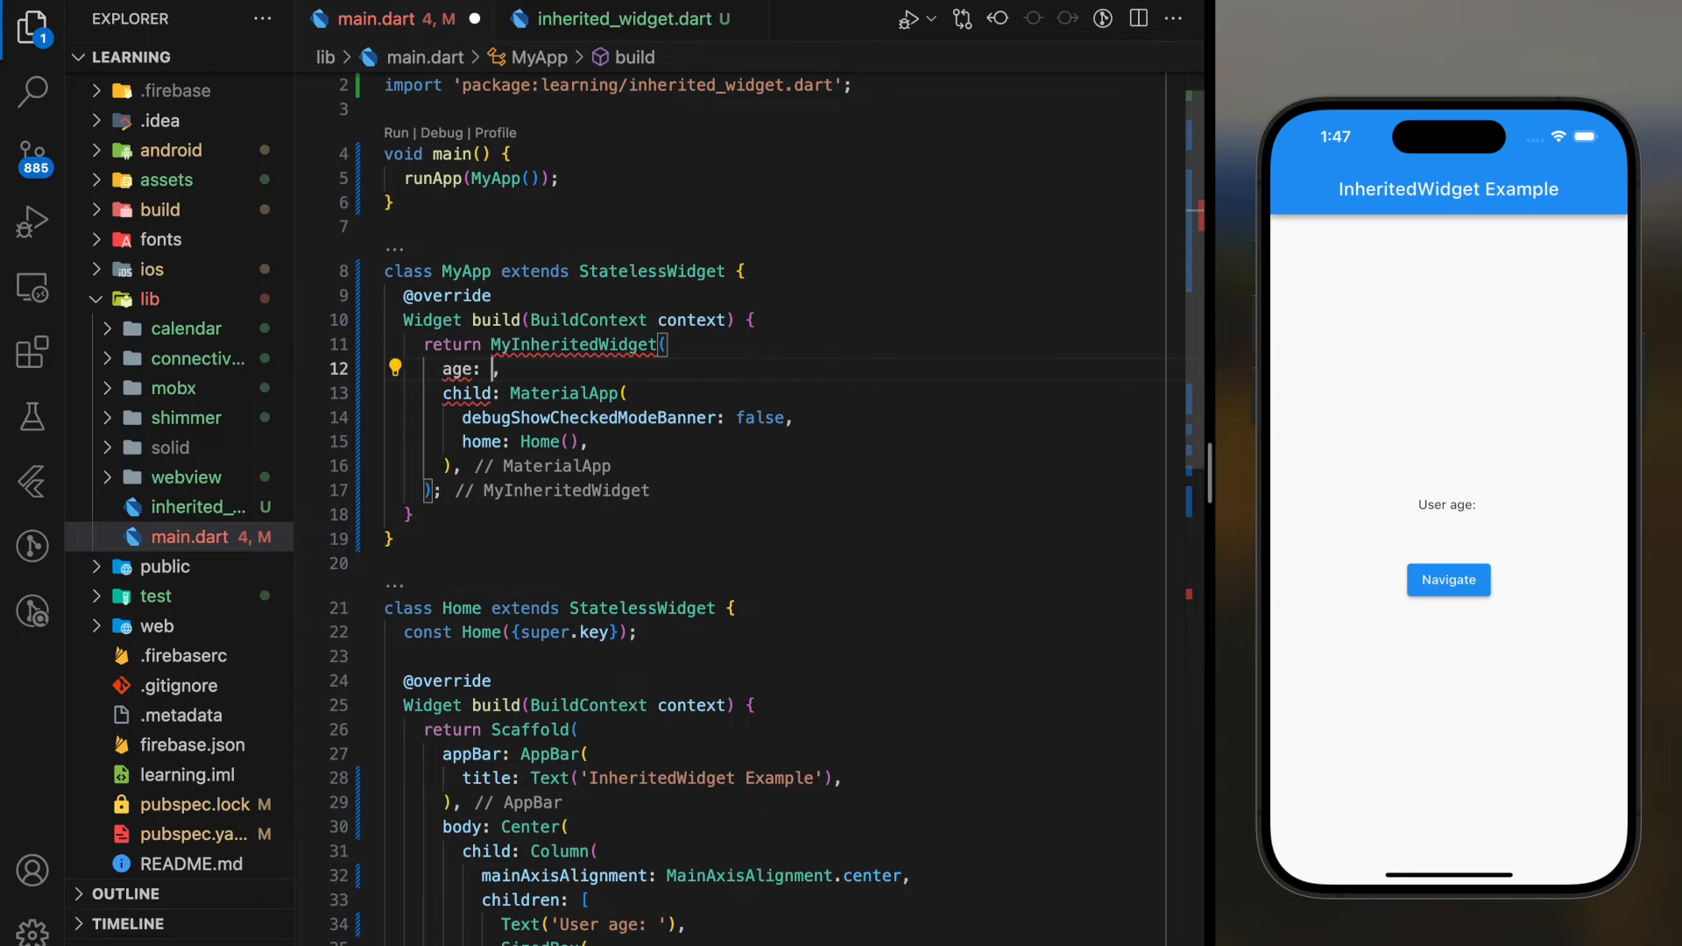
pyautogui.write('30,')
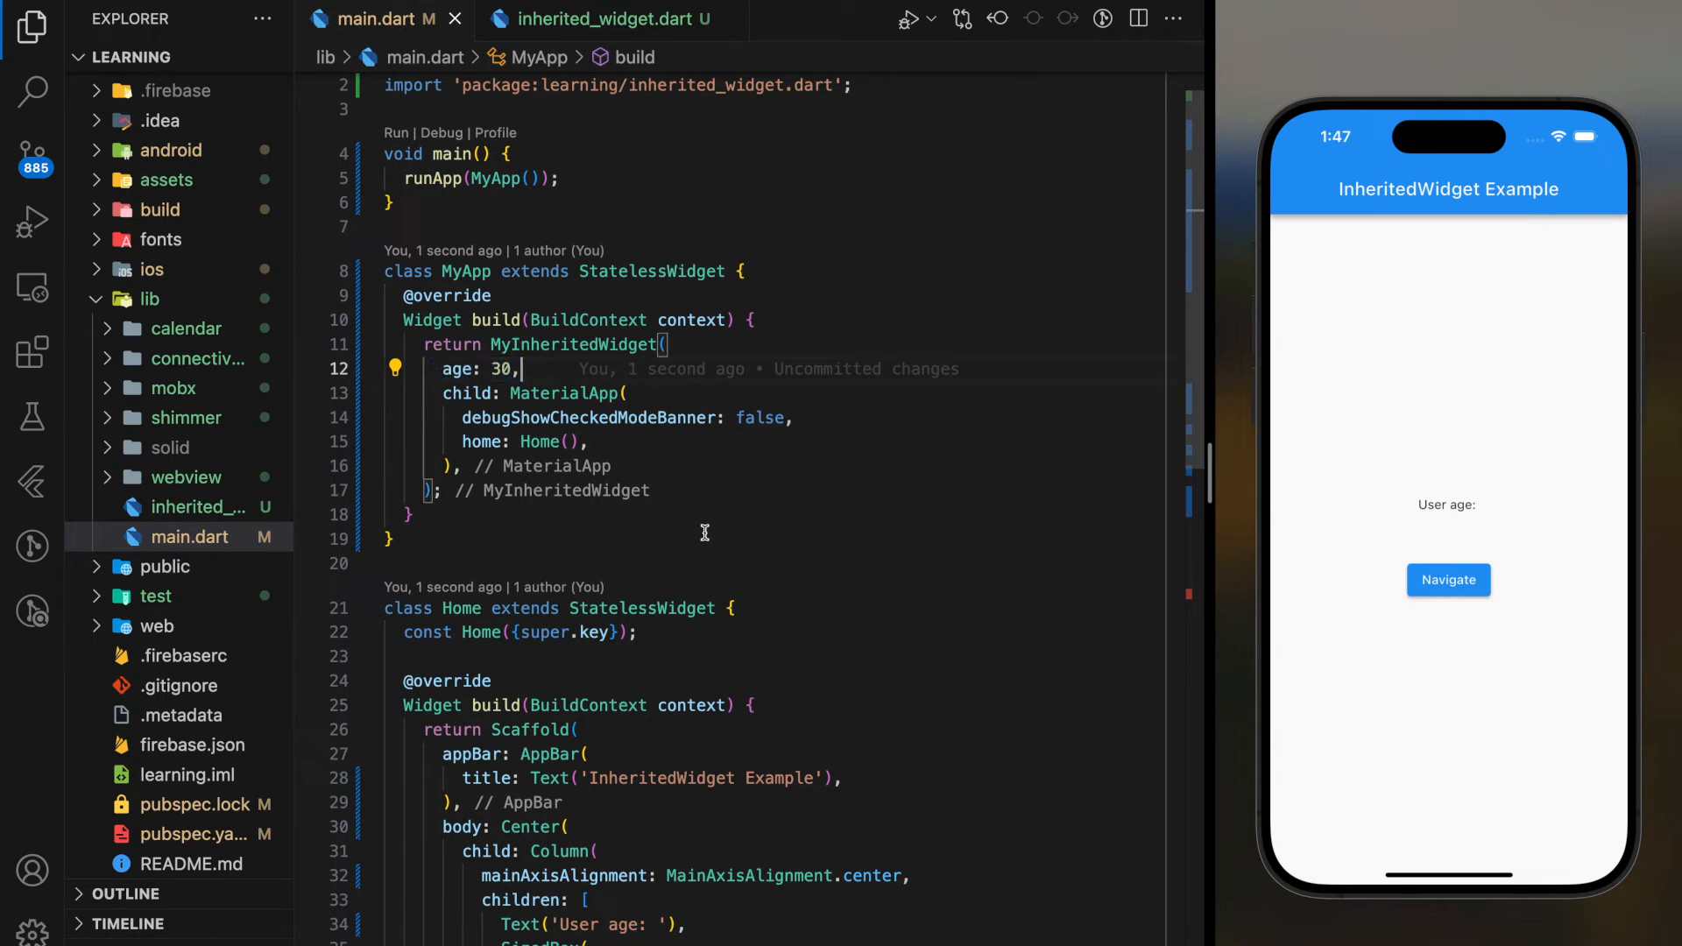
pyautogui.scroll(3)
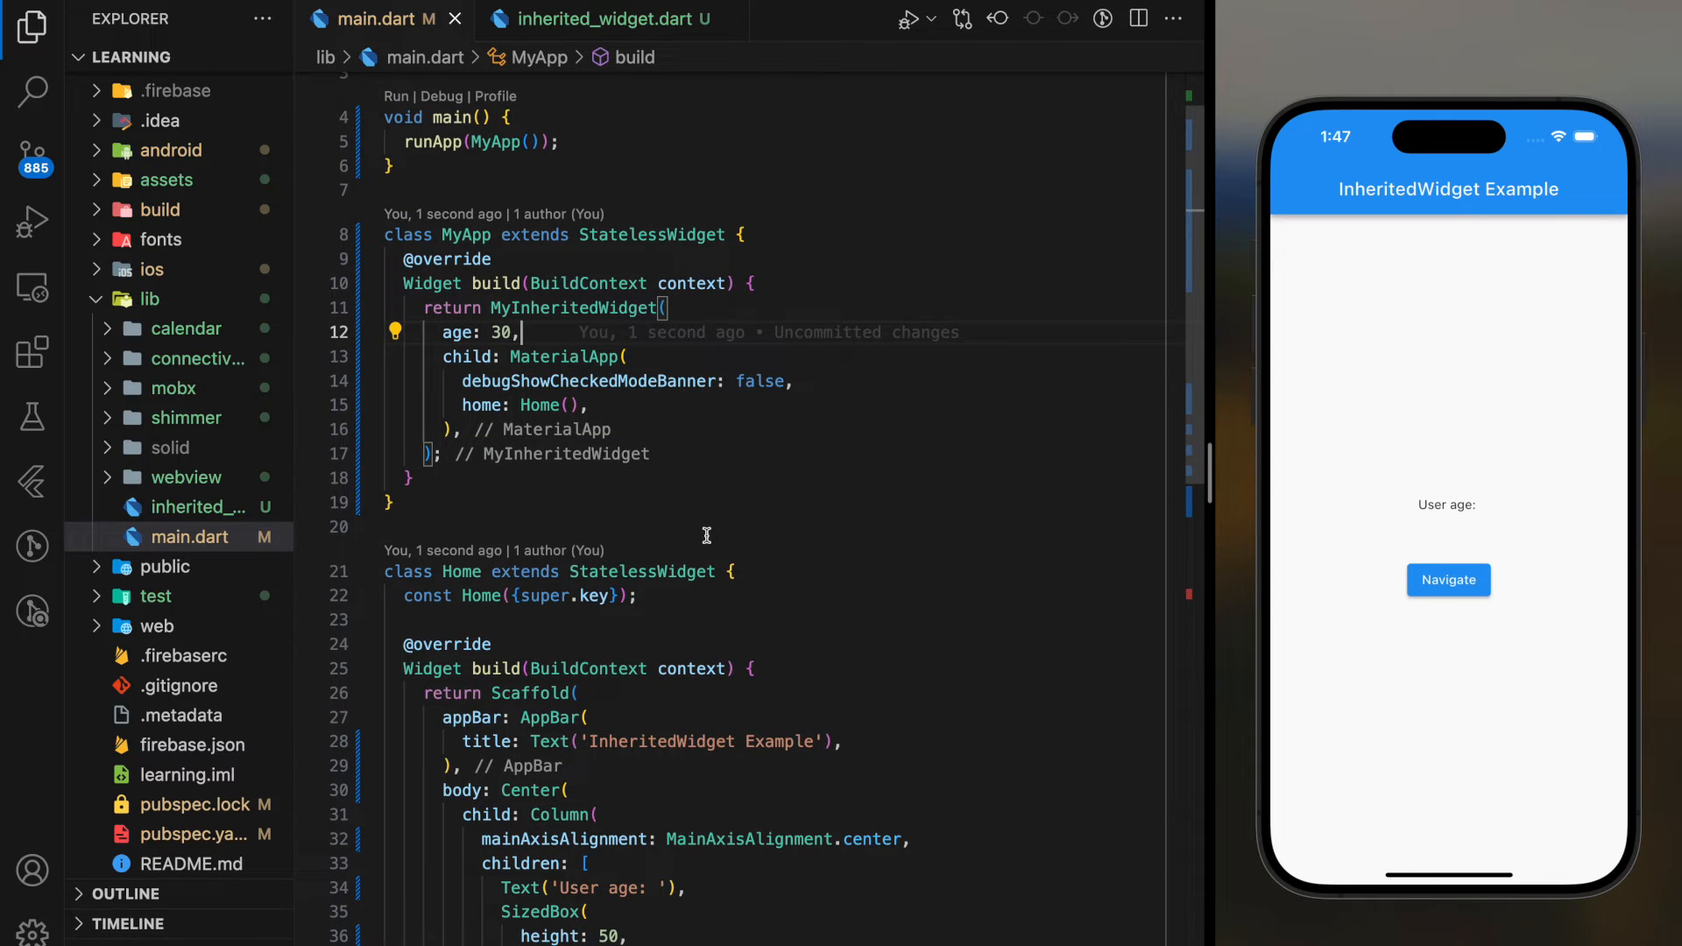
pyautogui.moveTo(555, 498)
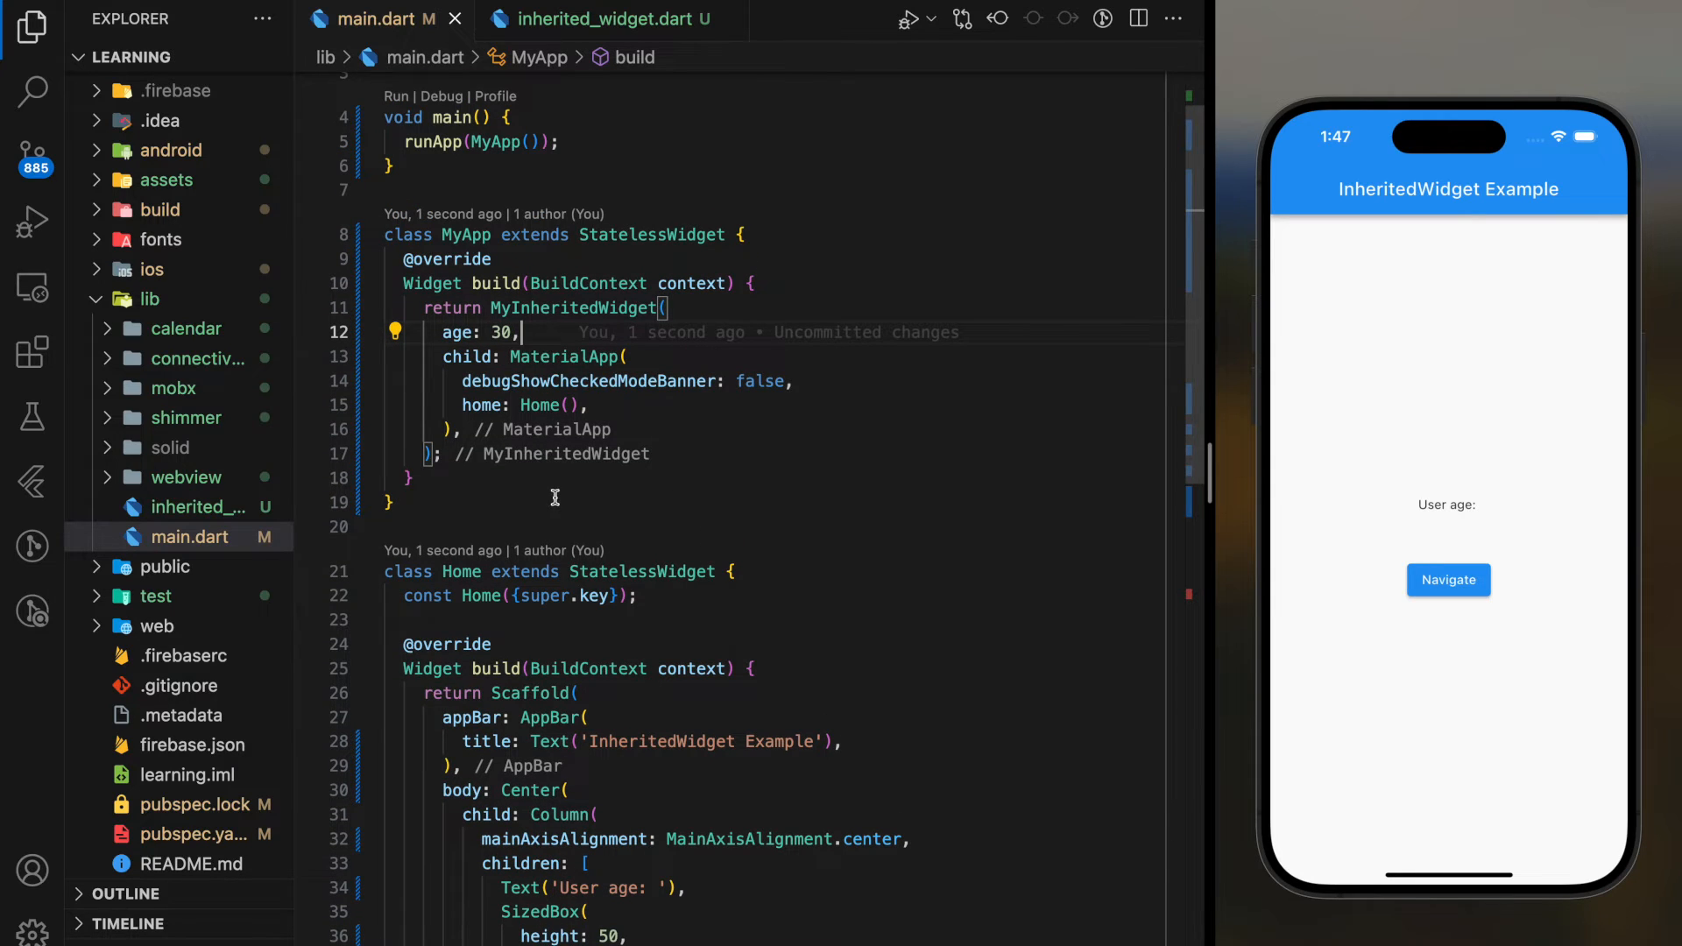
pyautogui.scroll(-3)
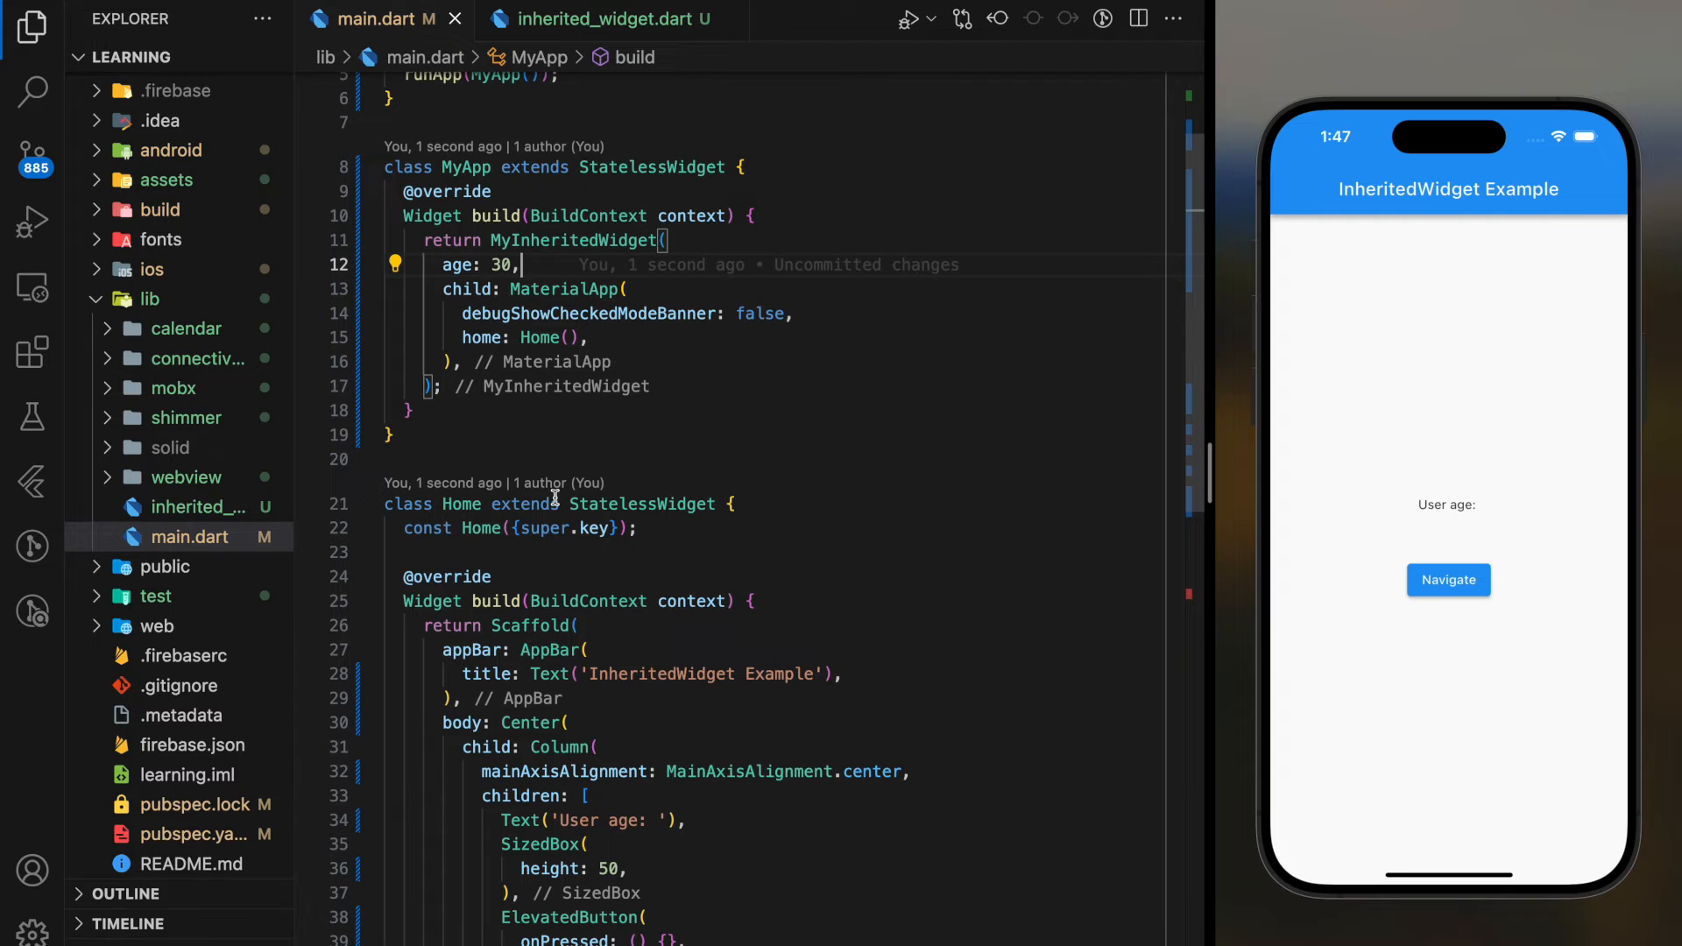
pyautogui.scroll(-3)
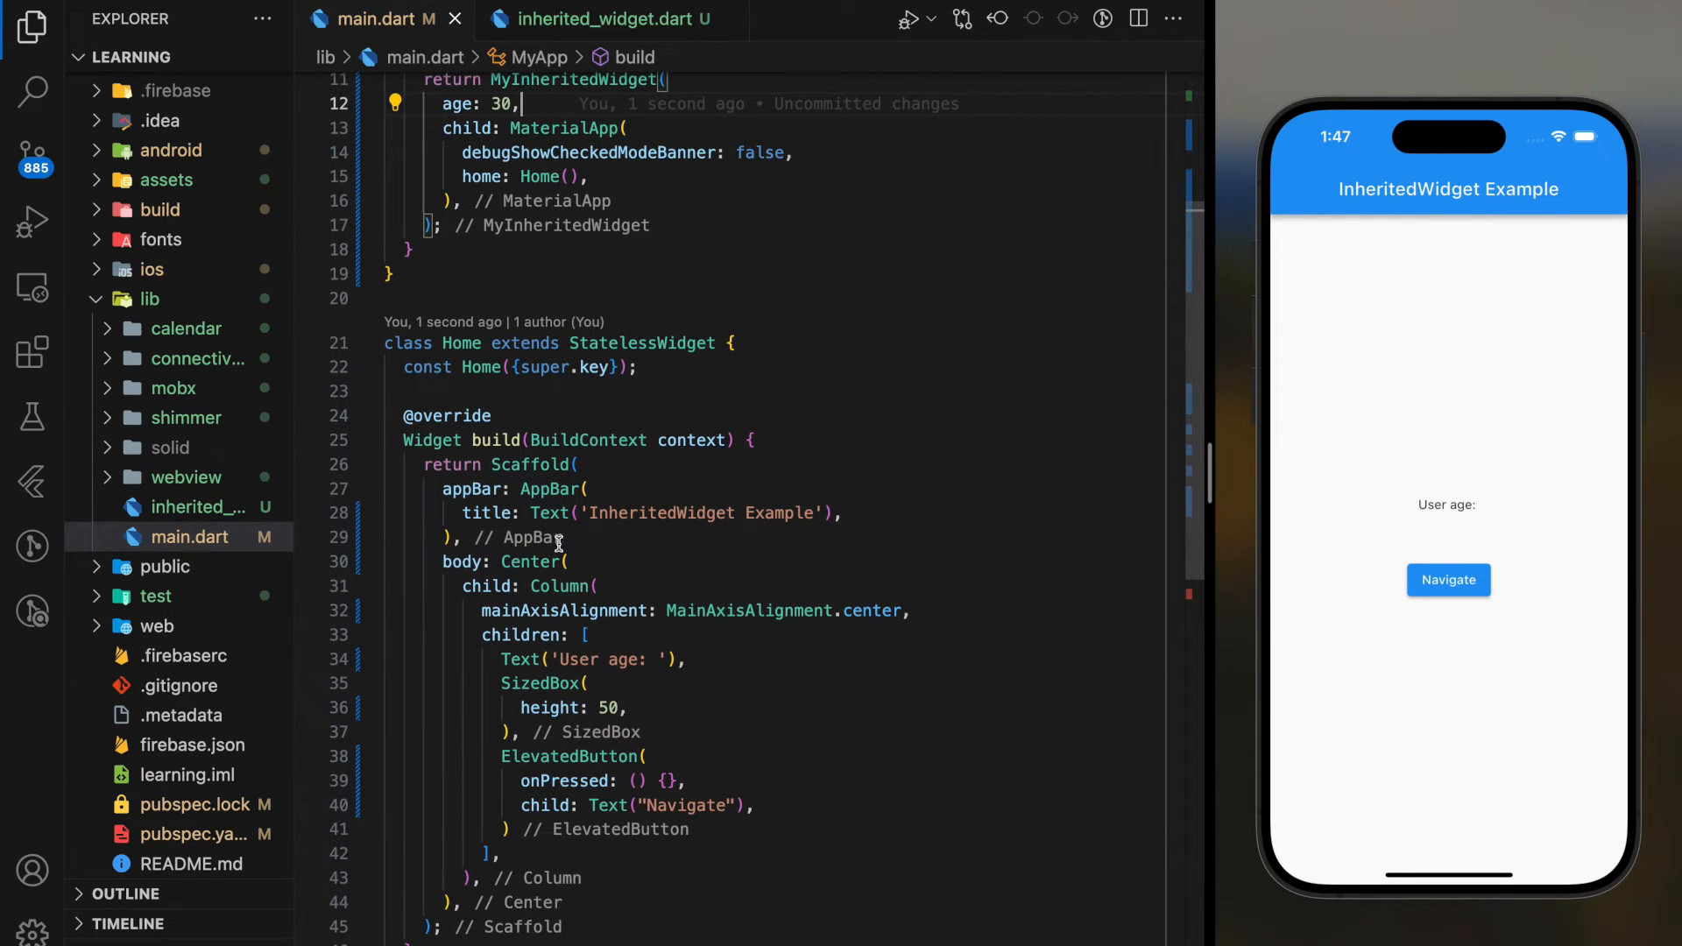
pyautogui.moveTo(631, 391)
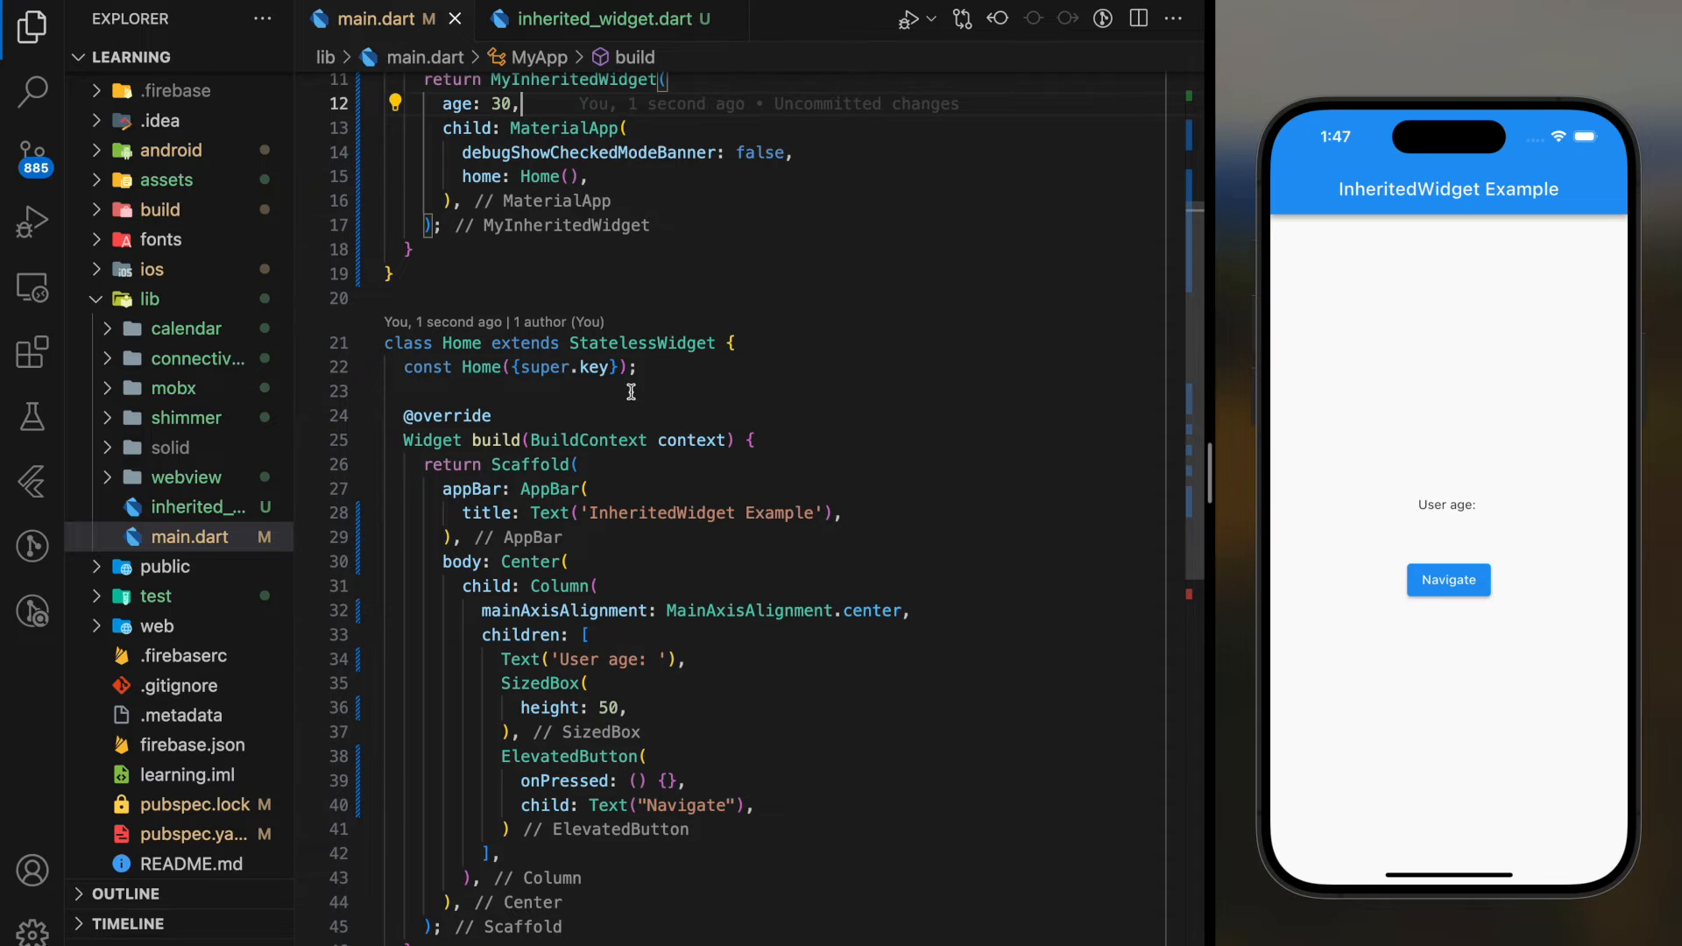
# In Home's build read int userAge = MyInheritedWidget.of(context).age and show 'User age: $userAge'.
pyautogui.write('int user')
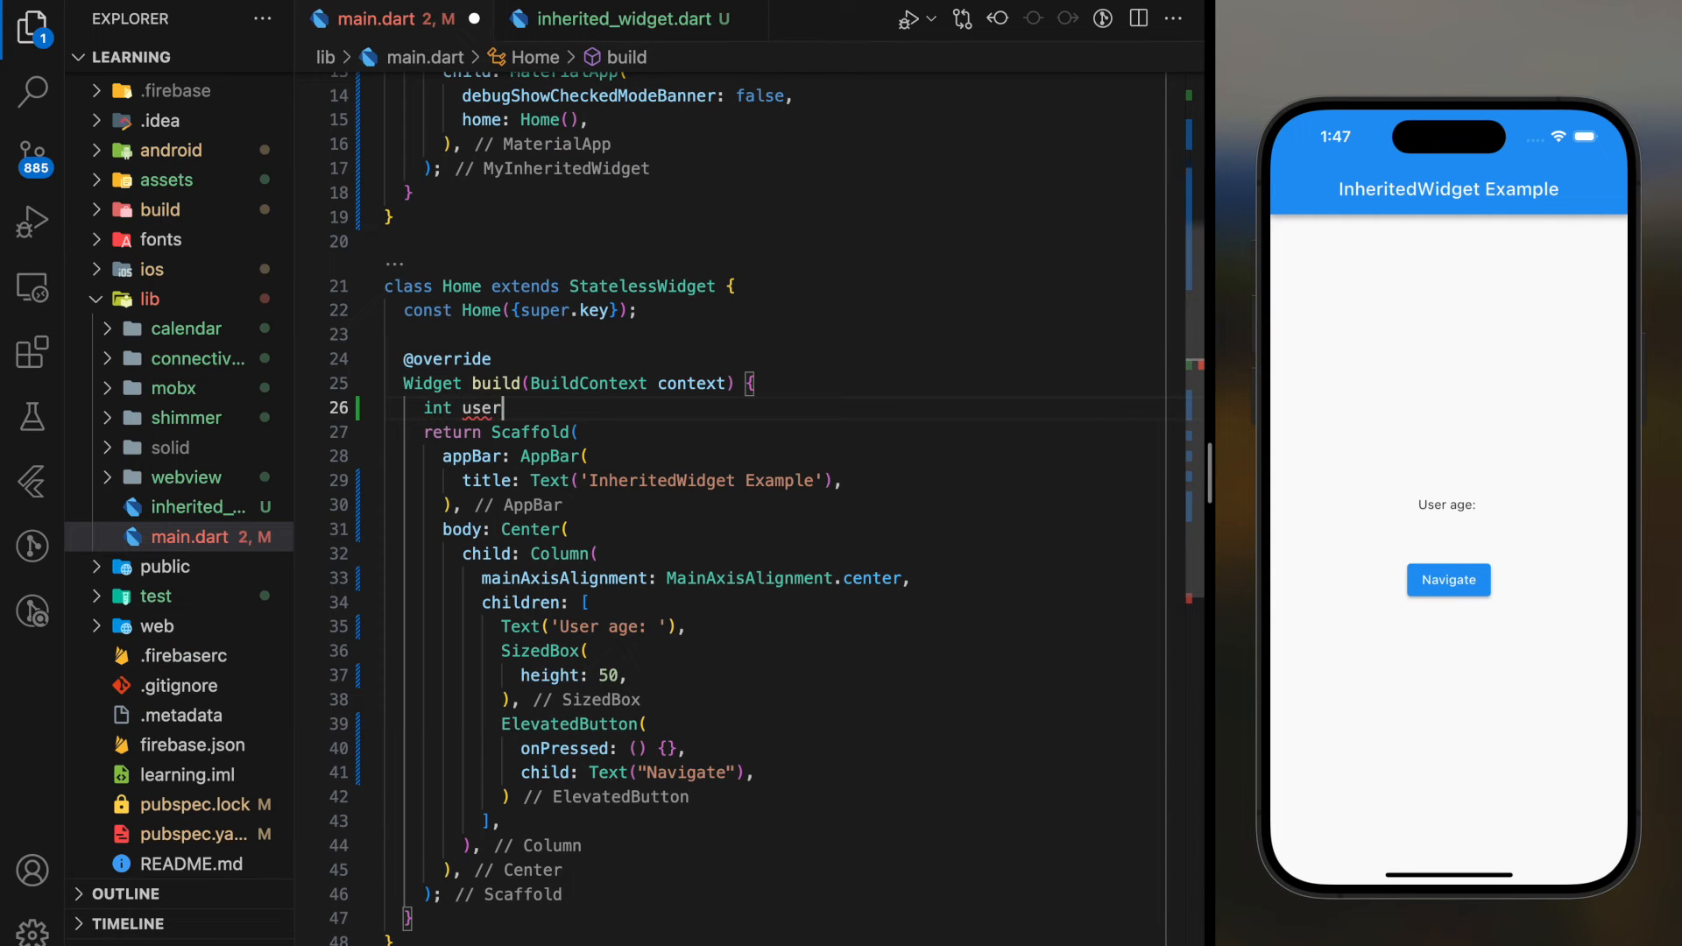
pyautogui.write('Age = M')
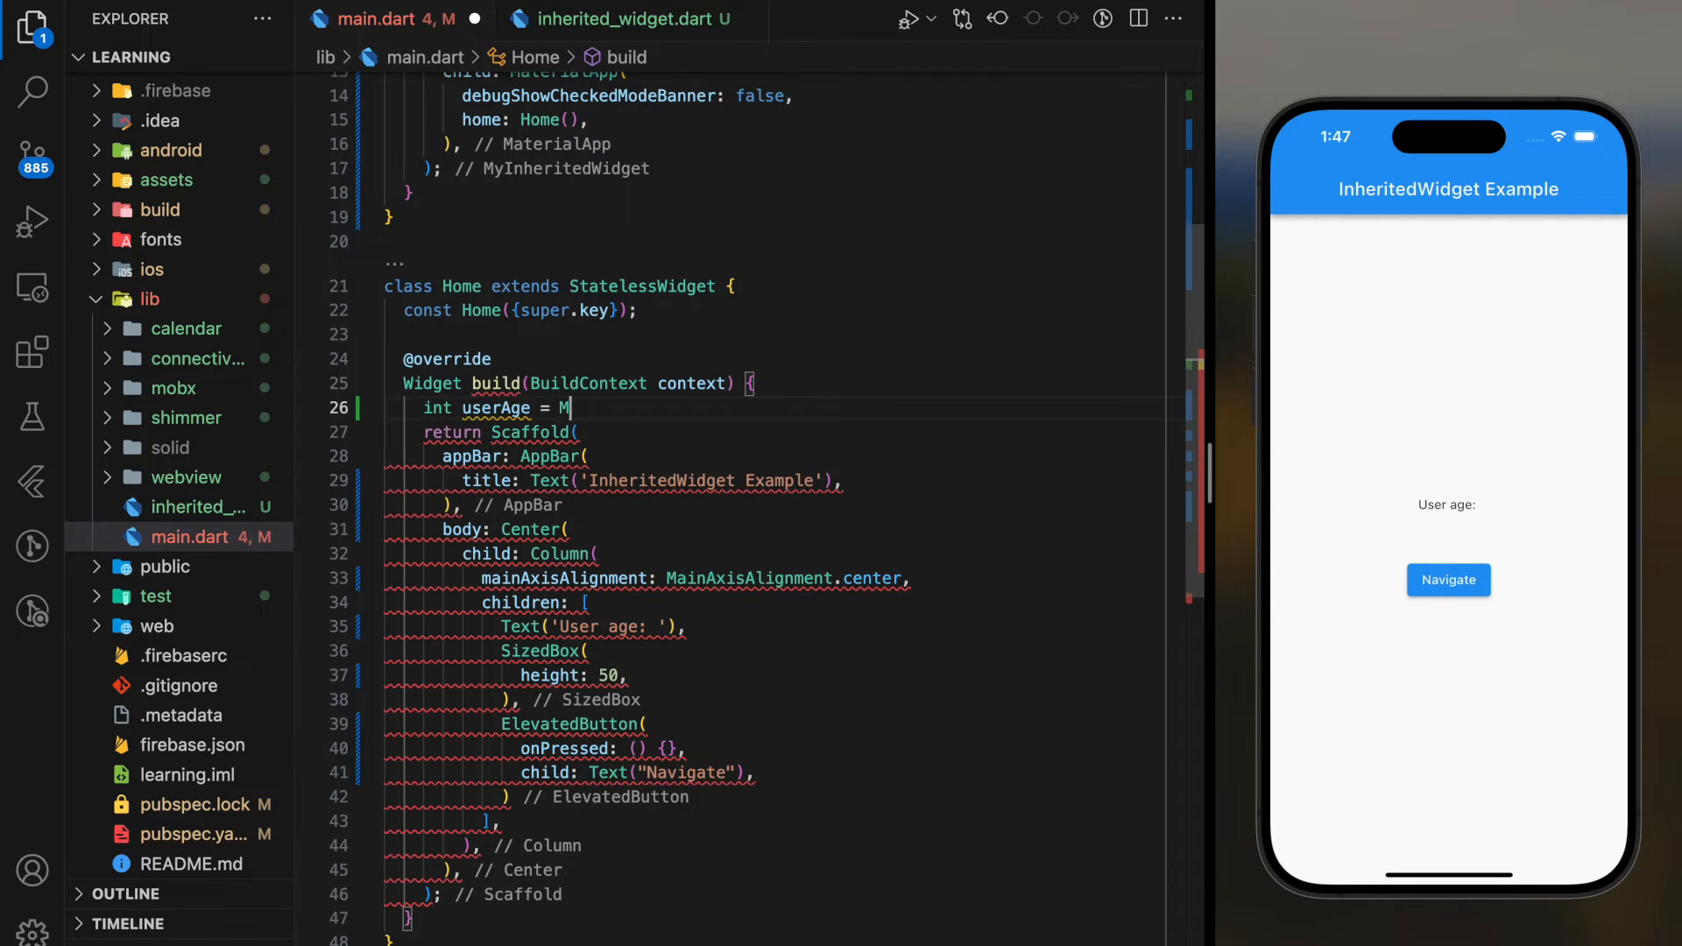
pyautogui.write('yInheritedWidget.of(')
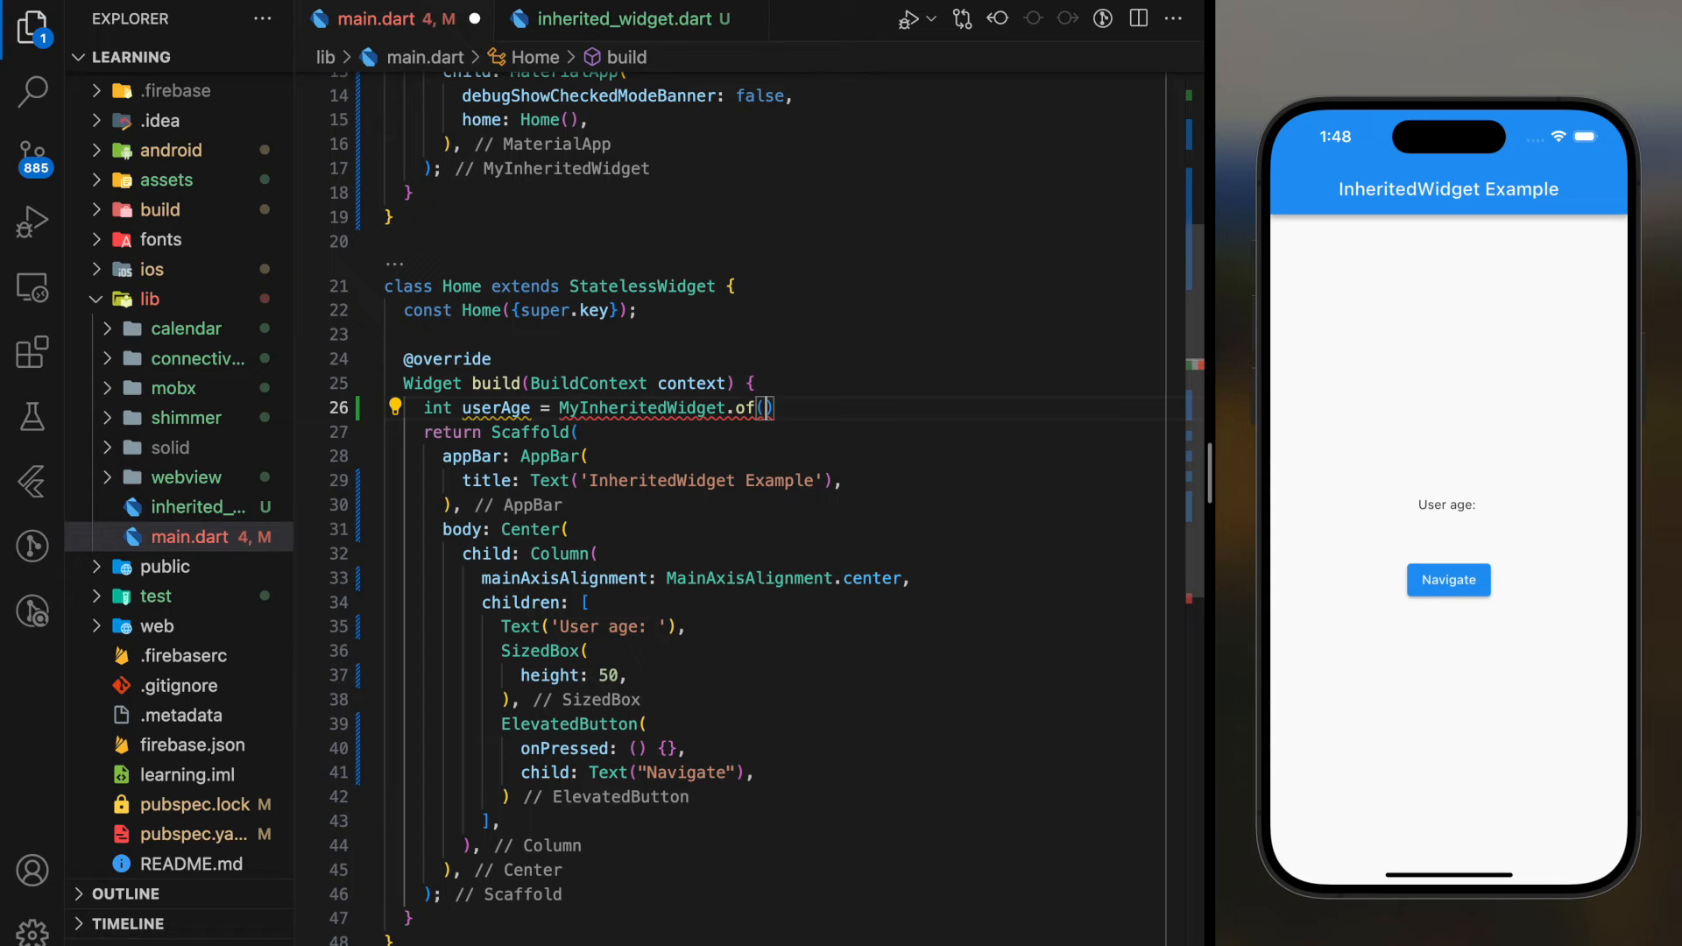
pyautogui.write('context).age;')
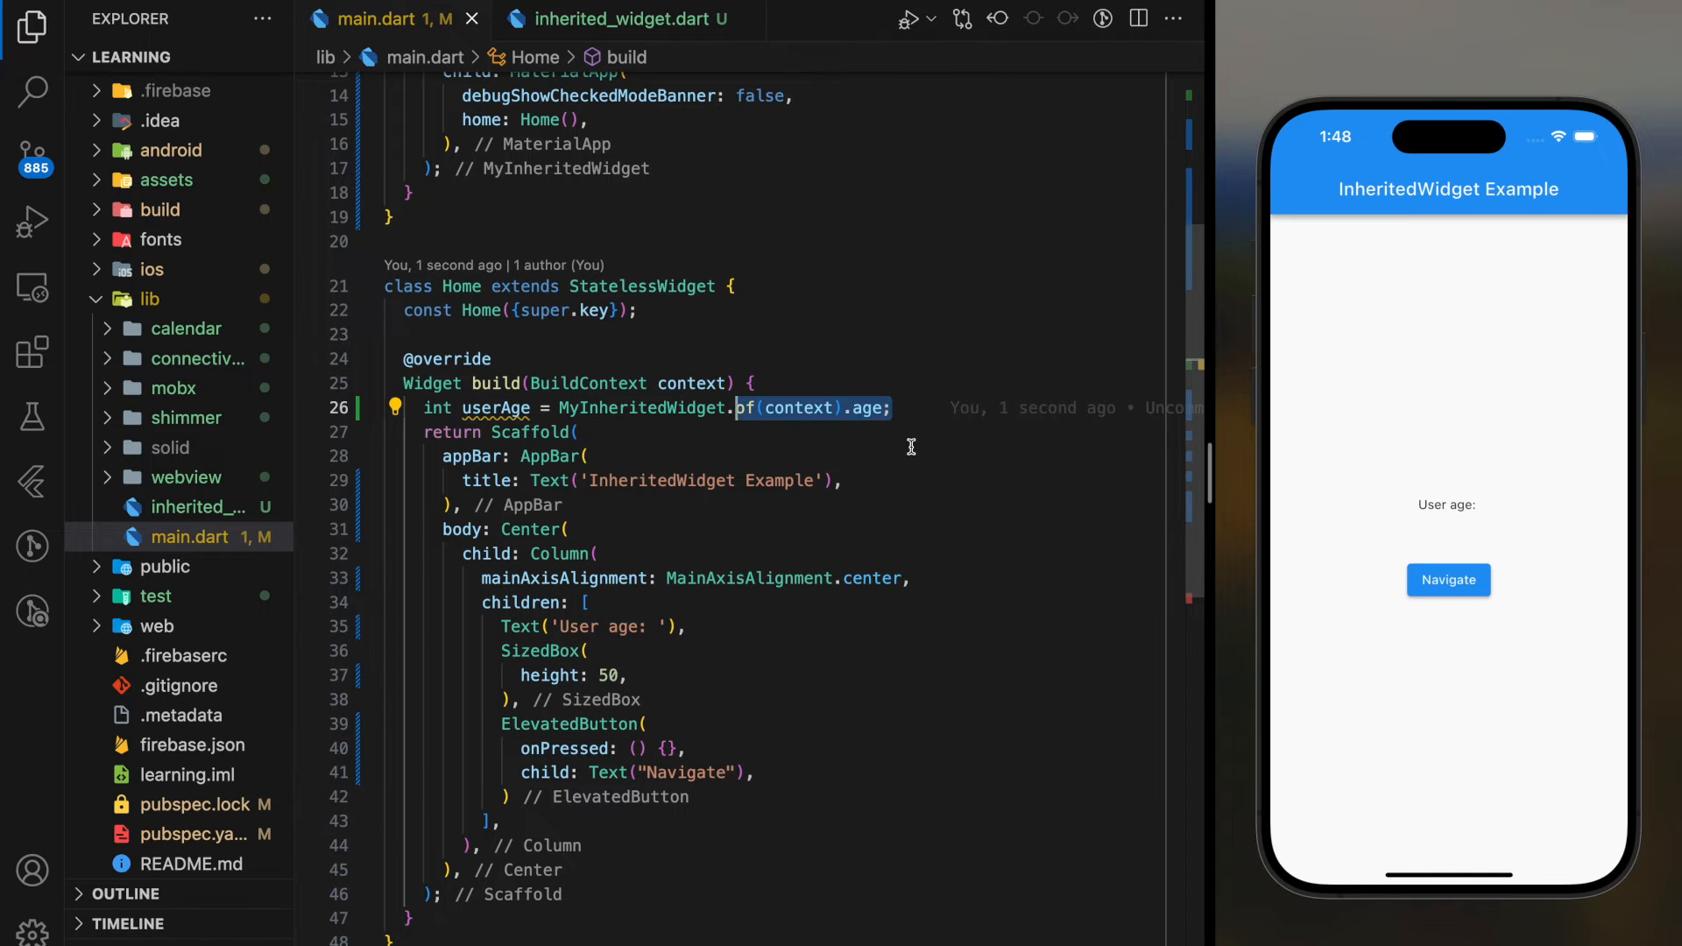
pyautogui.write('$userAge')
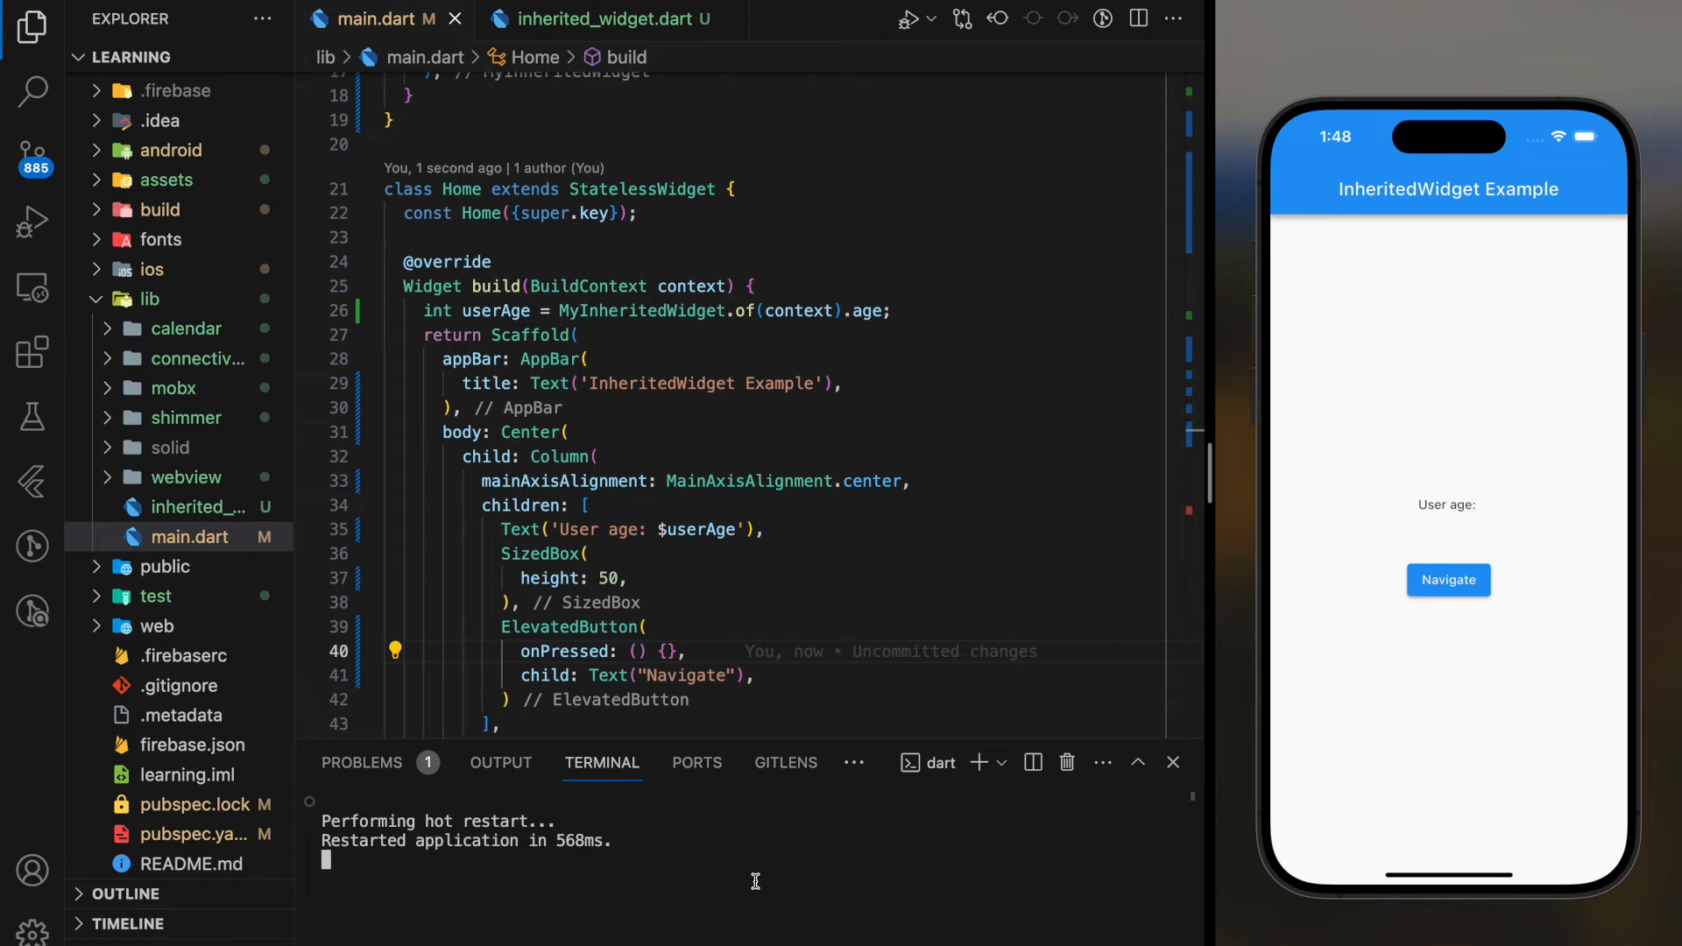
# Hot restart the app and confirm the home screen shows User age: 30.
pyautogui.scroll(-3)
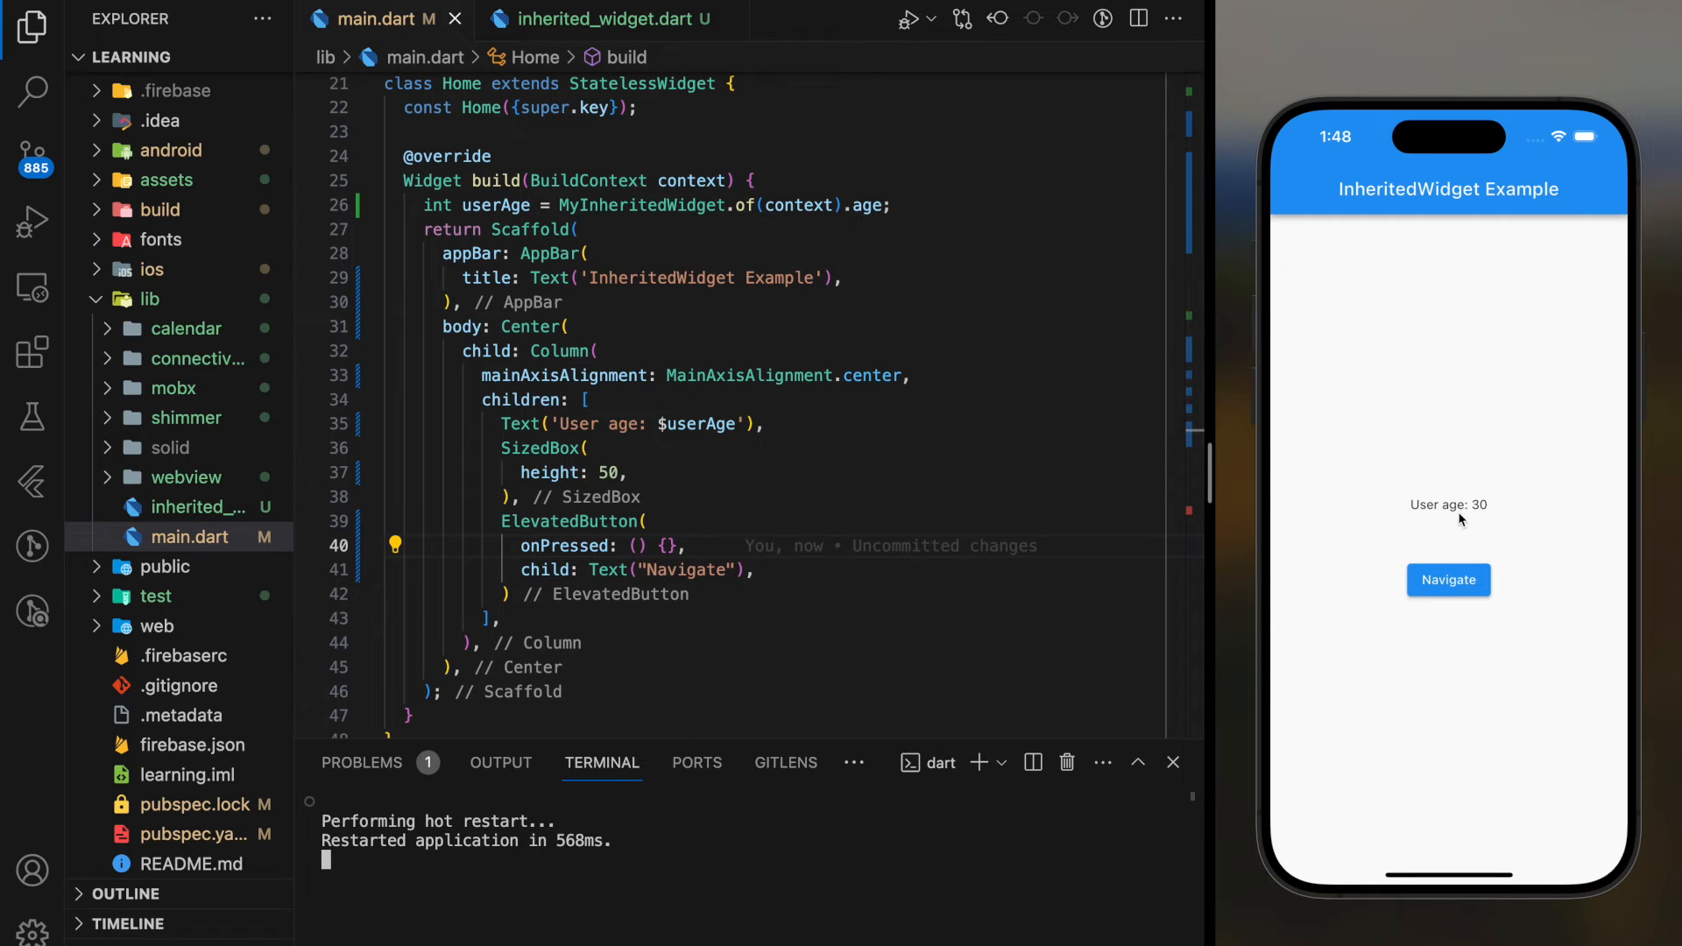
pyautogui.moveTo(915, 368)
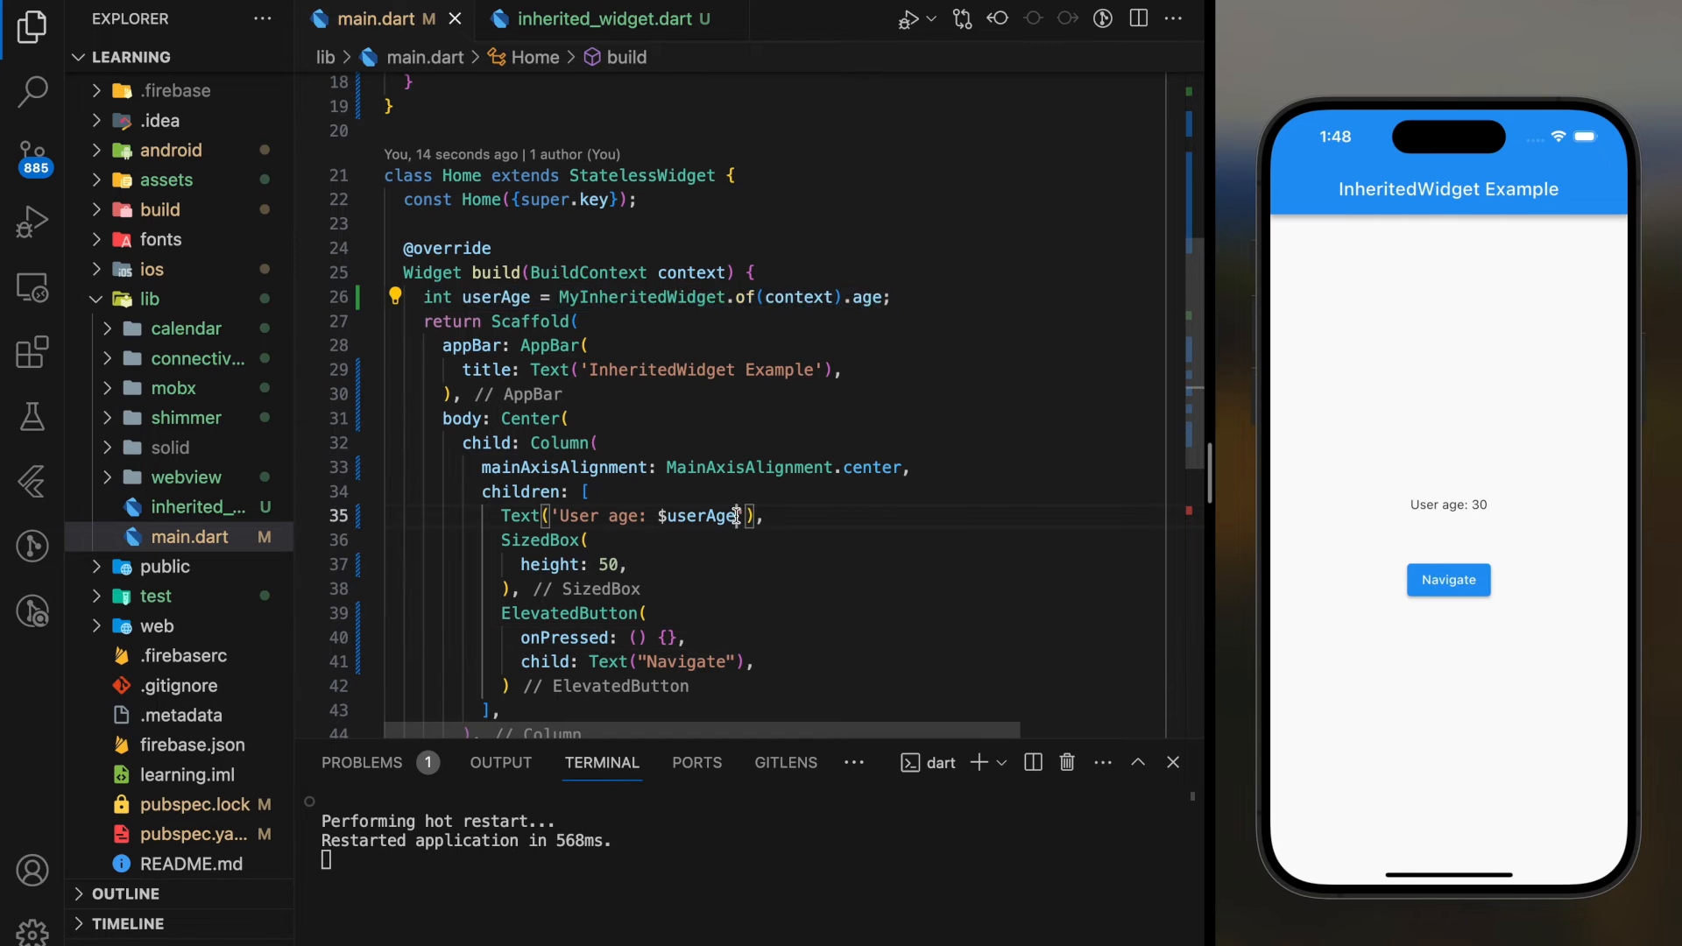
# Create stateless NewScreen reading userAge from MyInheritedWidget.of(context).age and showing 'User age: $userAge'.
pyautogui.write('stles')
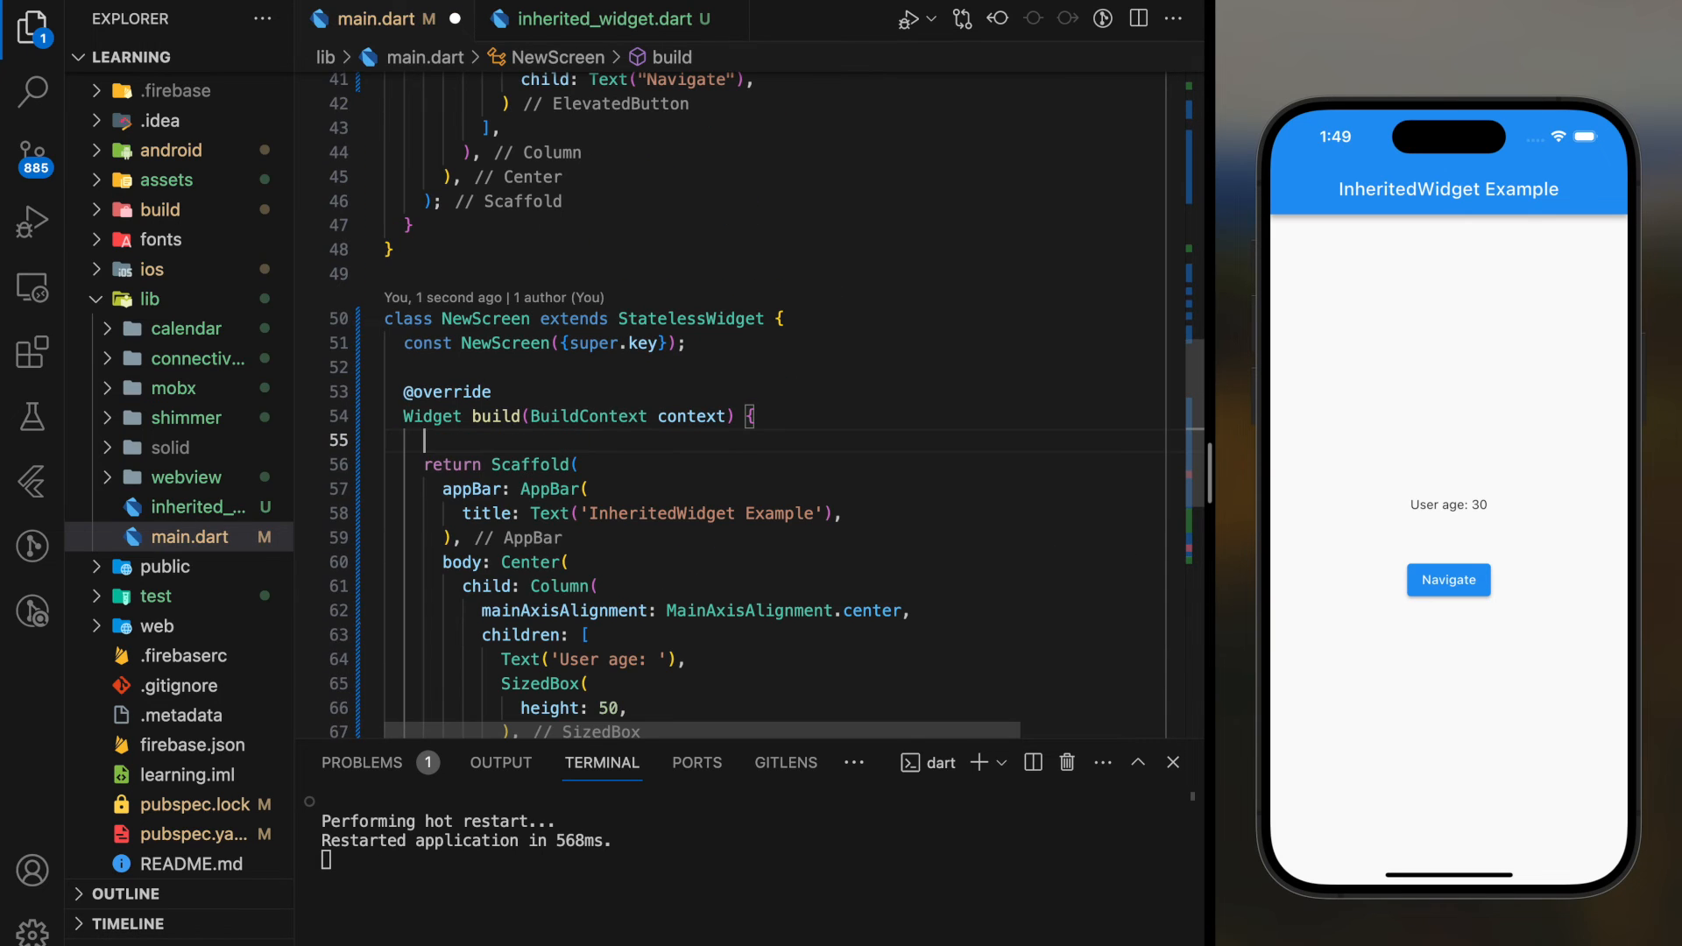
pyautogui.write('int userAge')
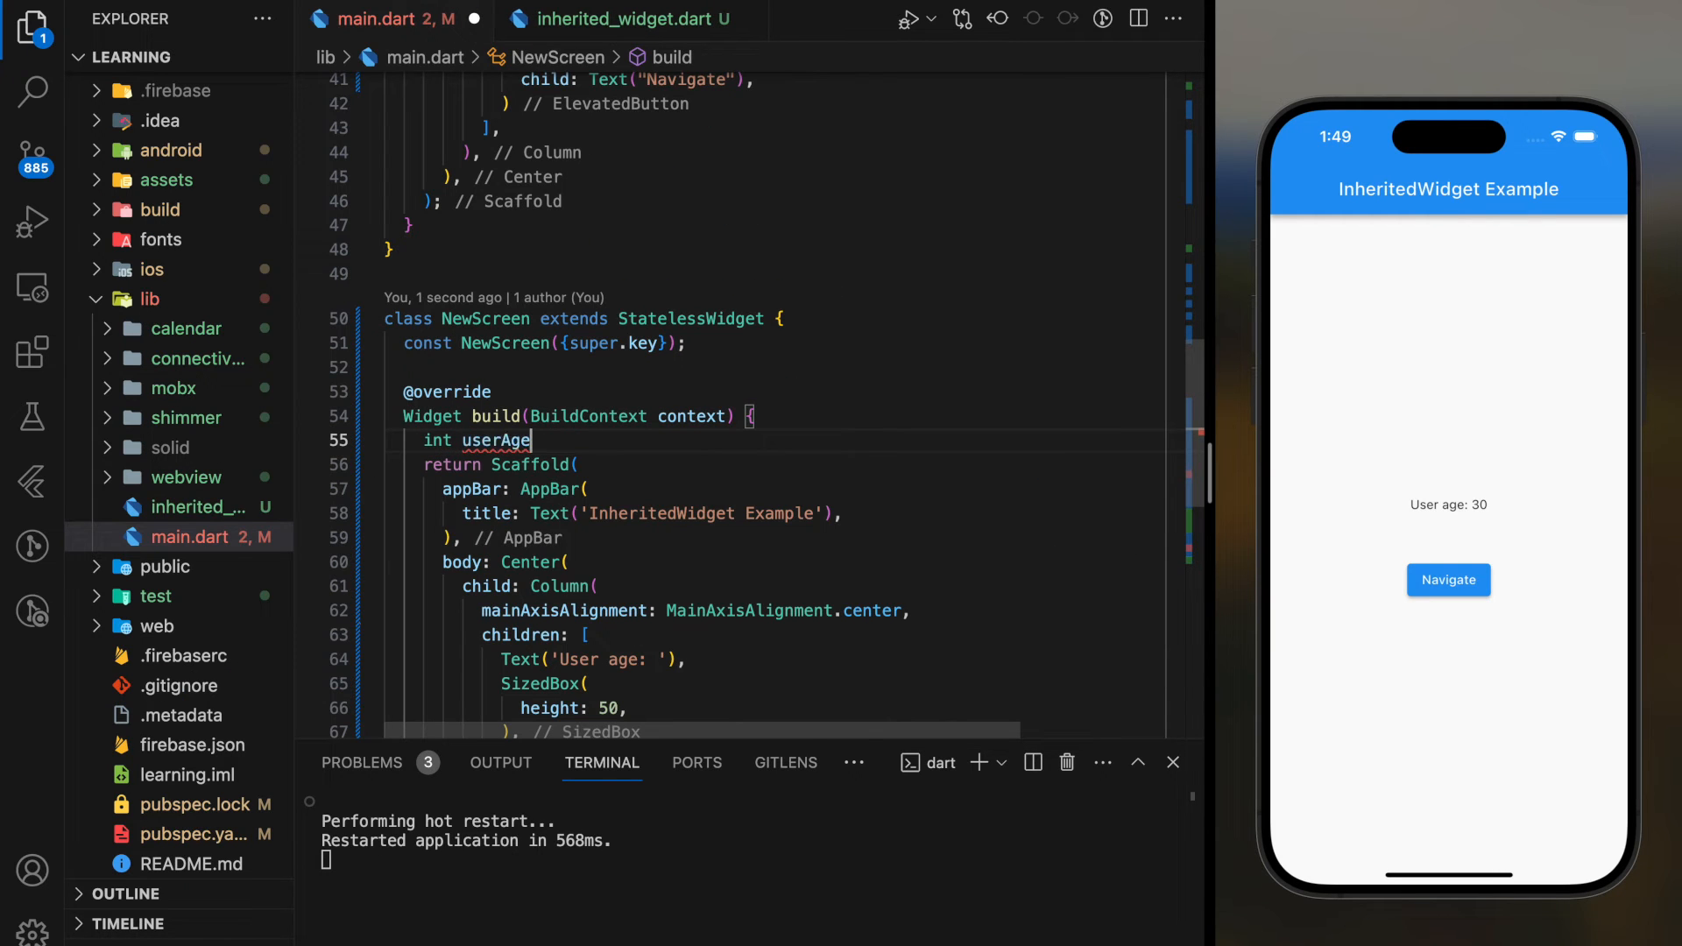
pyautogui.write('= M')
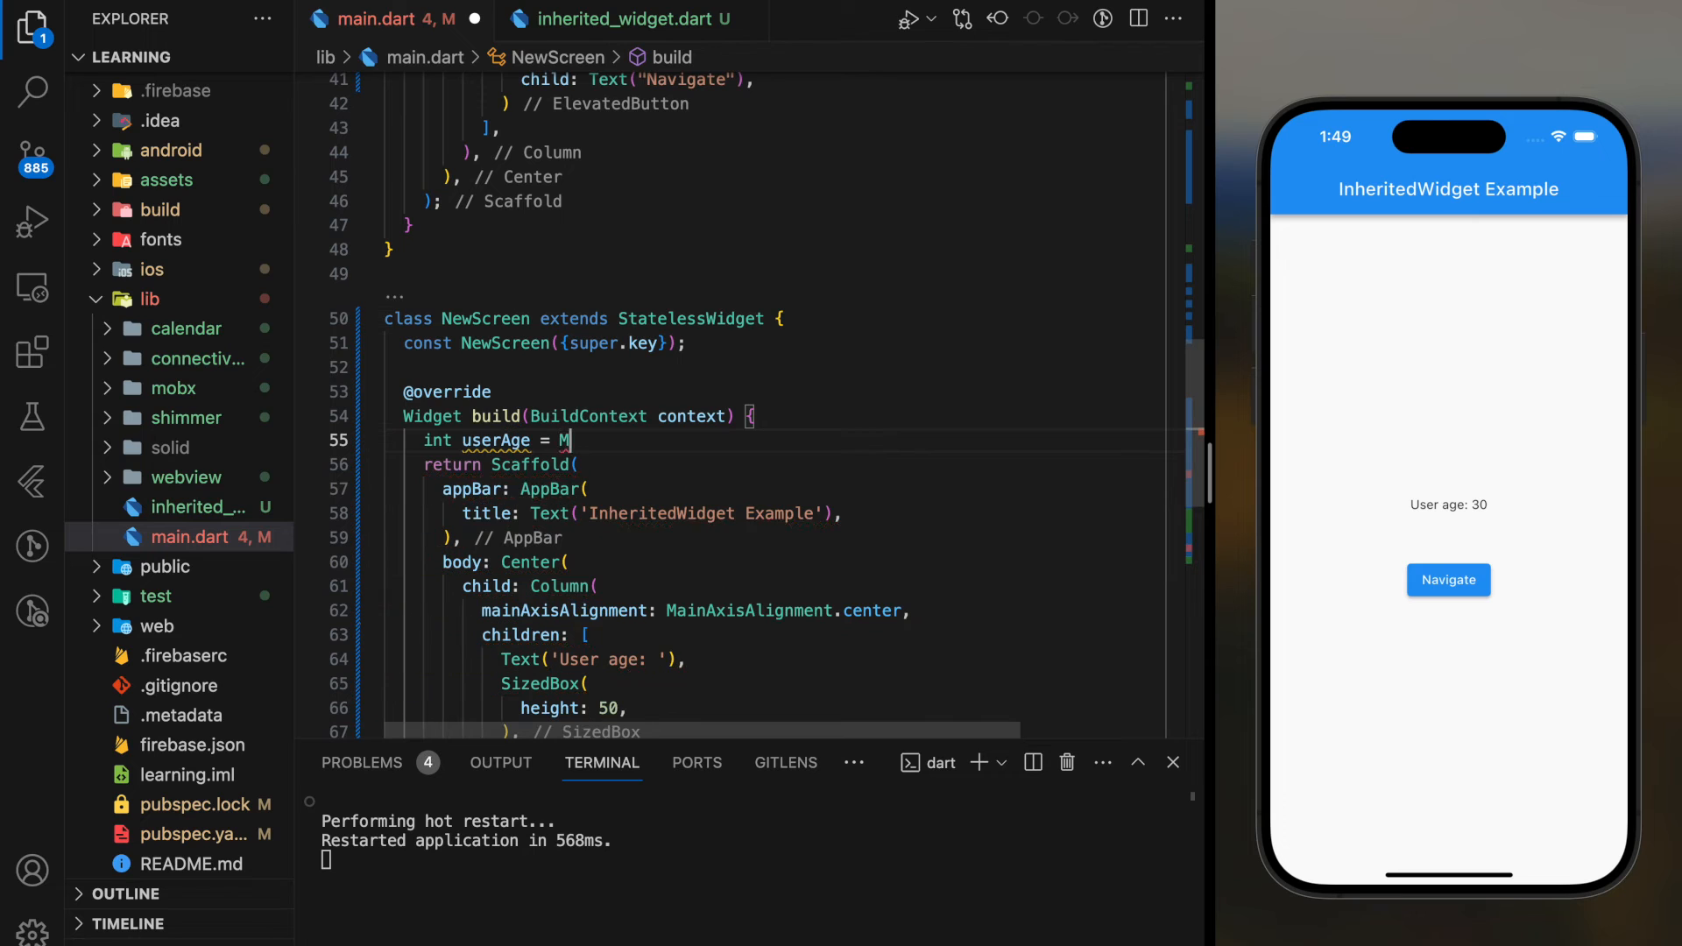
pyautogui.write('yInheritedWidget')
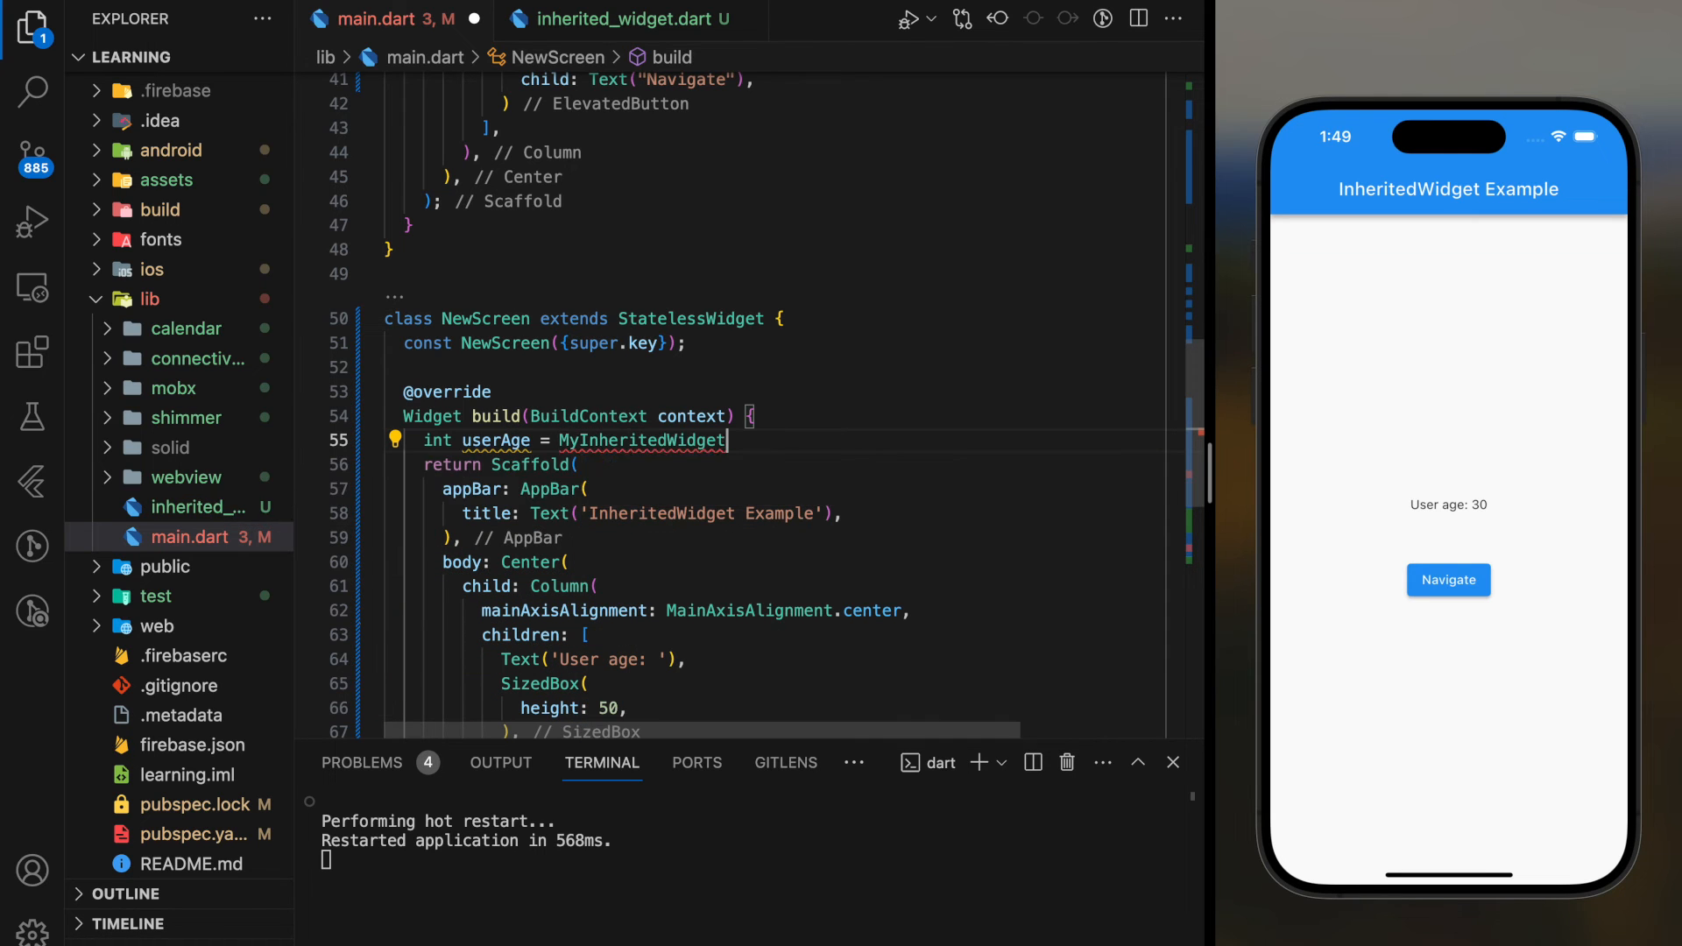
pyautogui.write('.of(context).age;')
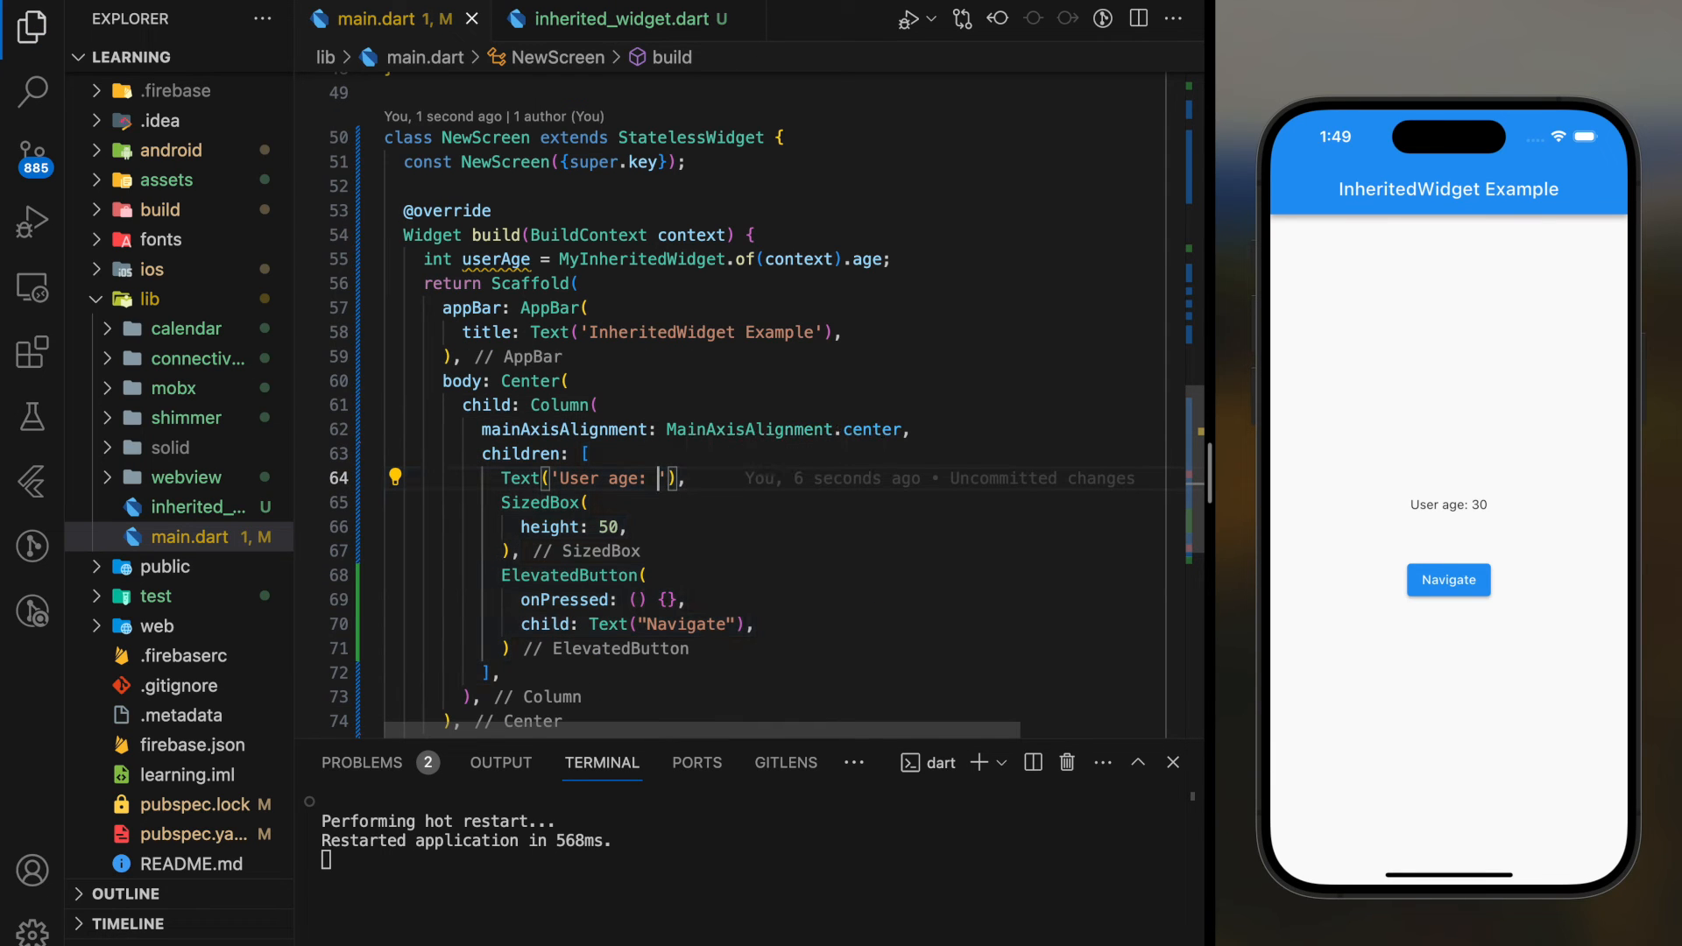
pyautogui.write('$userAge')
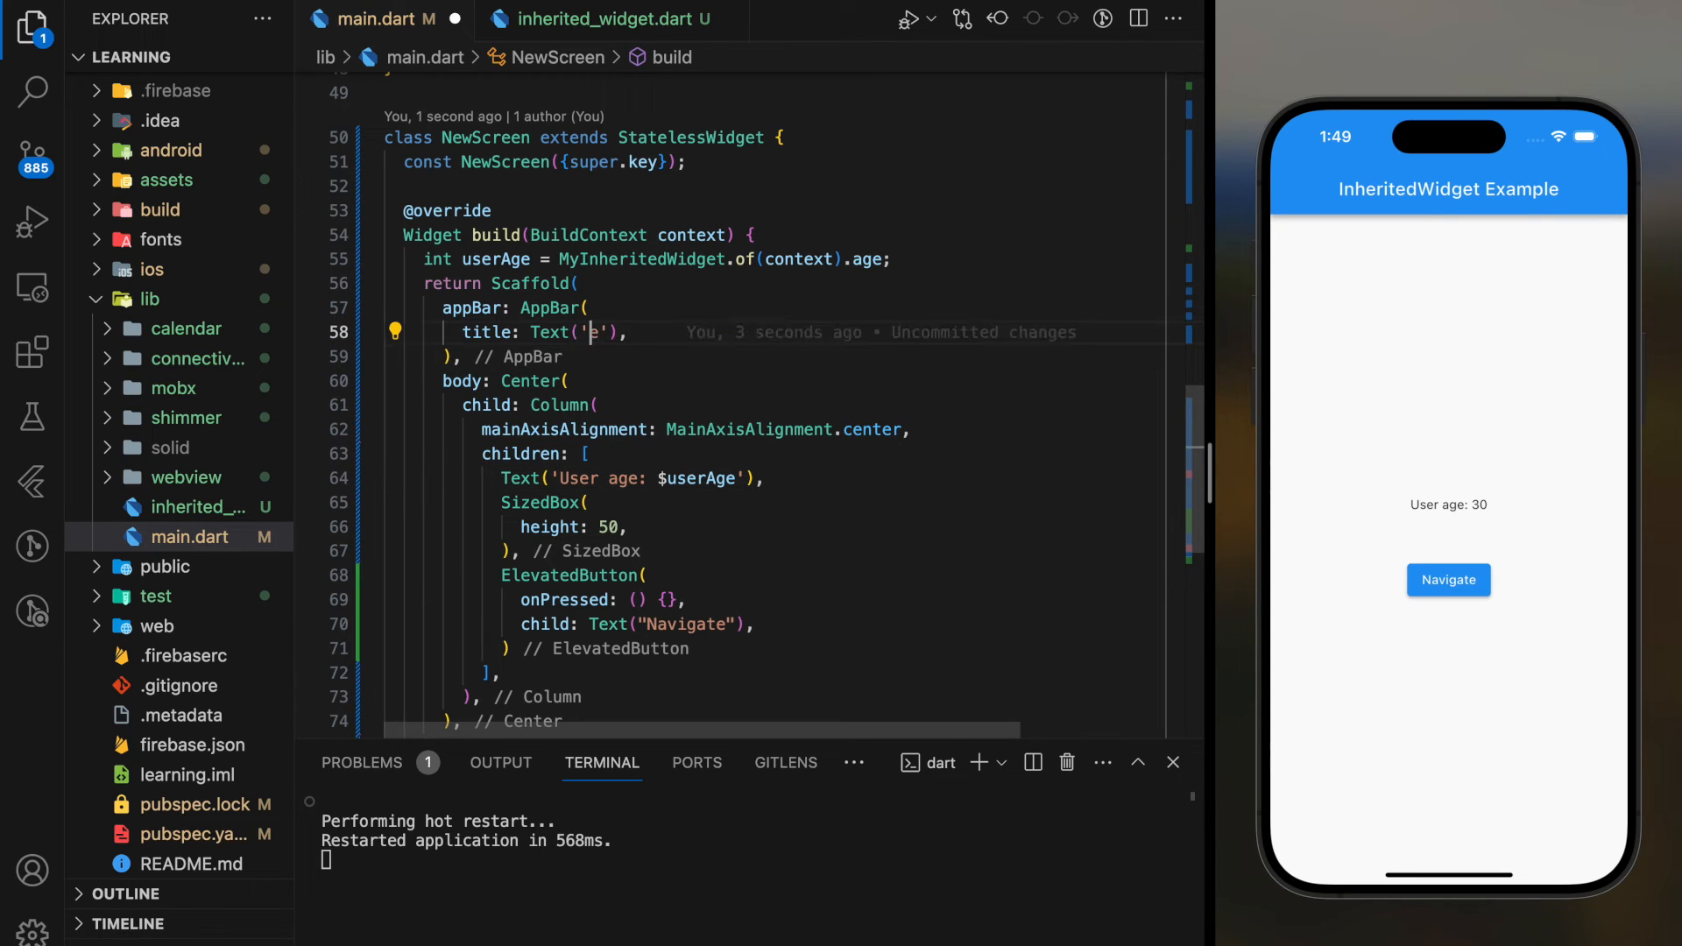
# Title NewScreen's app bar 'New Screen' and scroll back to Home.
pyautogui.write('New Screen')
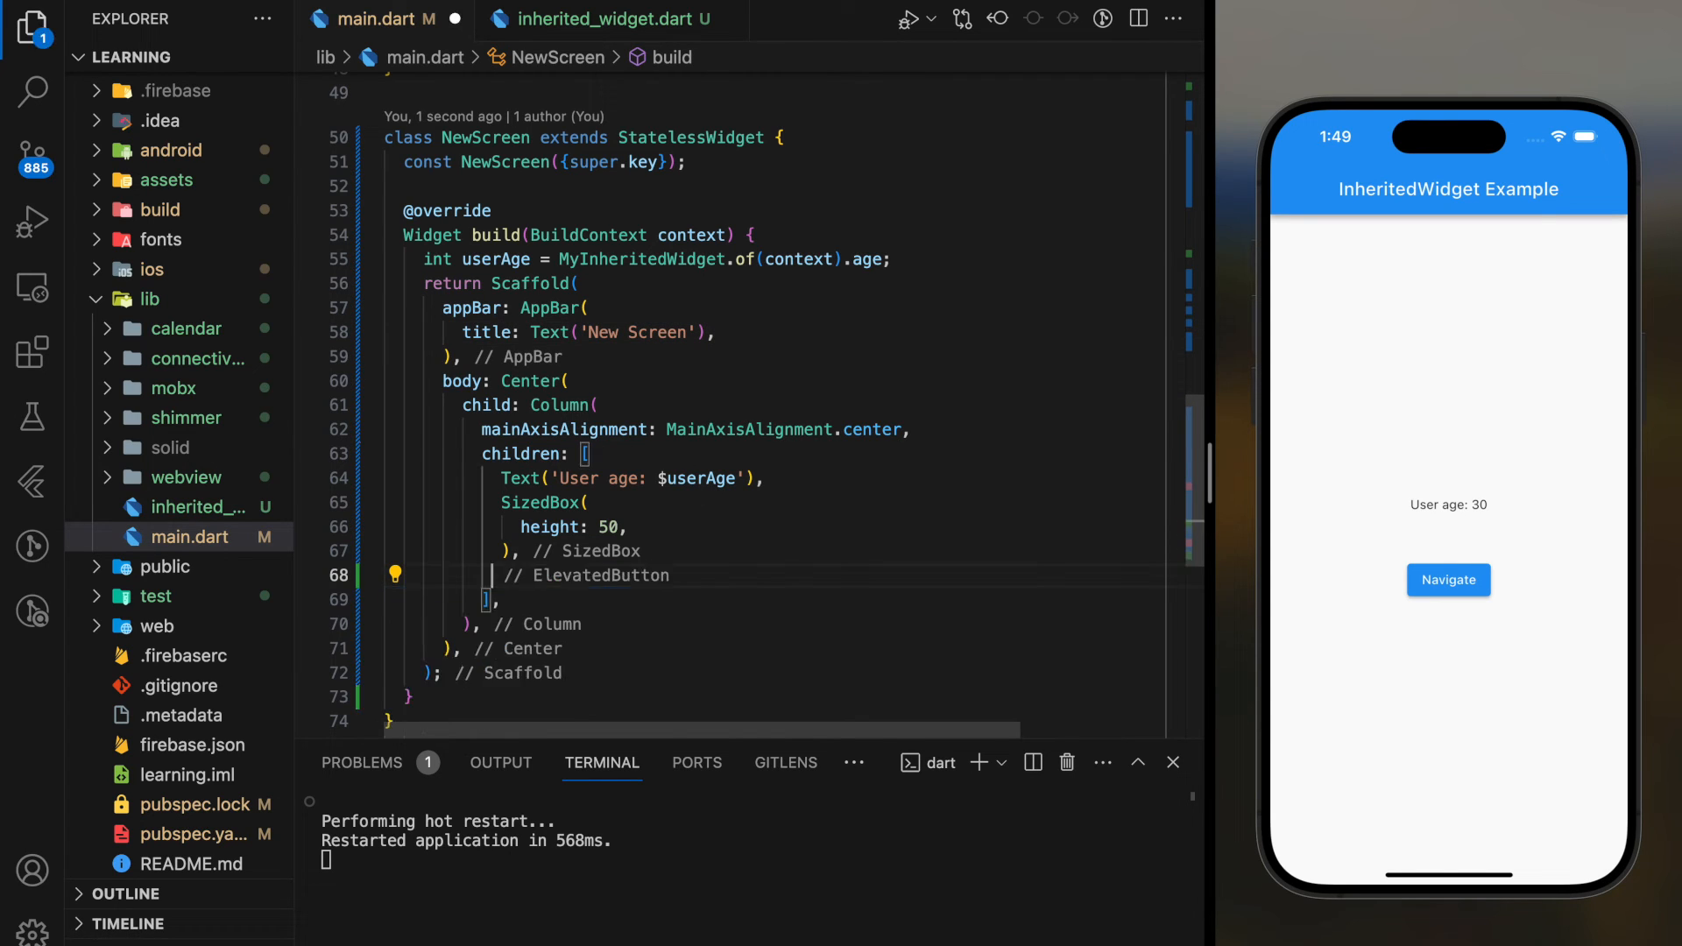
pyautogui.scroll(3)
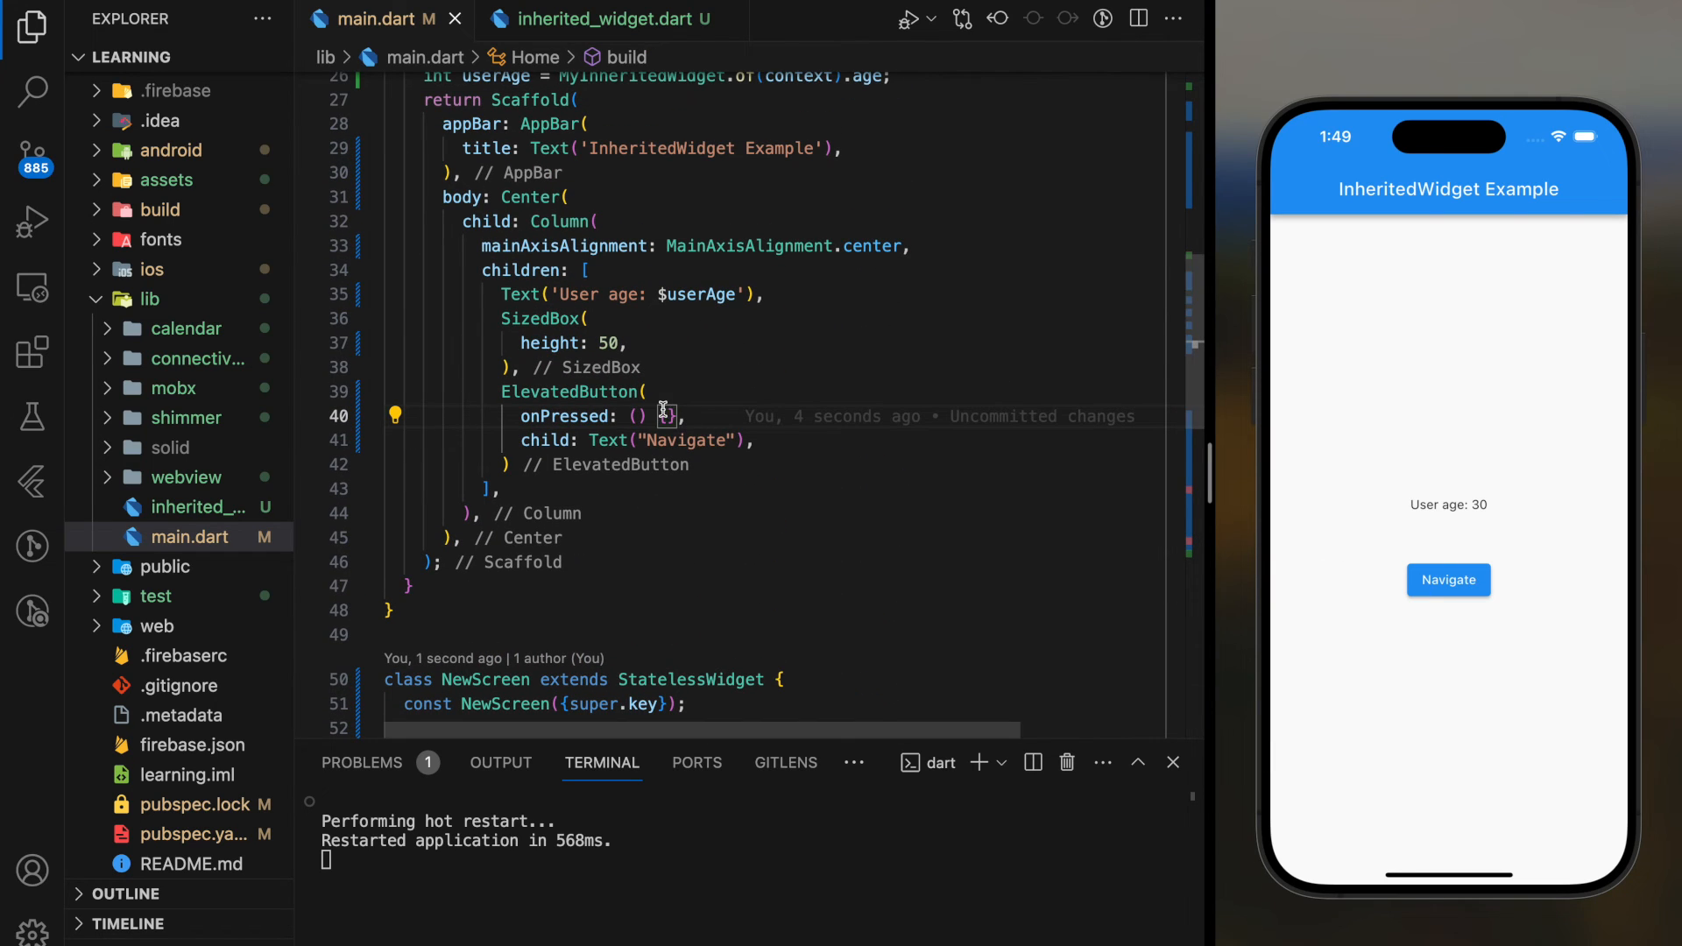
# Make Navigate push MaterialPageRoute(builder: (context)=>NewScreen()) via Navigator.of(context).
pyautogui.write('gator.of(context).push(Mater')
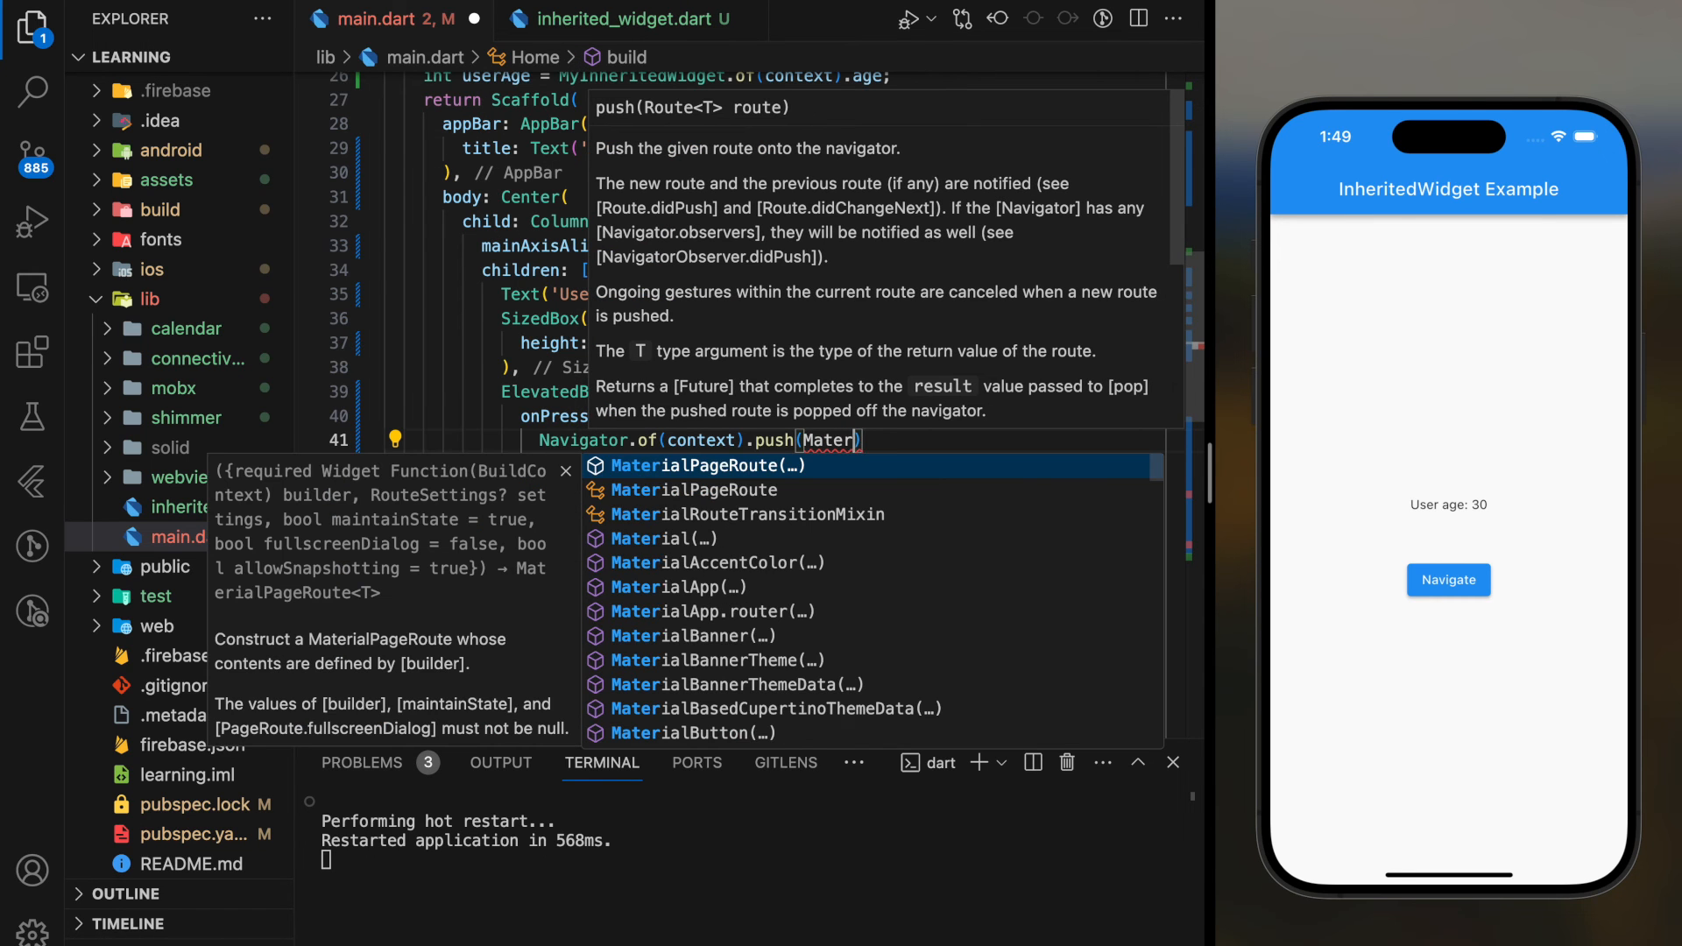
pyautogui.click(708, 466)
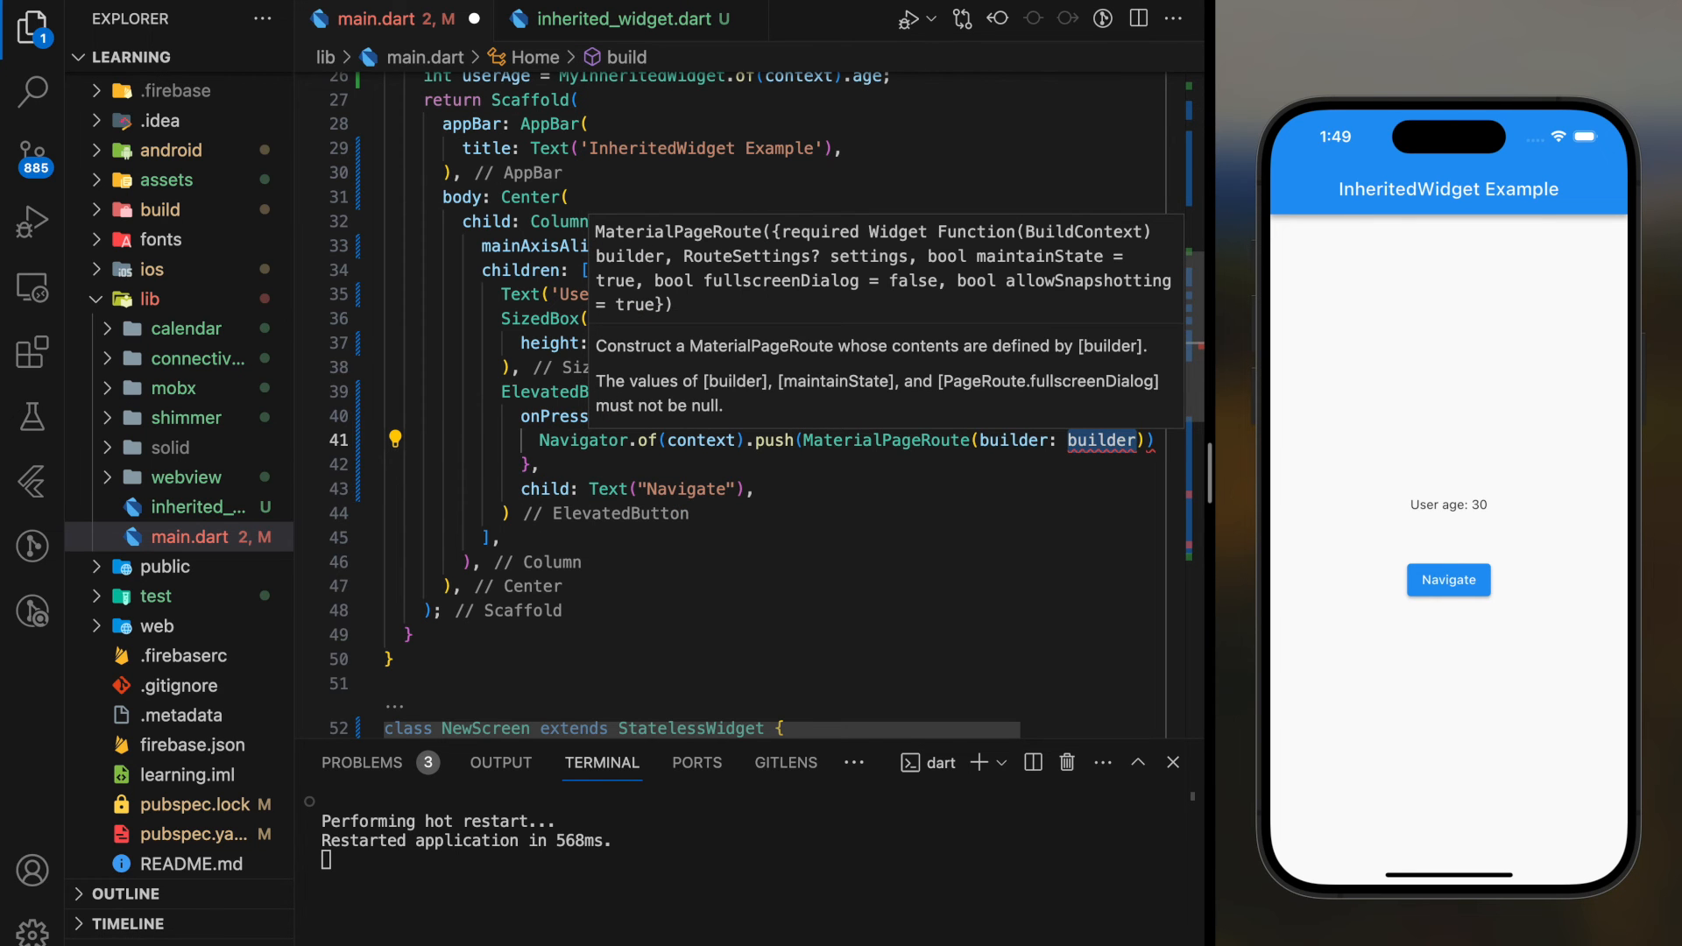
pyautogui.write('(context)=>')
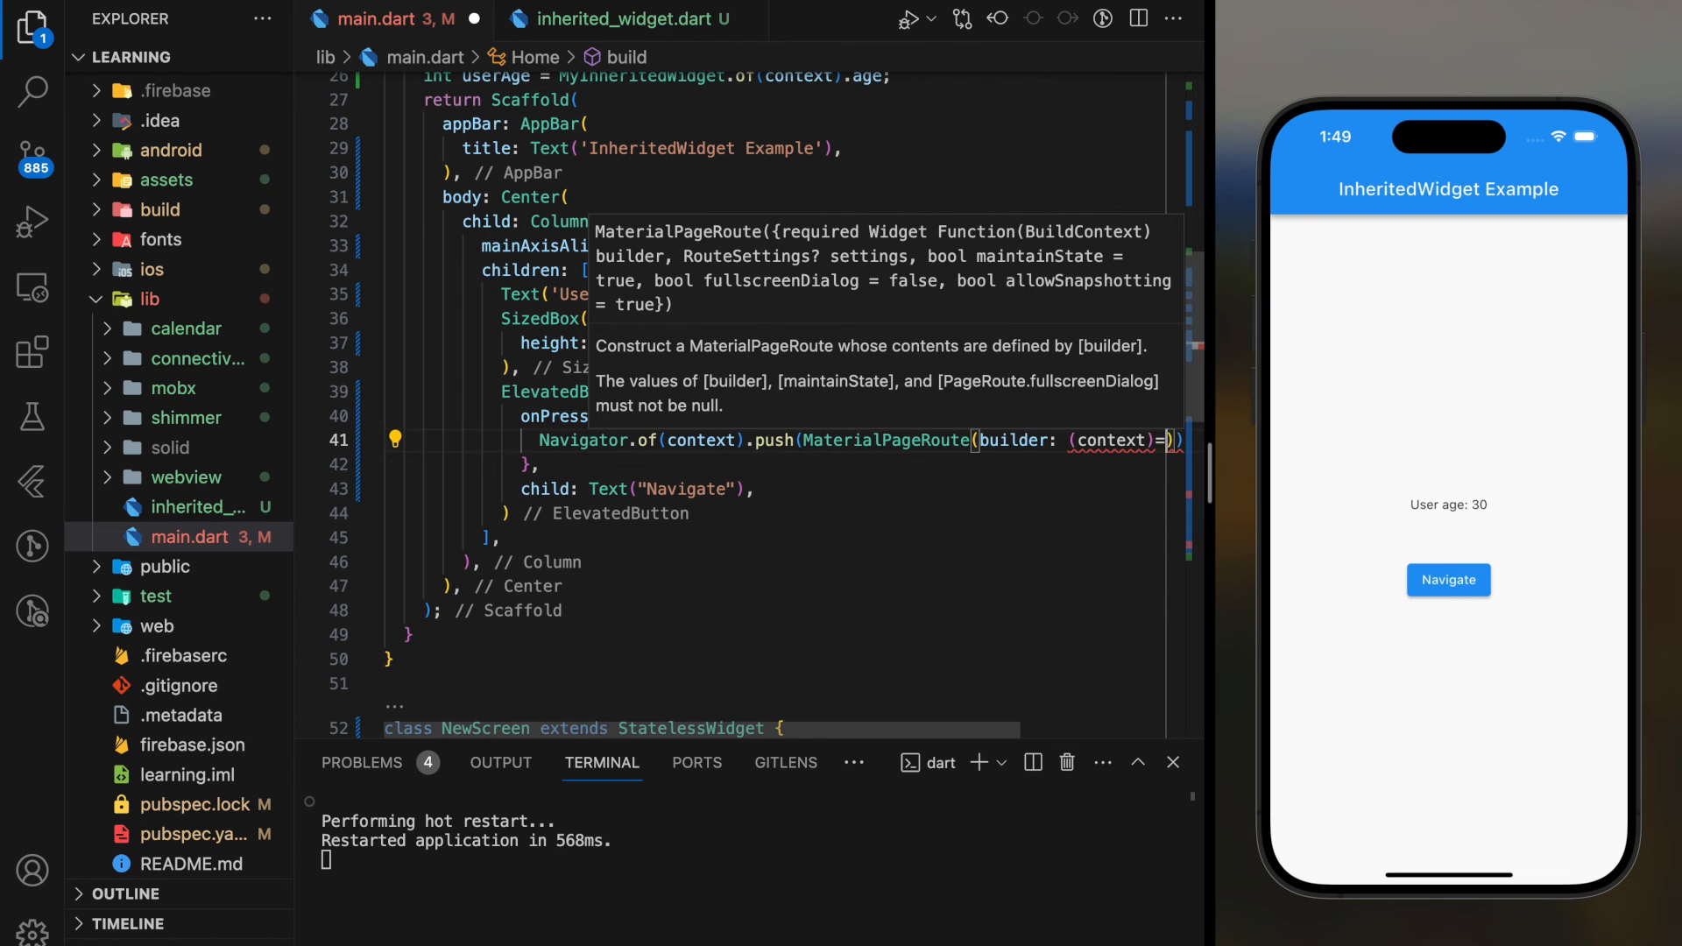
pyautogui.write('NewScreen();')
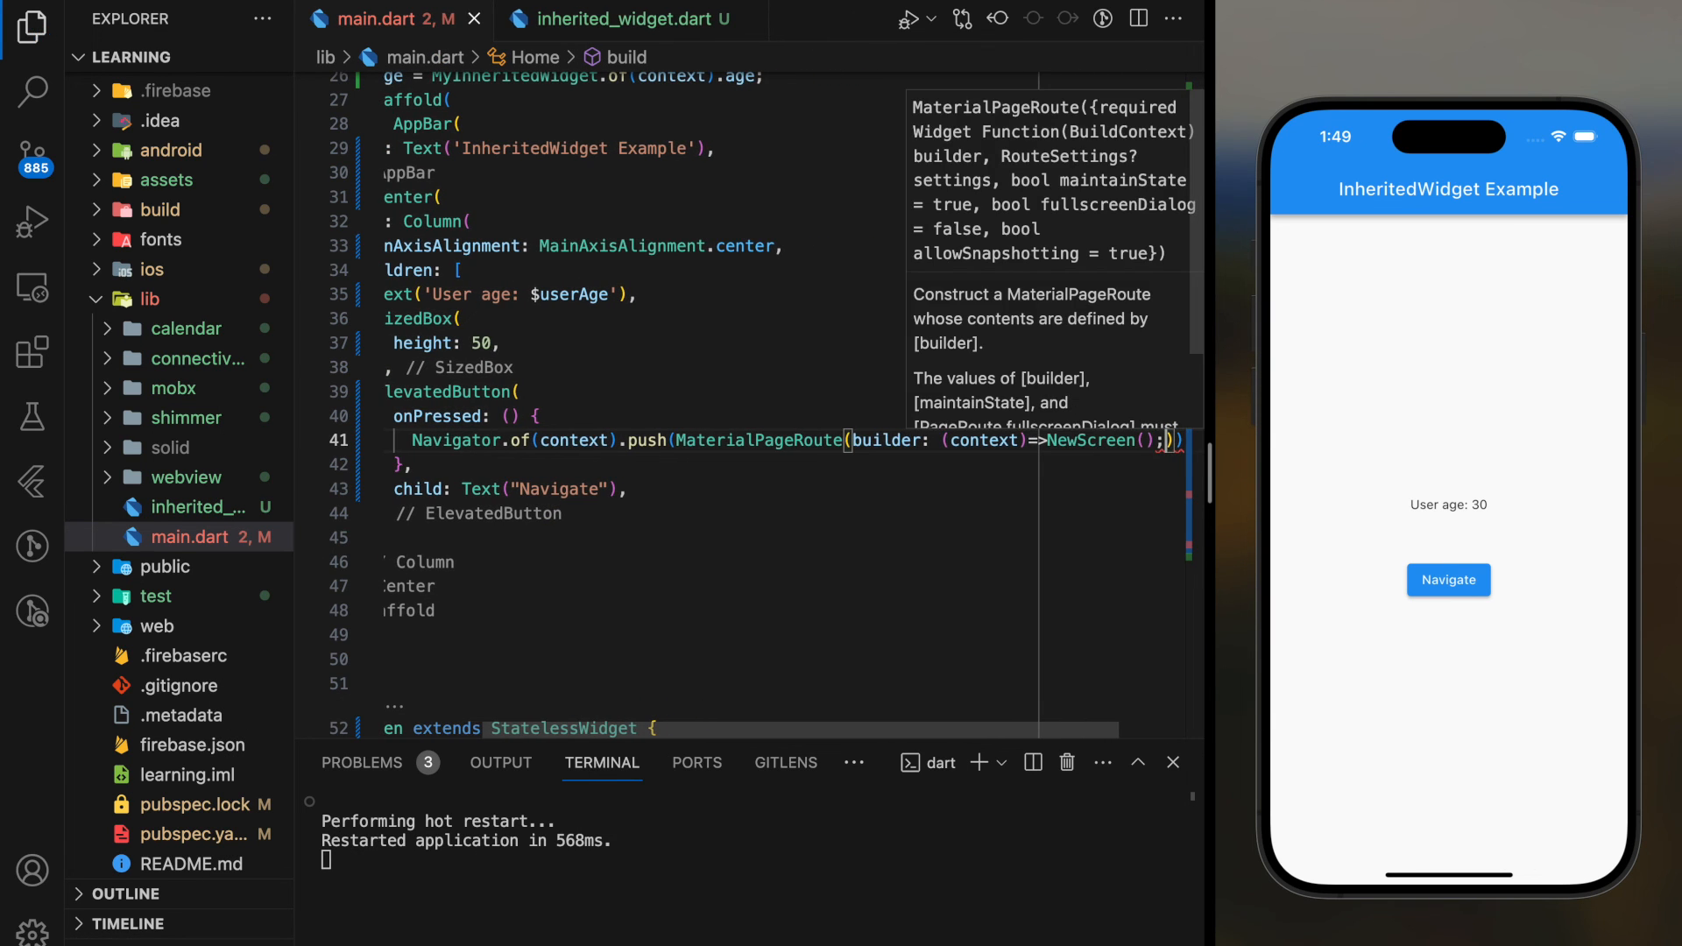
pyautogui.write('m')
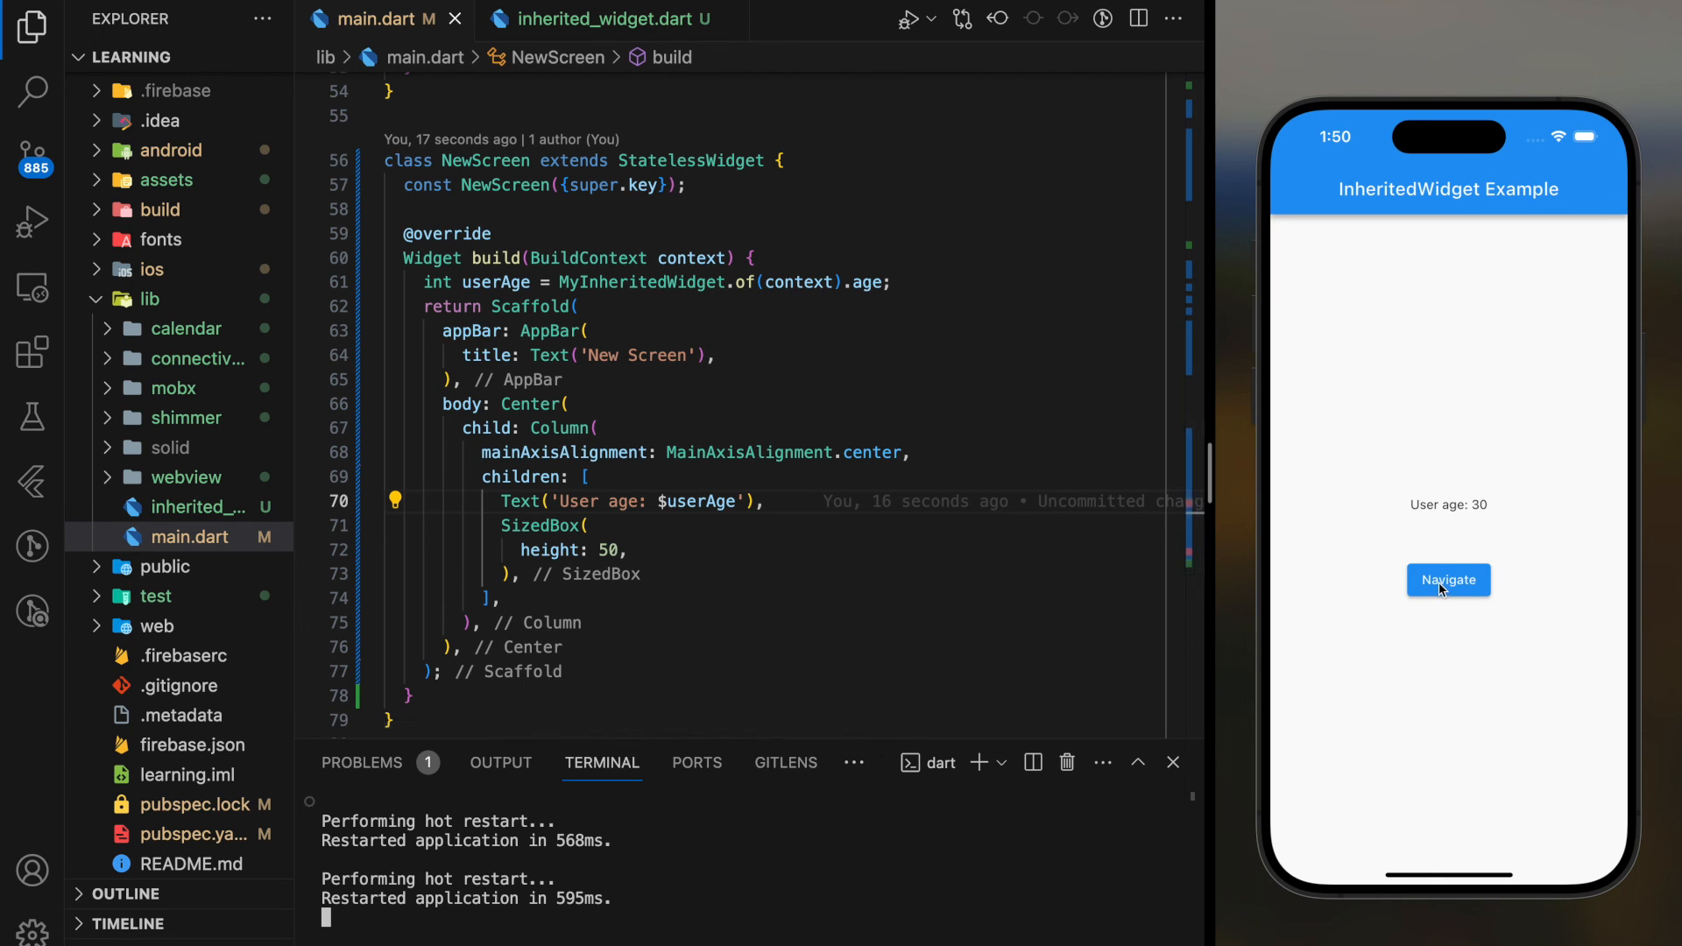
# Hot restart and tap Navigate so New Screen opens showing 'User age: 30'.
pyautogui.click(1449, 580)
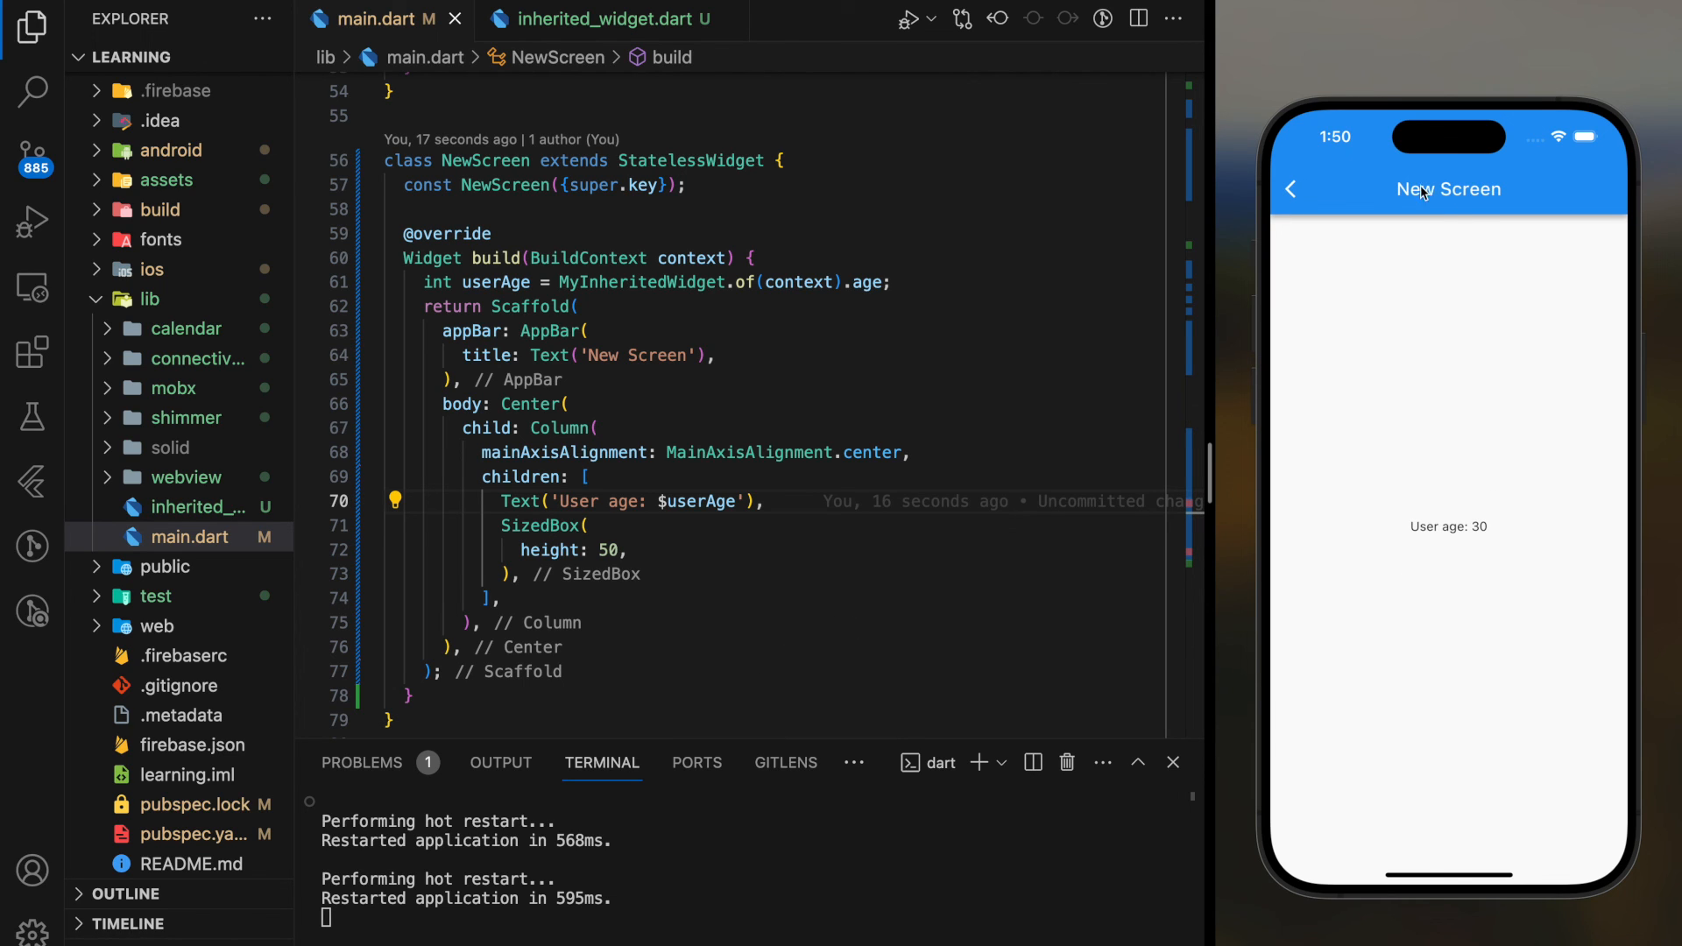
pyautogui.moveTo(1481, 533)
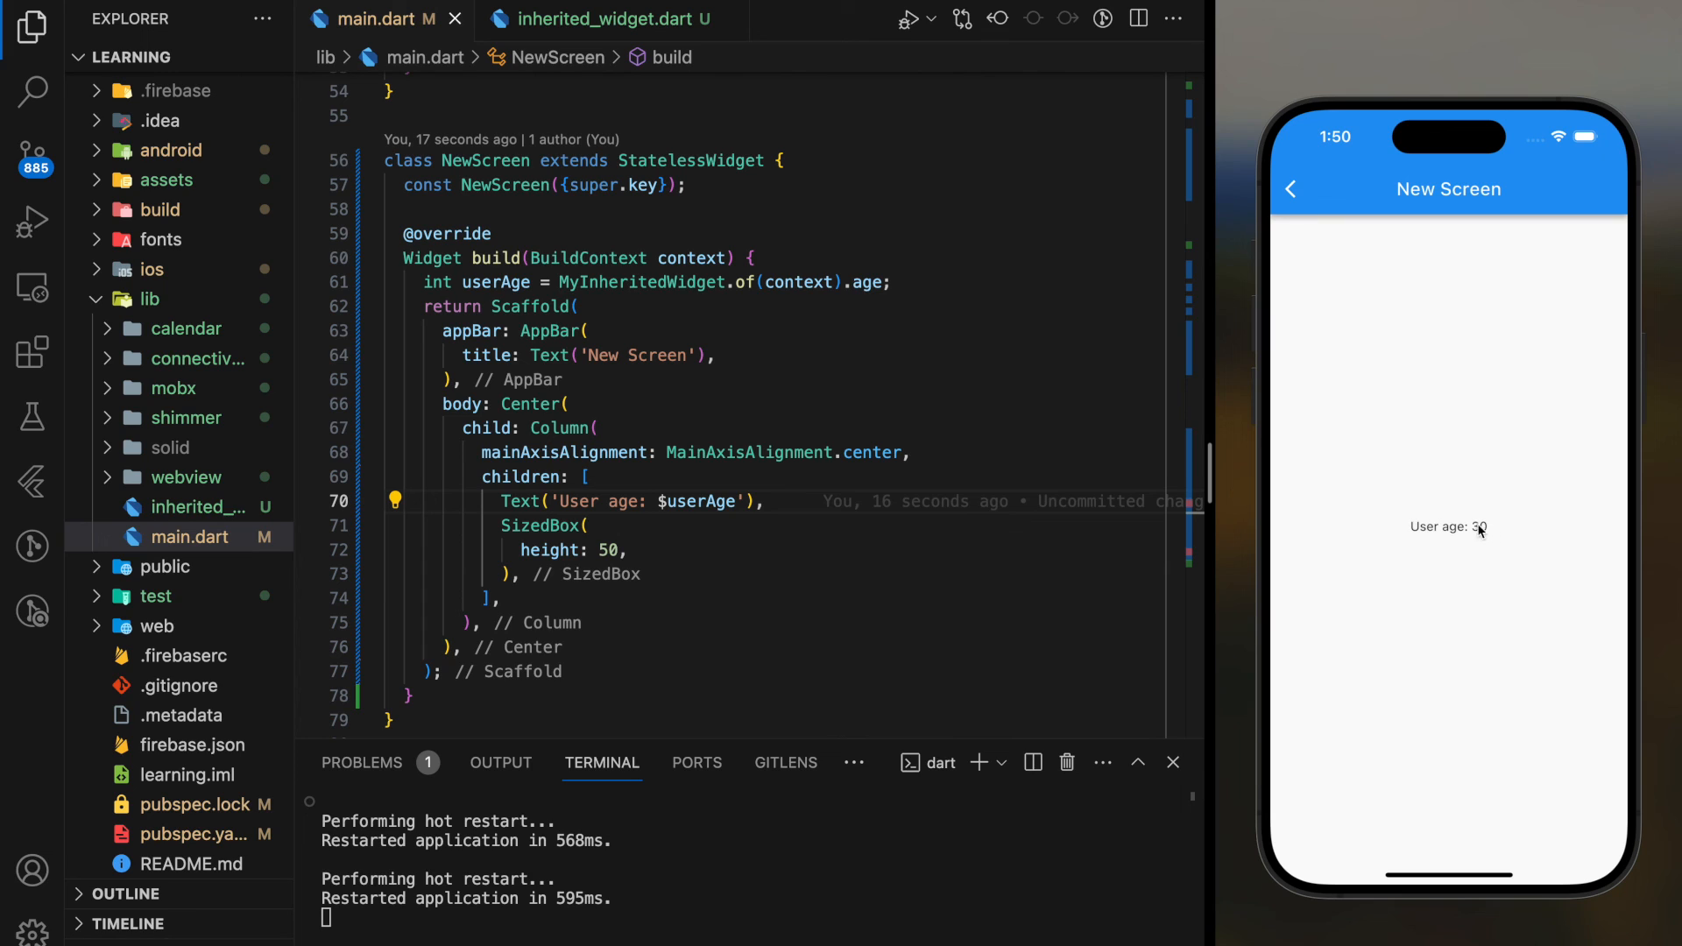
pyautogui.moveTo(1483, 552)
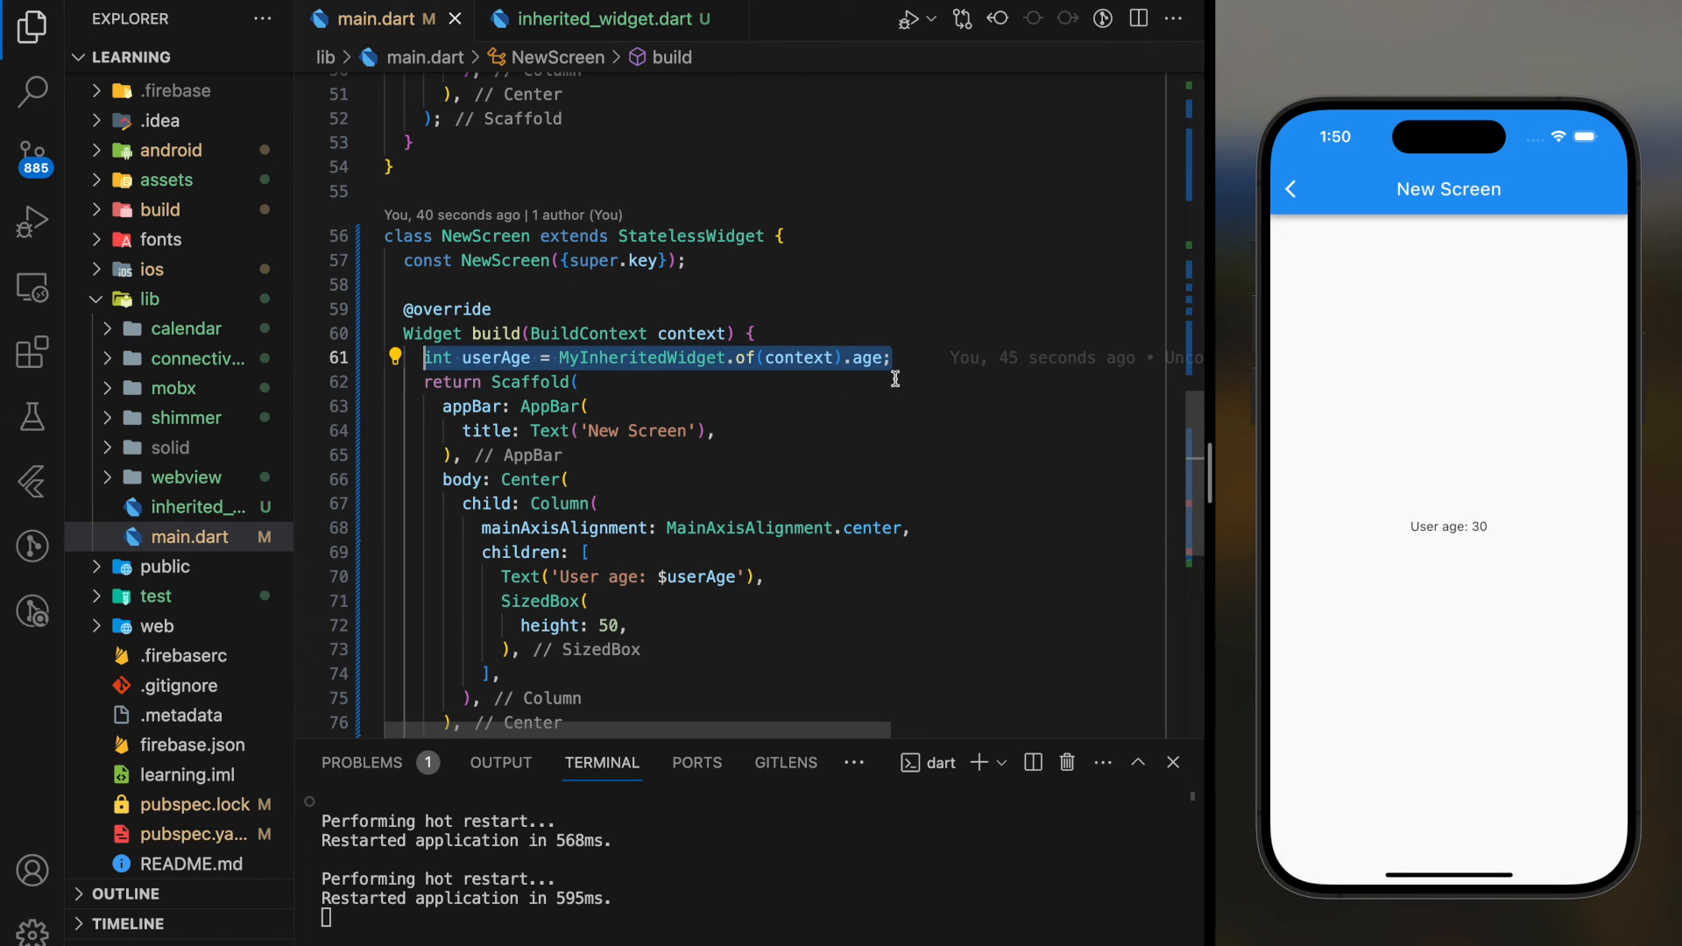
pyautogui.moveTo(930, 419)
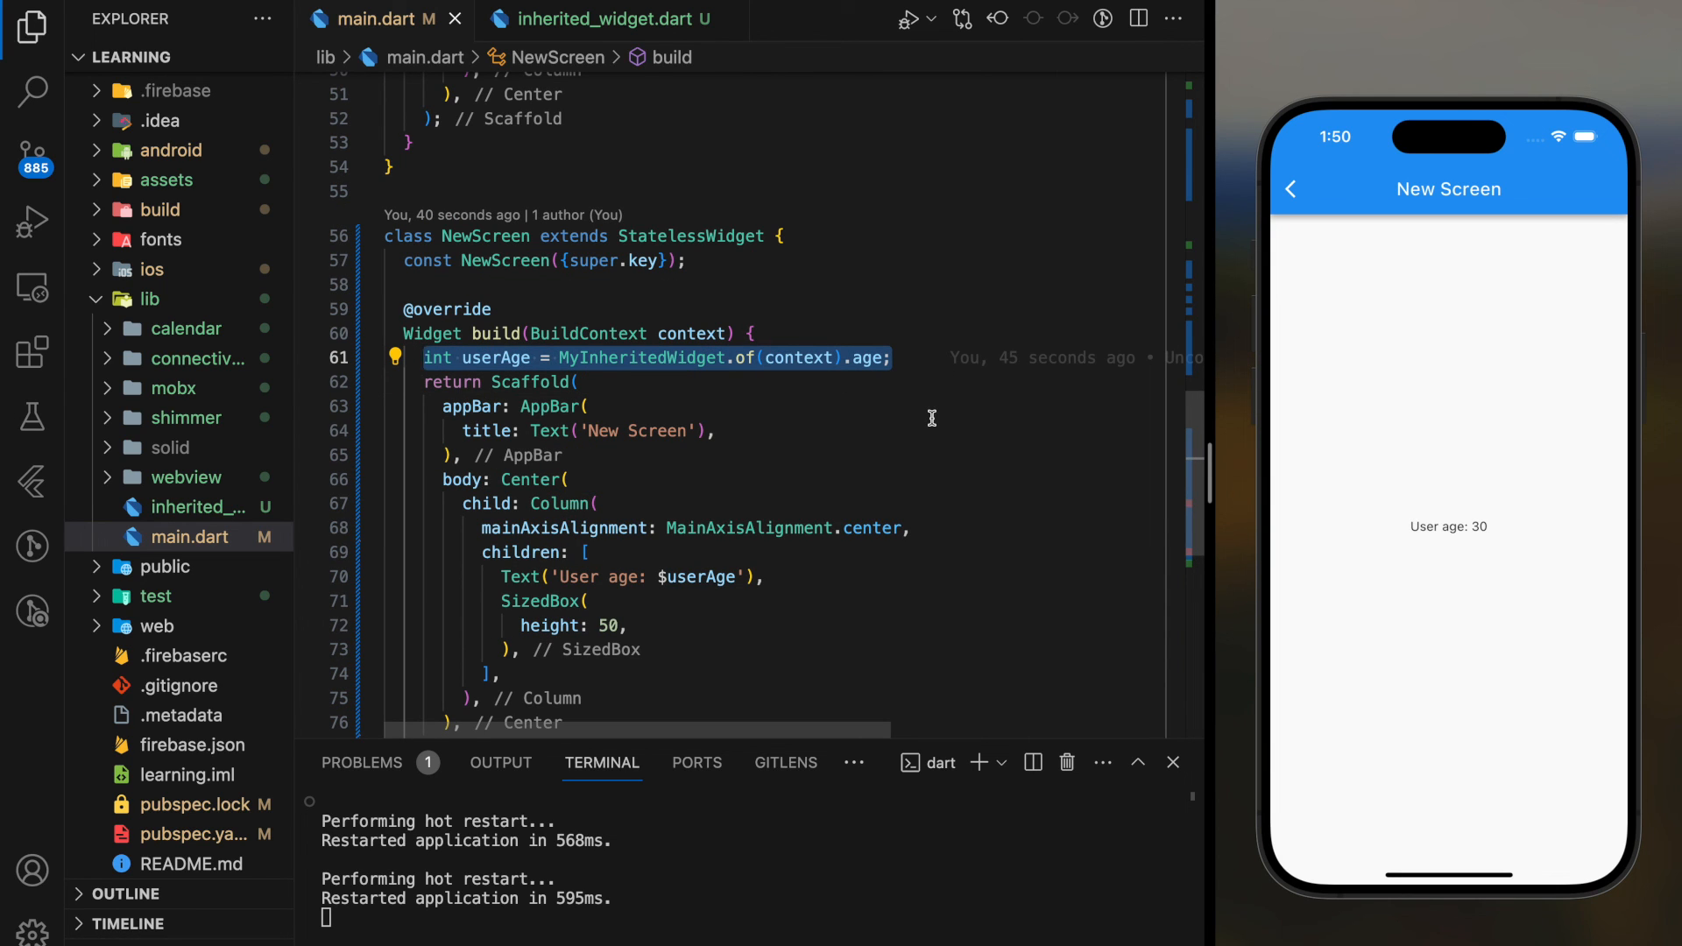